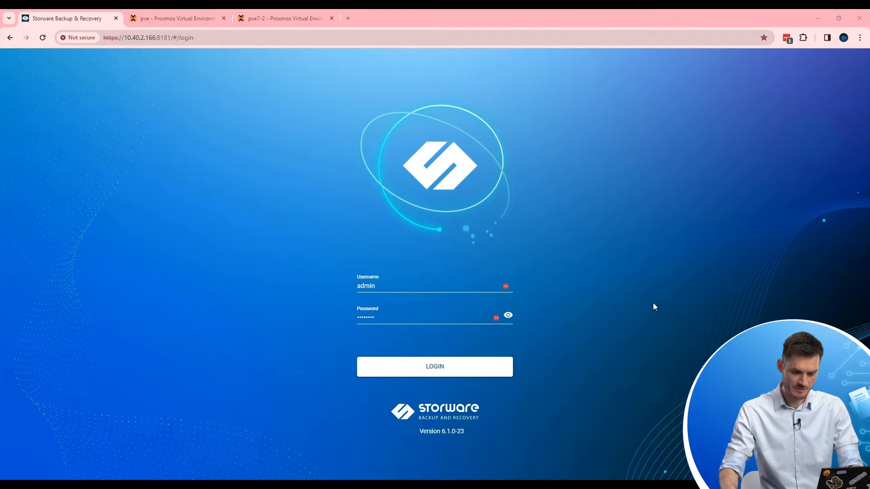
{"action": "mouse_move", "coordinate": [623, 305]}
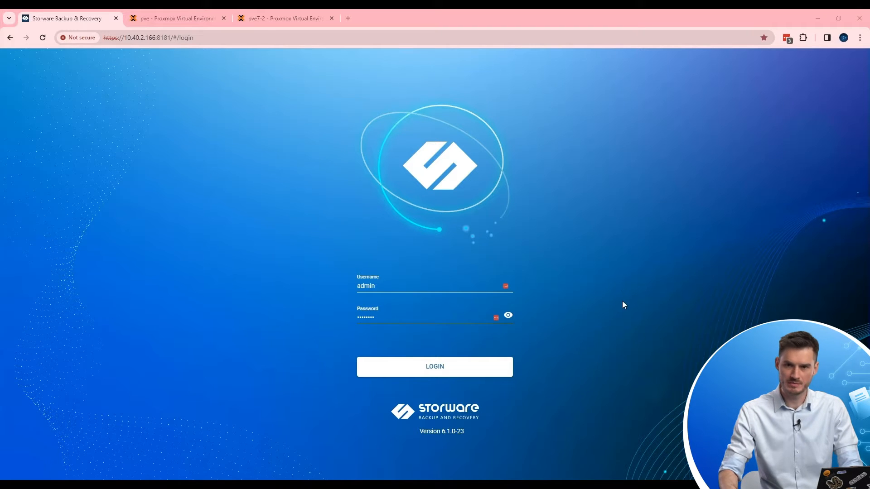
Log in as admin with the prefilled credentials and land on the General dashboard.
{"action": "left_click", "coordinate": [435, 366]}
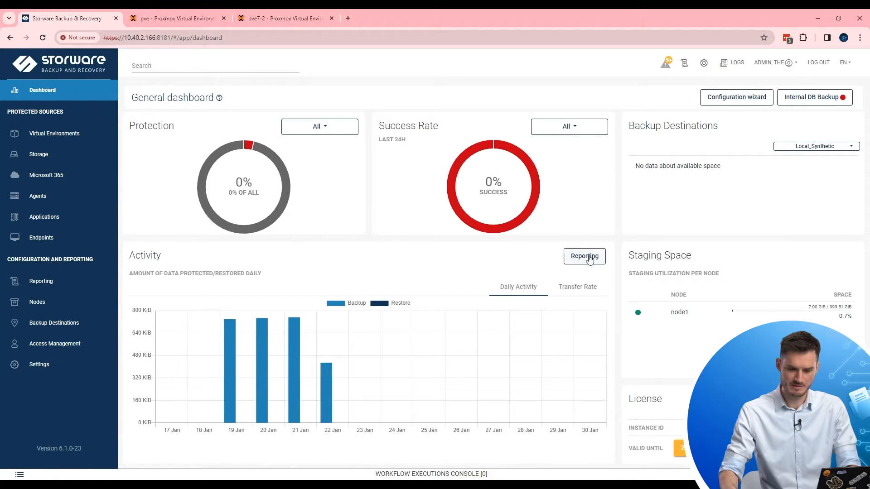
{"action": "mouse_move", "coordinate": [552, 232]}
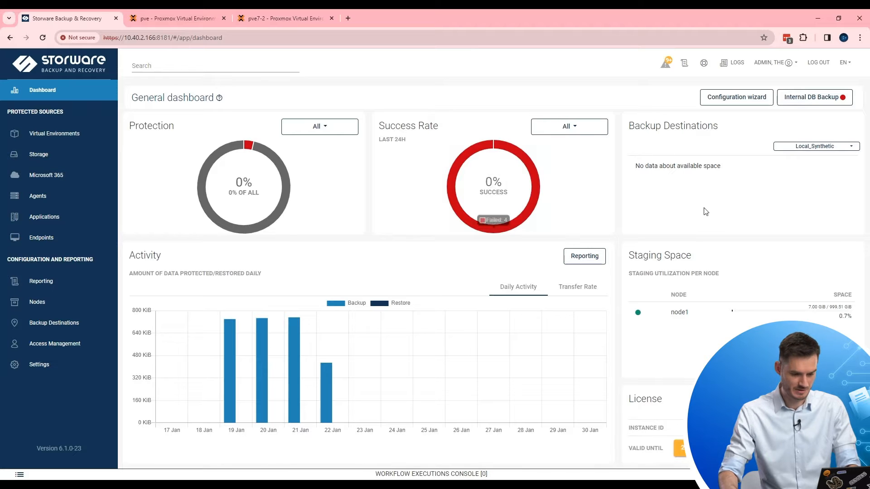
{"action": "mouse_move", "coordinate": [610, 198]}
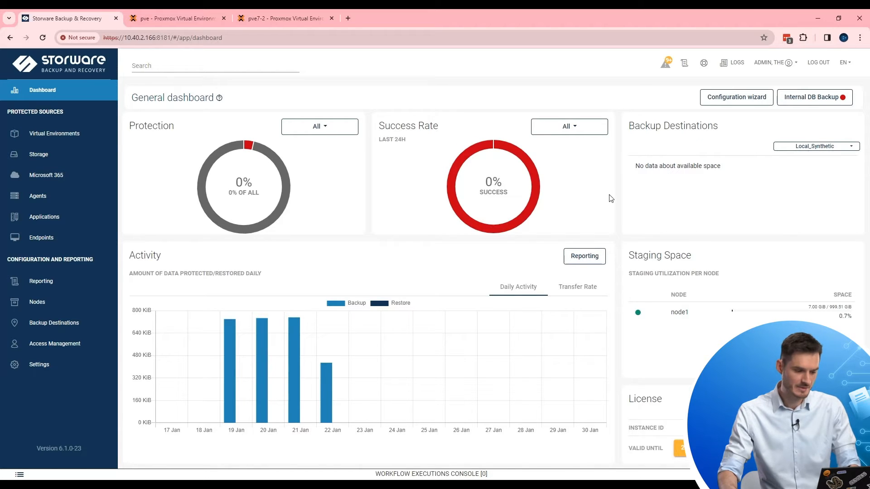
From Virtualization Providers, create a new provider and choose Proxmox VE as its type.
{"action": "left_click", "coordinate": [53, 133]}
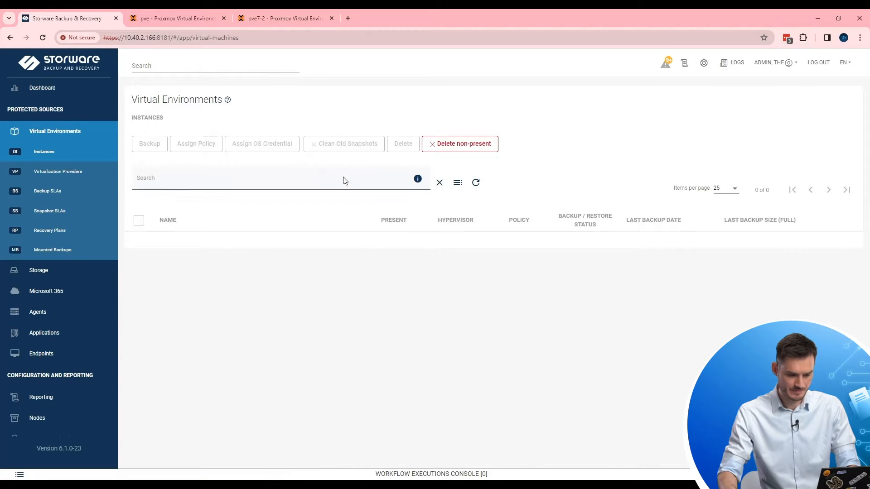
{"action": "left_click", "coordinate": [58, 172]}
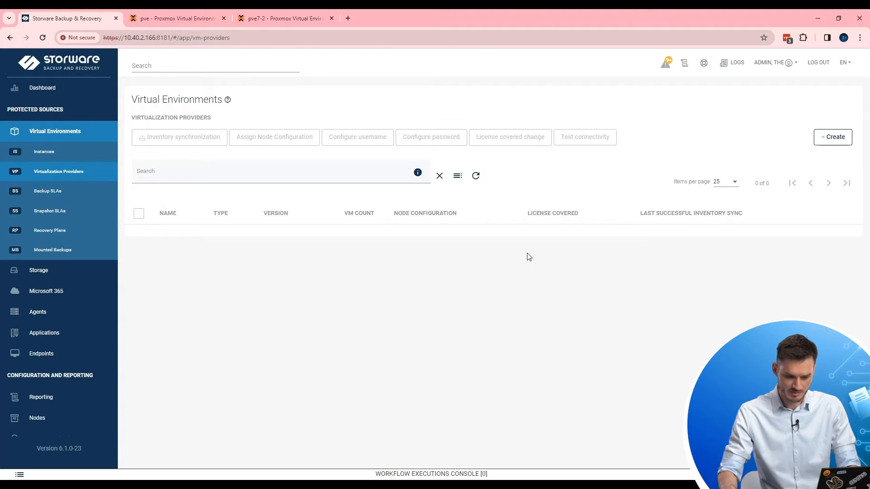
{"action": "mouse_move", "coordinate": [825, 152]}
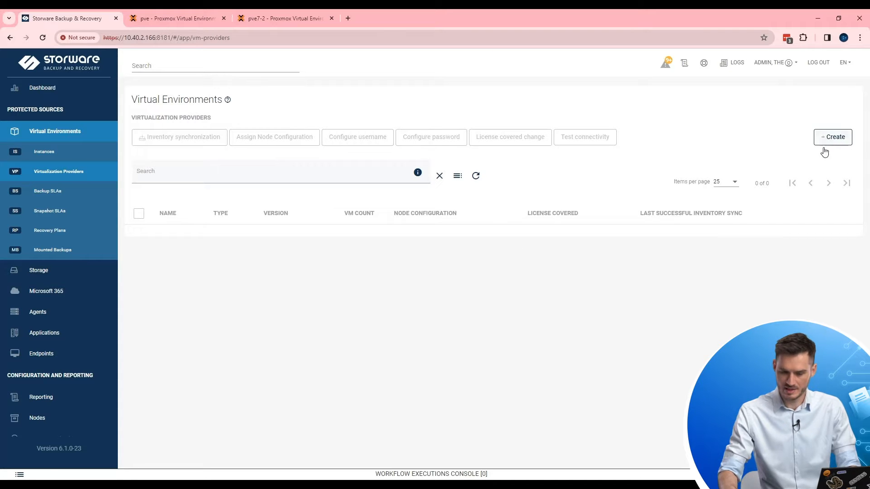
{"action": "left_click", "coordinate": [832, 137]}
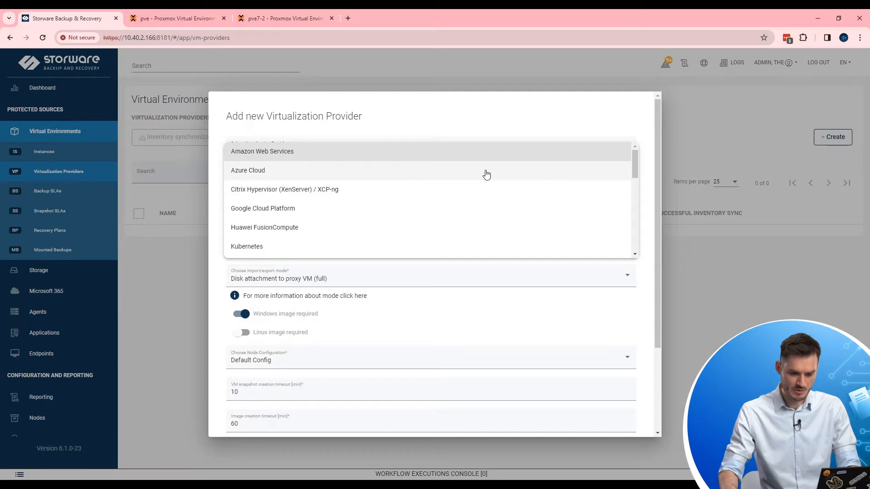
{"action": "scroll", "scroll_direction": "down", "scroll_amount": 3}
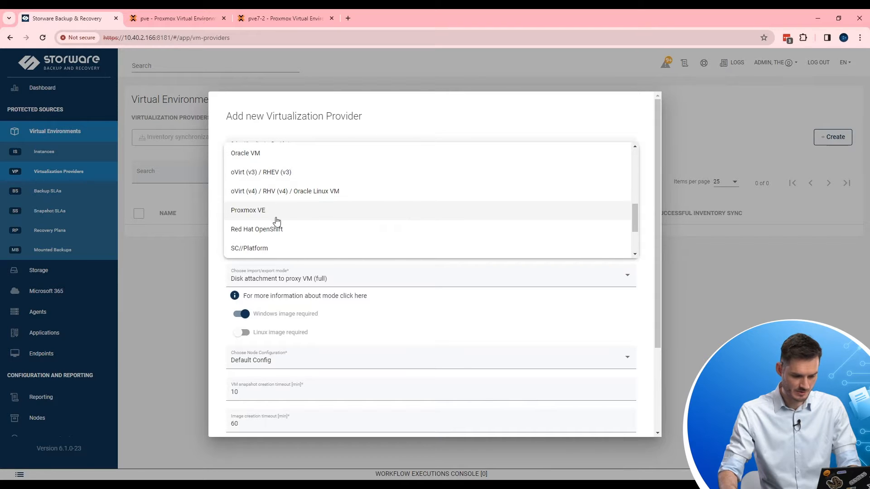
{"action": "left_click", "coordinate": [247, 209]}
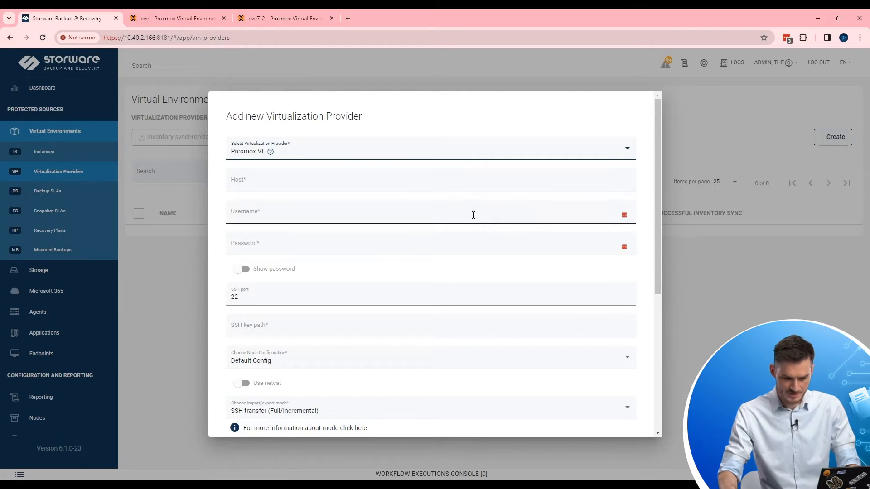
Enter the provider host address 10.40.1.76 checked from the Proxmox console tab.
{"action": "left_click", "coordinate": [430, 180]}
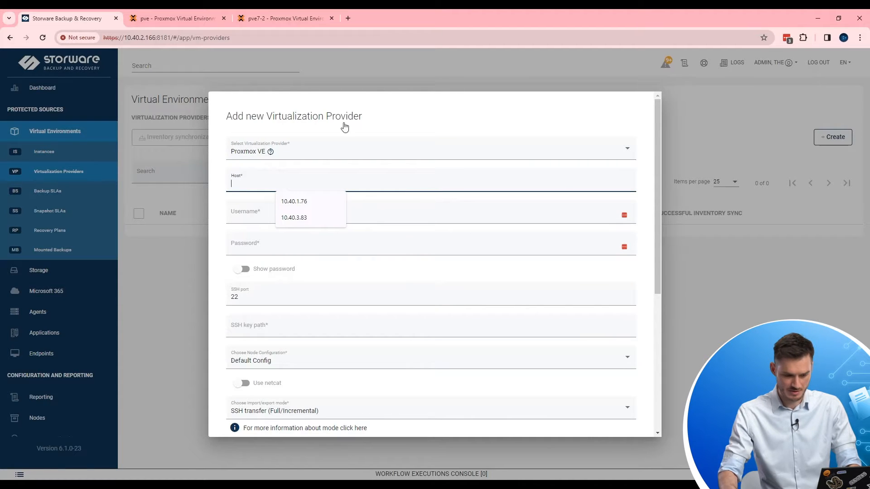
{"action": "left_click", "coordinate": [177, 18]}
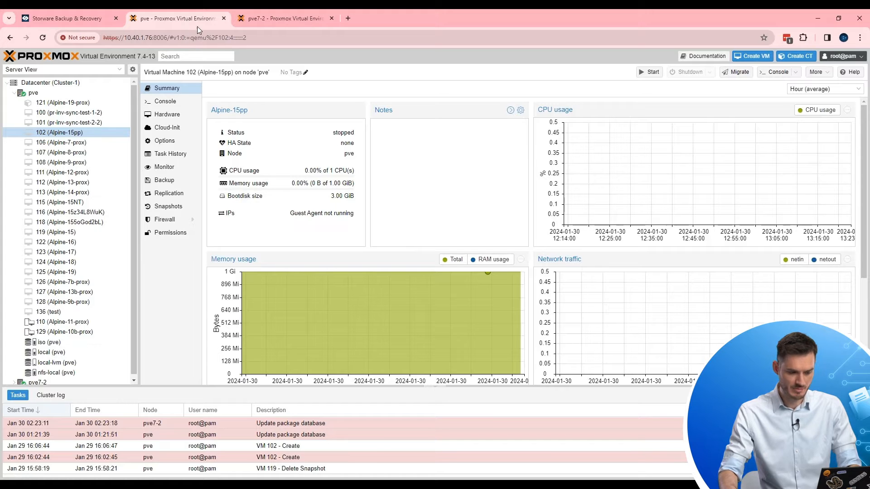
{"action": "left_click", "coordinate": [167, 37]}
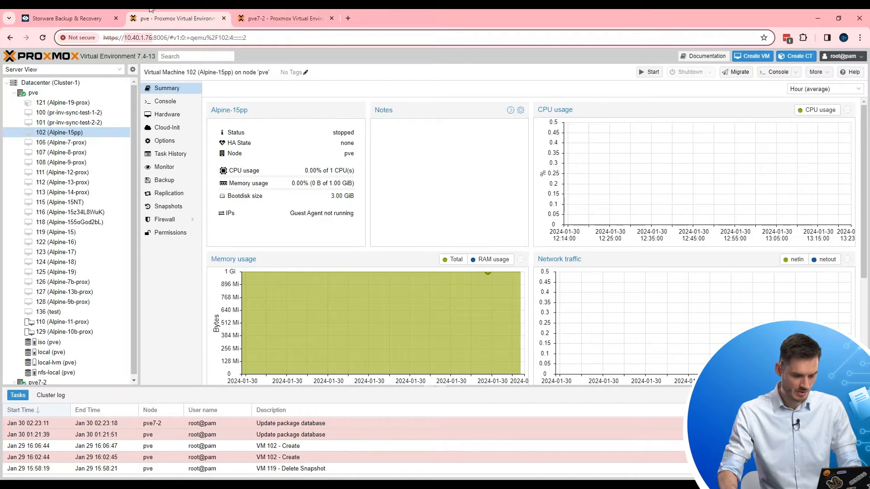
{"action": "left_click", "coordinate": [68, 19]}
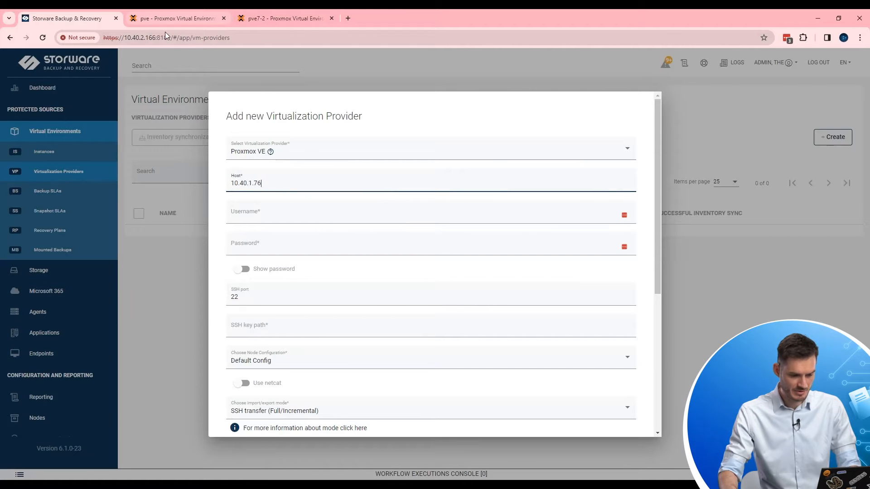
Fill username root and the root password copied from the saved passwords vault.
{"action": "left_click", "coordinate": [178, 18]}
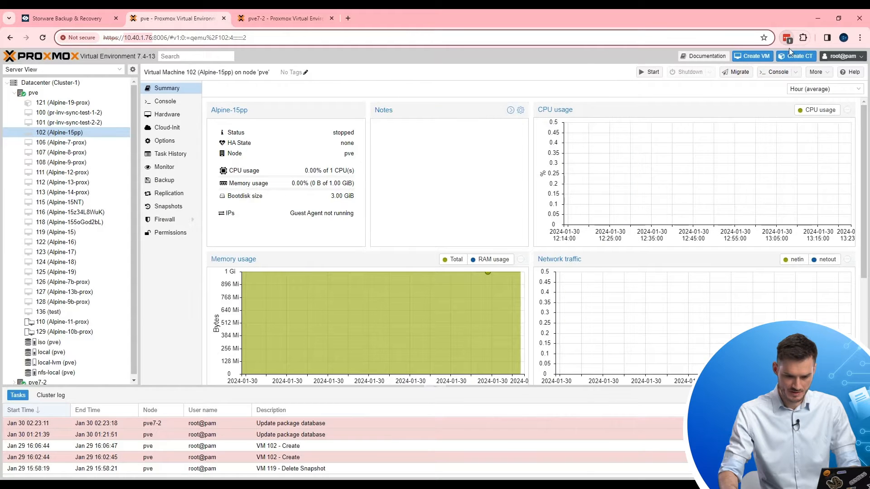
{"action": "left_click", "coordinate": [786, 39]}
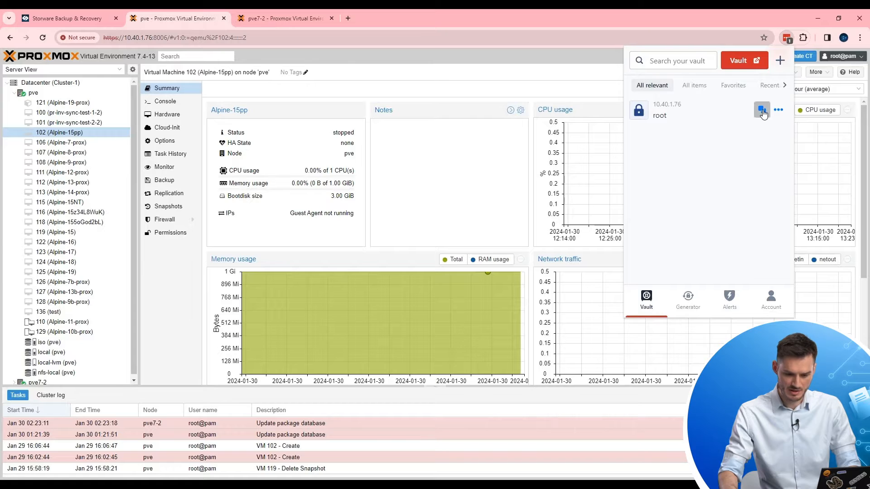
{"action": "left_click", "coordinate": [761, 109]}
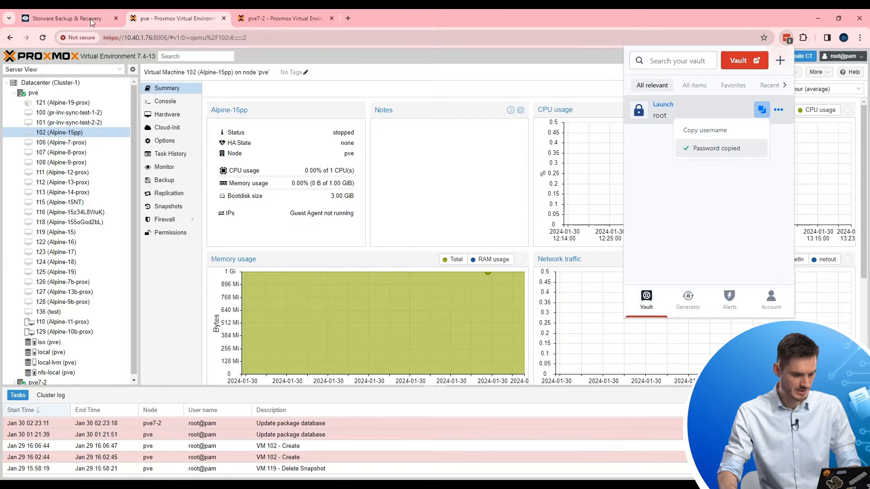
{"action": "left_click", "coordinate": [66, 18]}
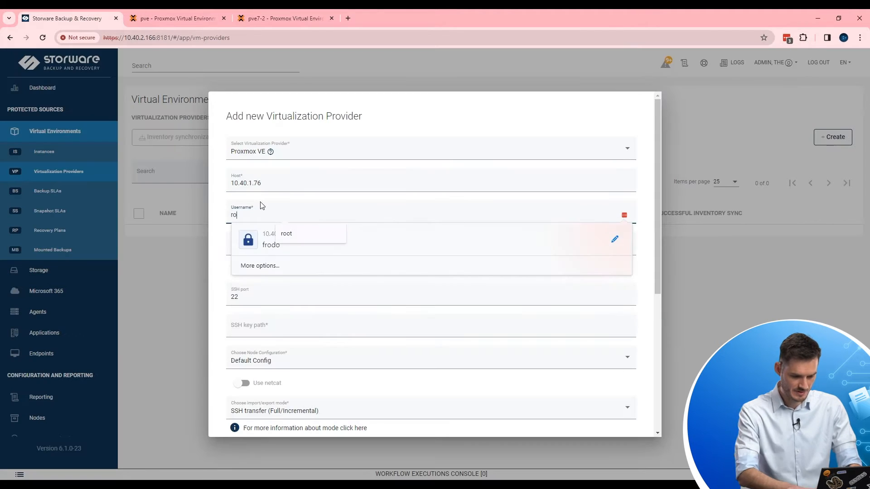
{"action": "left_click", "coordinate": [285, 233]}
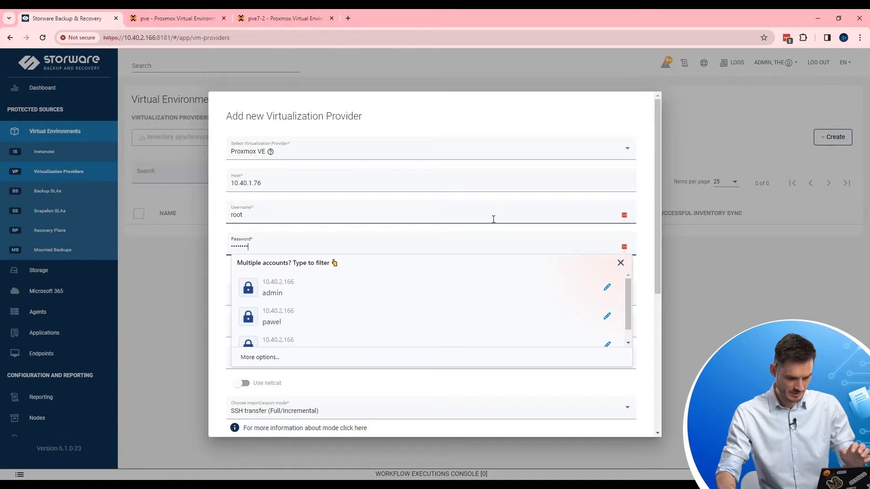
{"action": "left_click", "coordinate": [620, 263]}
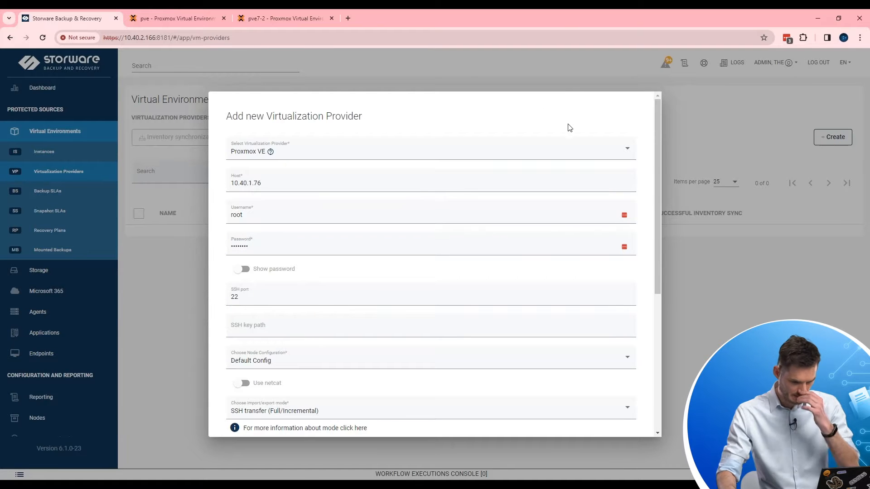
Choose SSH transfer (Full/Incremental) as the import/export mode and reach the Save button.
{"action": "scroll", "scroll_direction": "down", "scroll_amount": 3}
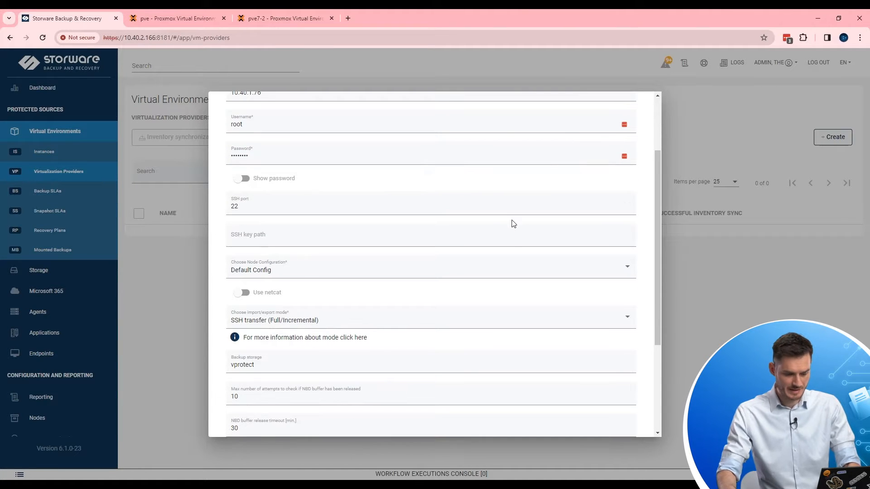
{"action": "mouse_move", "coordinate": [300, 272]}
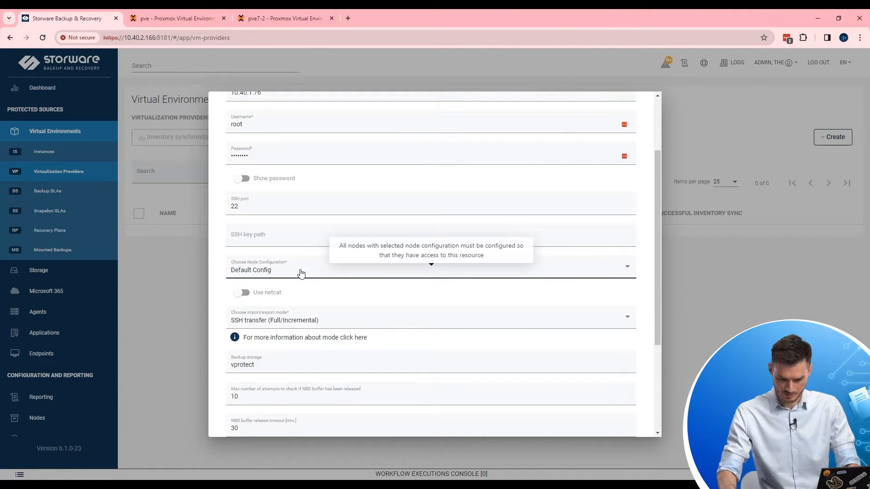
{"action": "mouse_move", "coordinate": [328, 290]}
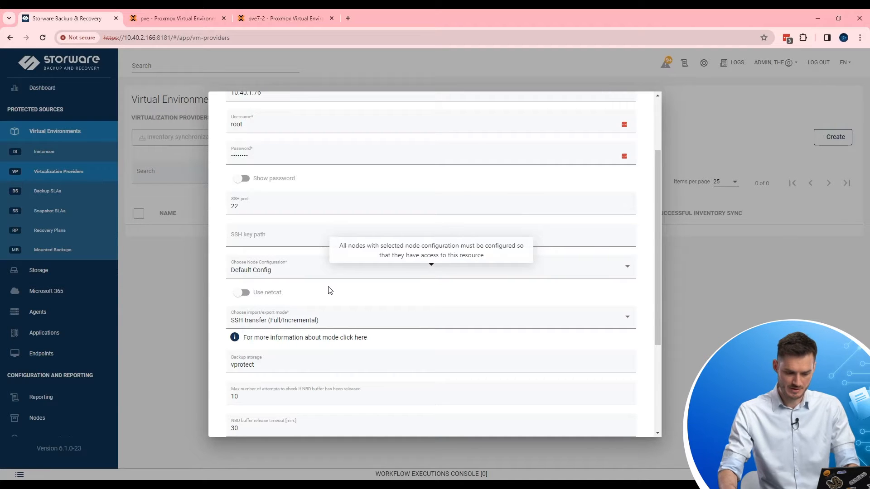
{"action": "mouse_move", "coordinate": [381, 288]}
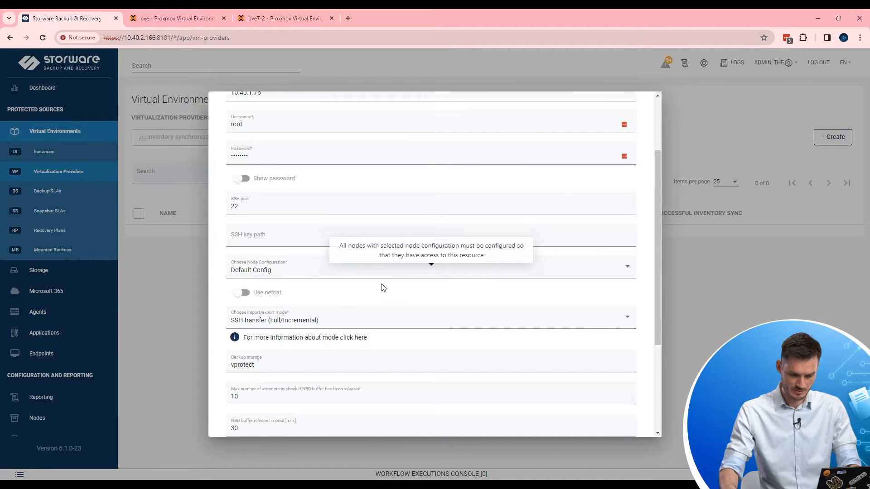
{"action": "scroll", "scroll_direction": "down", "scroll_amount": 3}
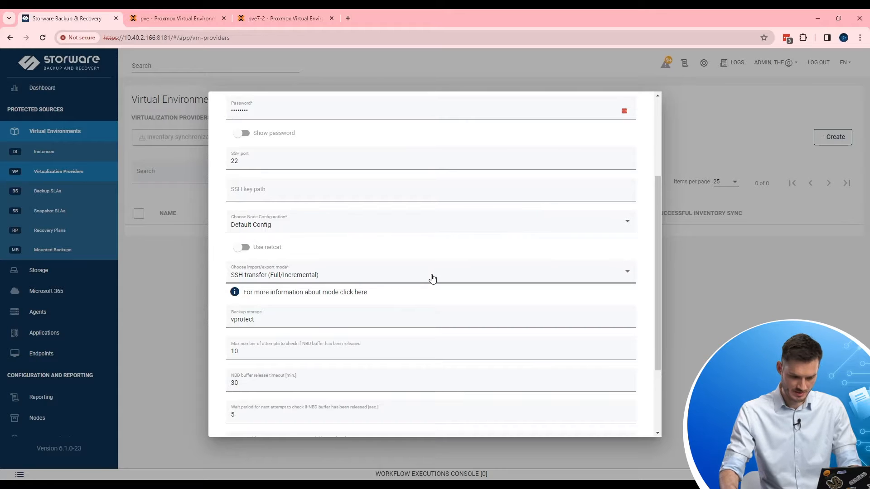
{"action": "left_click", "coordinate": [433, 274]}
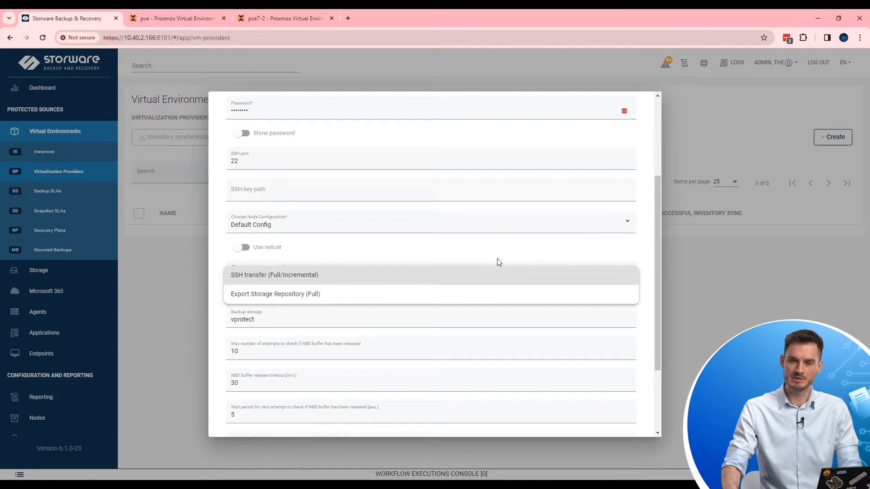
{"action": "mouse_move", "coordinate": [492, 263]}
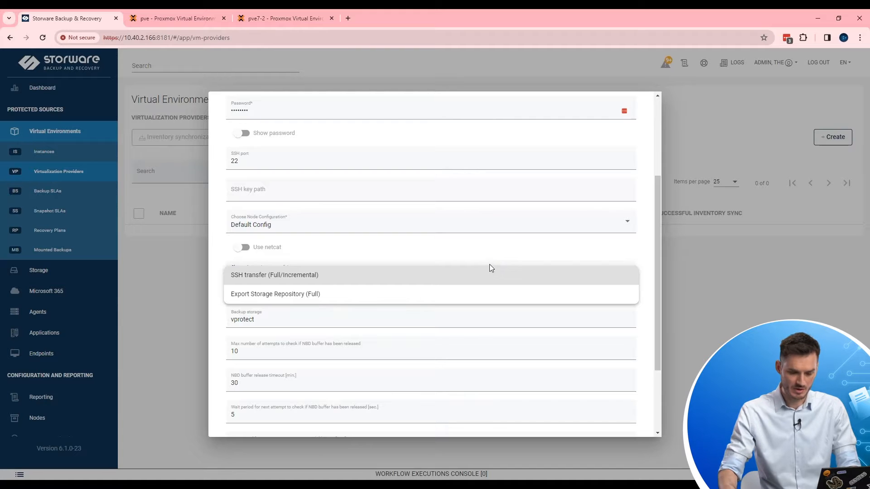
{"action": "mouse_move", "coordinate": [486, 282]}
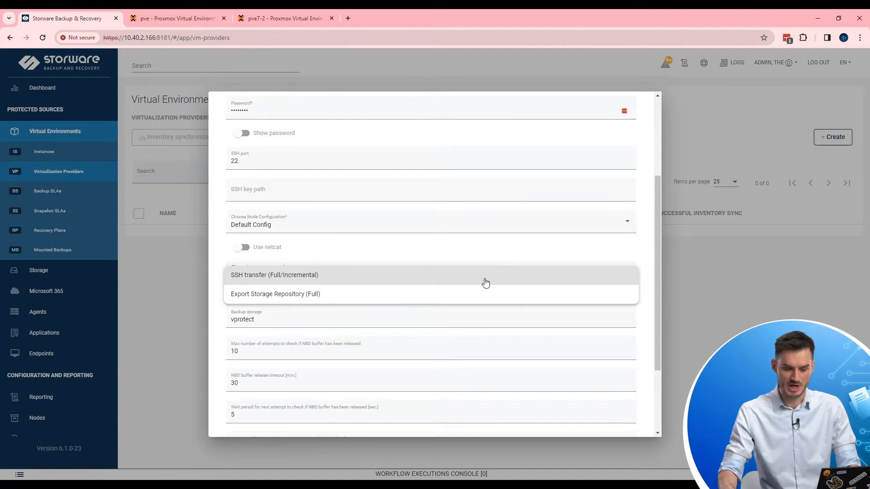
{"action": "mouse_move", "coordinate": [473, 275]}
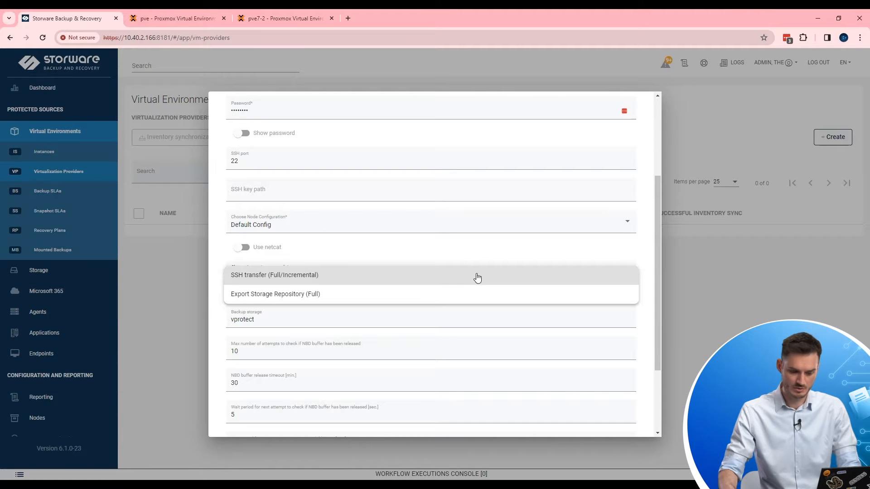
{"action": "mouse_move", "coordinate": [417, 294]}
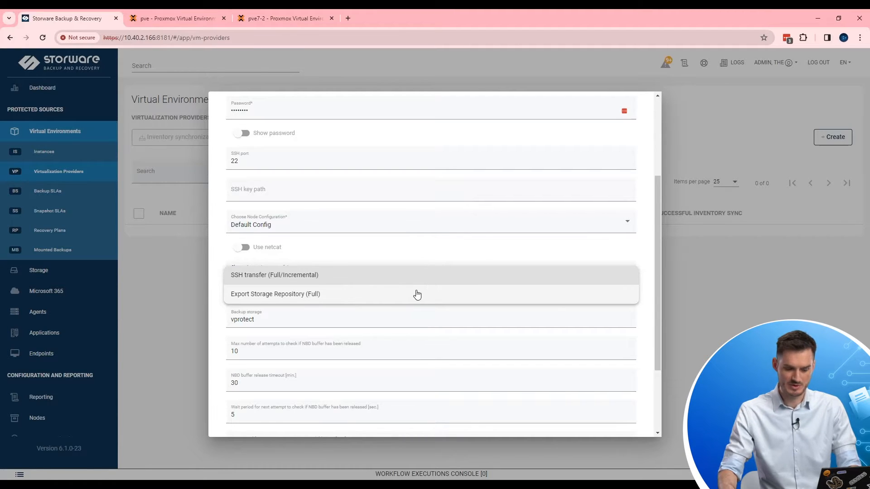
{"action": "mouse_move", "coordinate": [448, 272]}
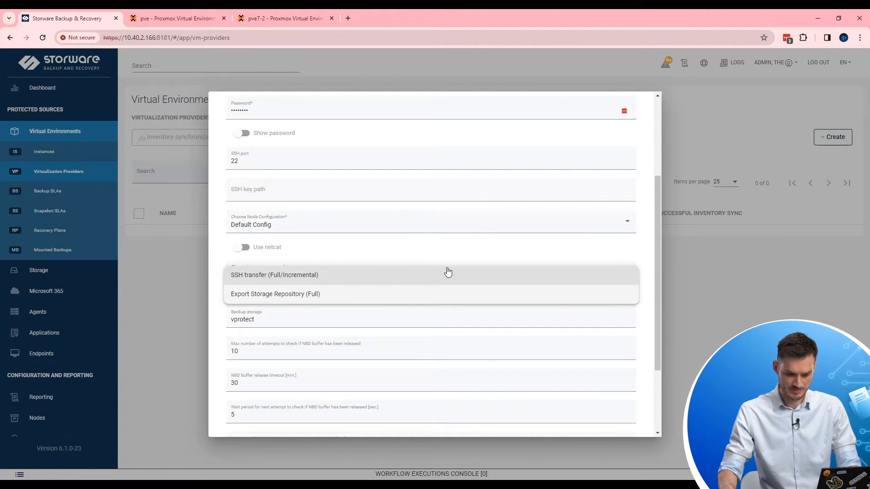
{"action": "mouse_move", "coordinate": [364, 296]}
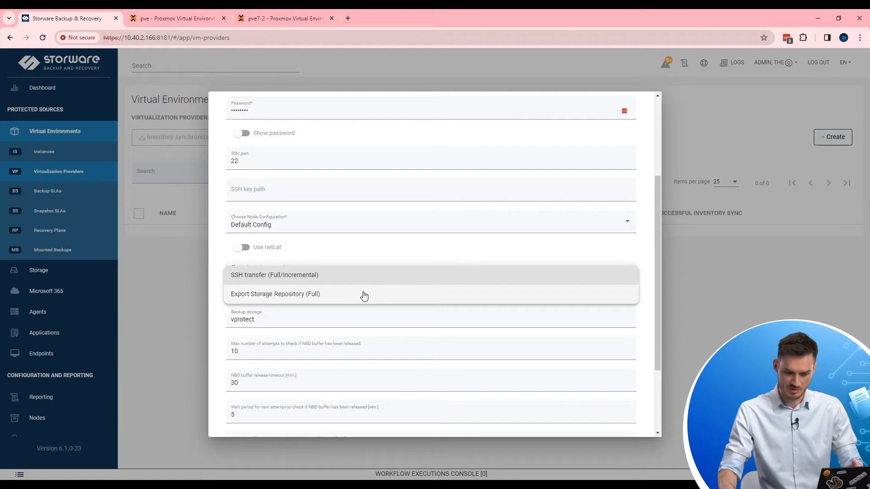
{"action": "left_click", "coordinate": [275, 293]}
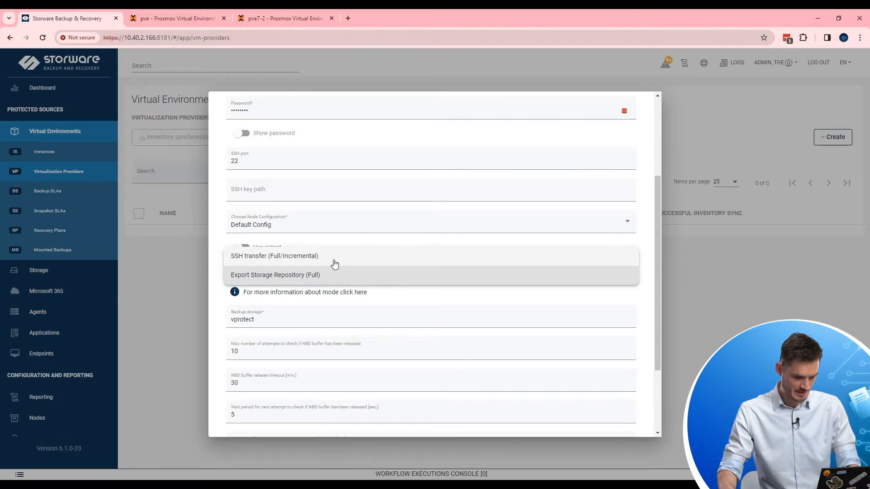
{"action": "left_click", "coordinate": [274, 256]}
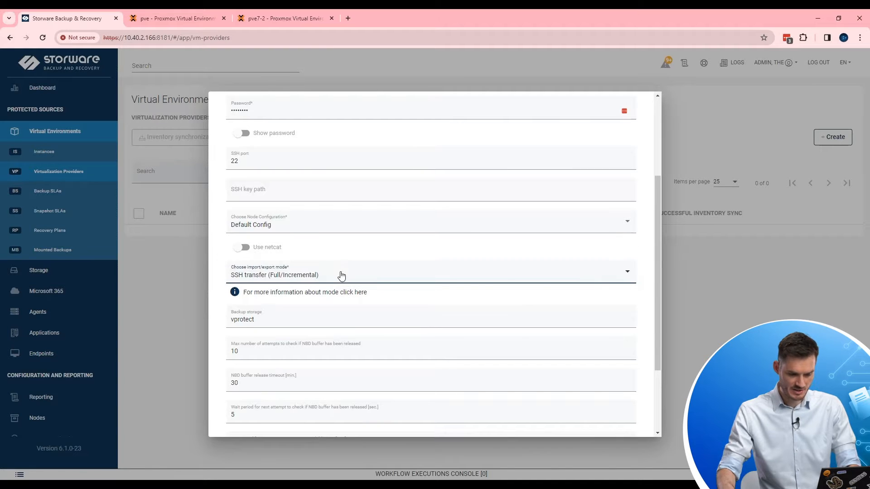
{"action": "scroll", "scroll_direction": "down", "scroll_amount": 3}
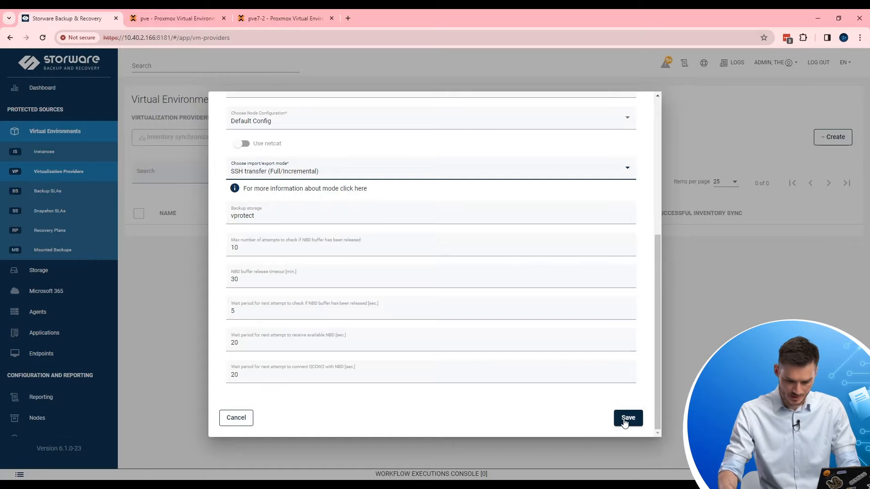
Save provider 10.40.1.76, confirm its inventory synchronization and decline storing the password.
{"action": "left_click", "coordinate": [627, 418]}
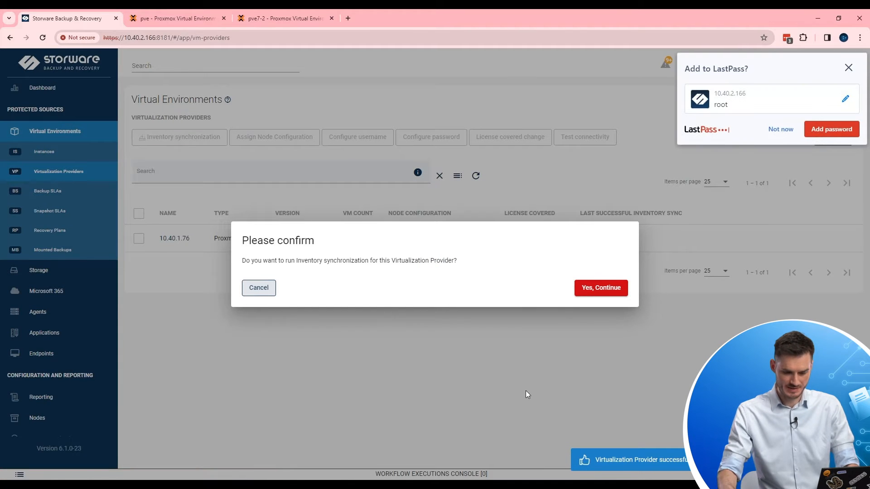
{"action": "mouse_move", "coordinate": [501, 384]}
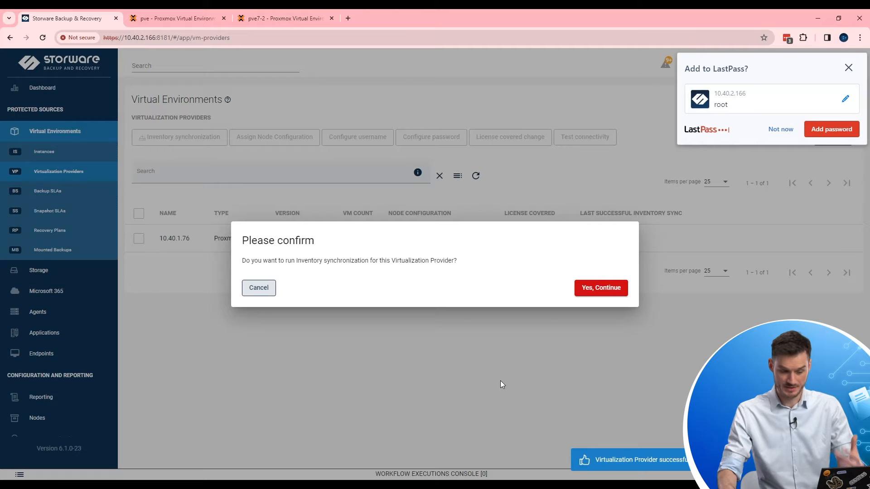
{"action": "mouse_move", "coordinate": [601, 288]}
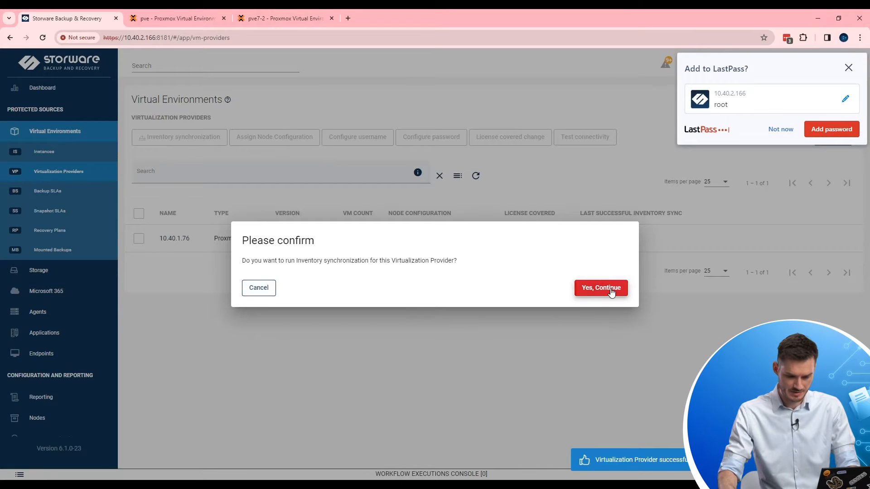
{"action": "left_click", "coordinate": [601, 287]}
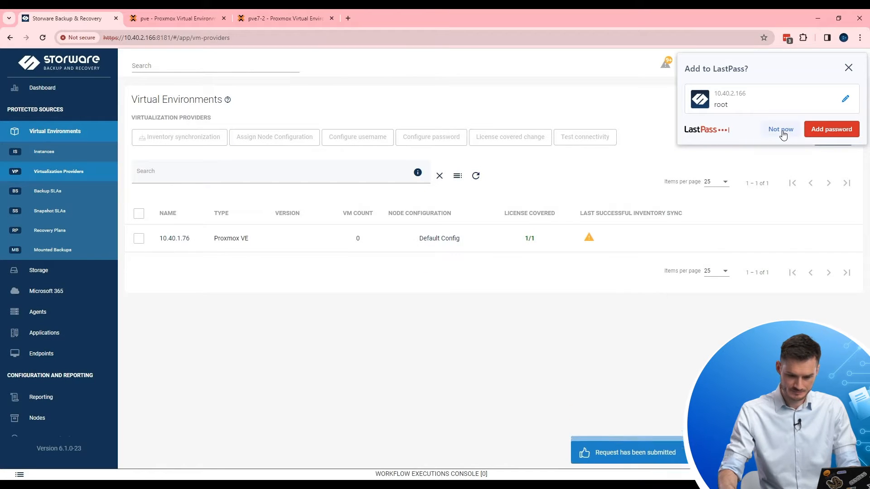
{"action": "left_click", "coordinate": [779, 130]}
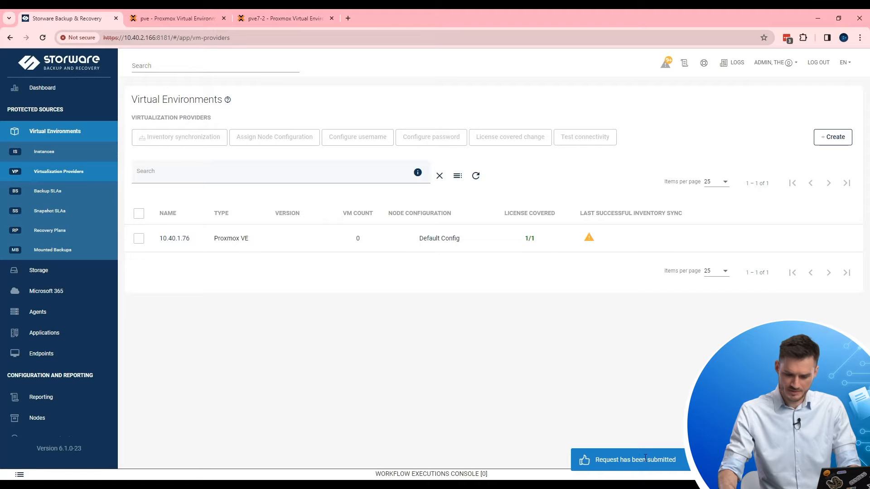
Review the running sync job in the Workflow Executions Console, then return to the dashboard.
{"action": "left_click", "coordinate": [431, 474]}
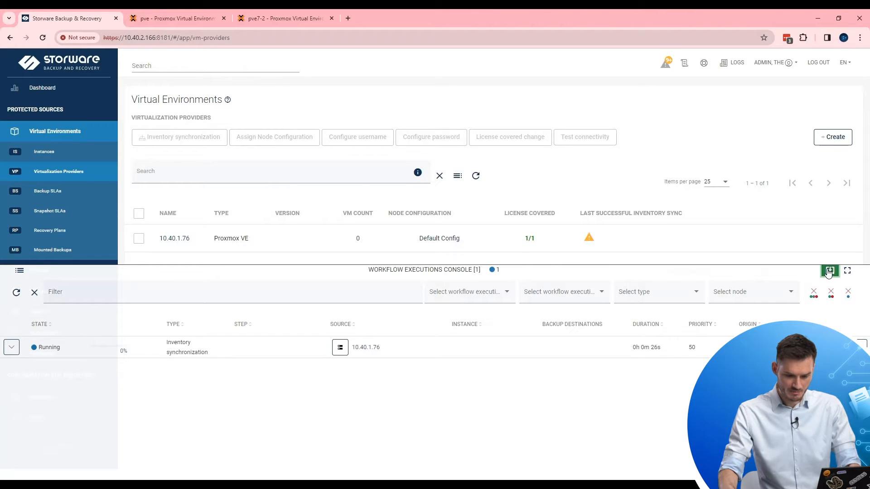
{"action": "left_click", "coordinate": [829, 271]}
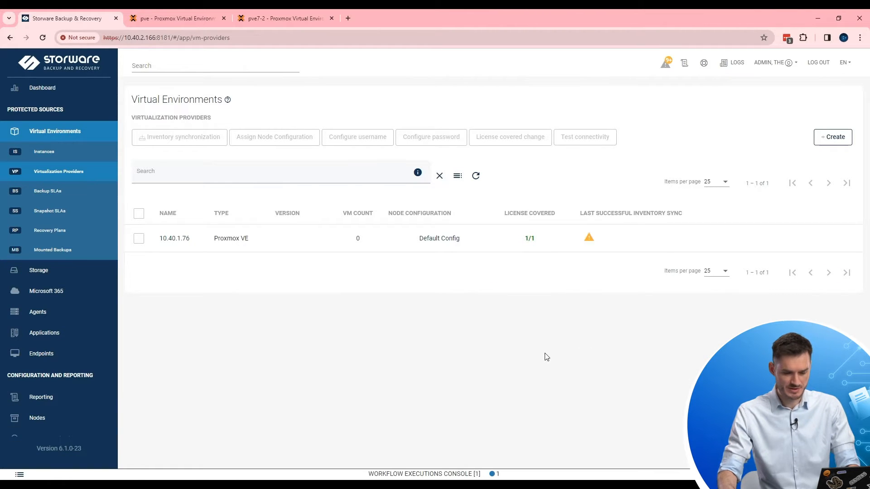
{"action": "mouse_move", "coordinate": [484, 363]}
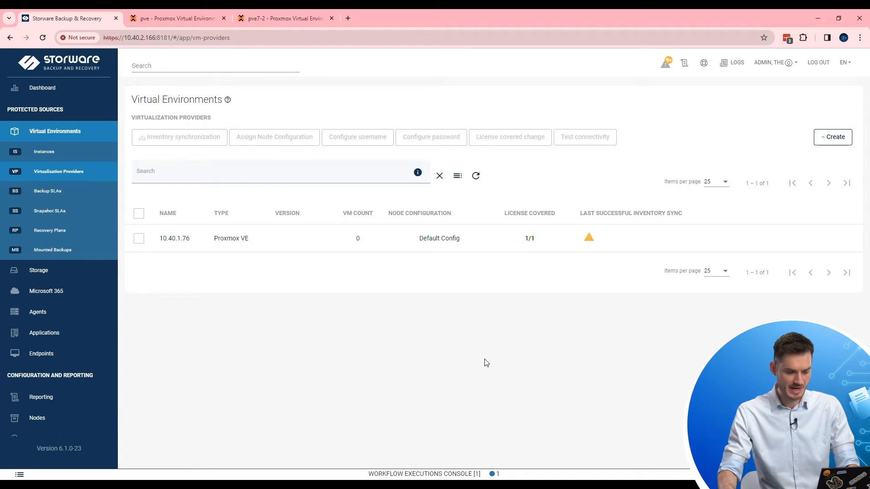
{"action": "mouse_move", "coordinate": [455, 351]}
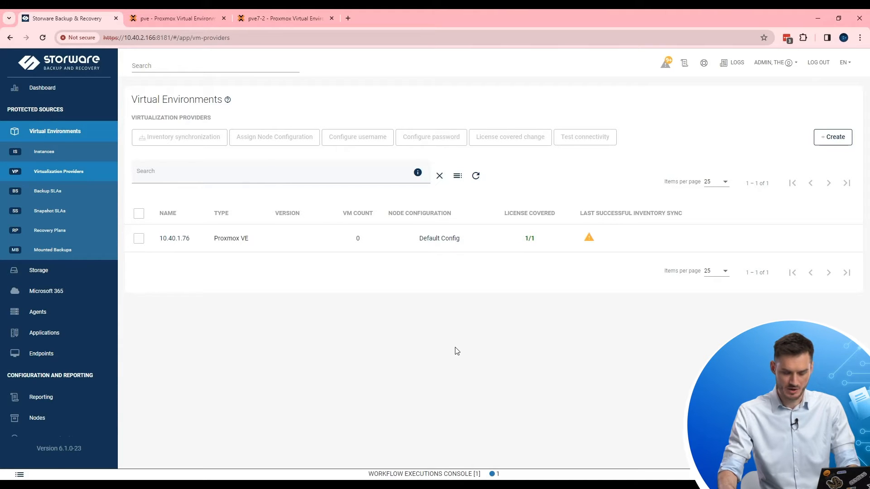
{"action": "mouse_move", "coordinate": [423, 329]}
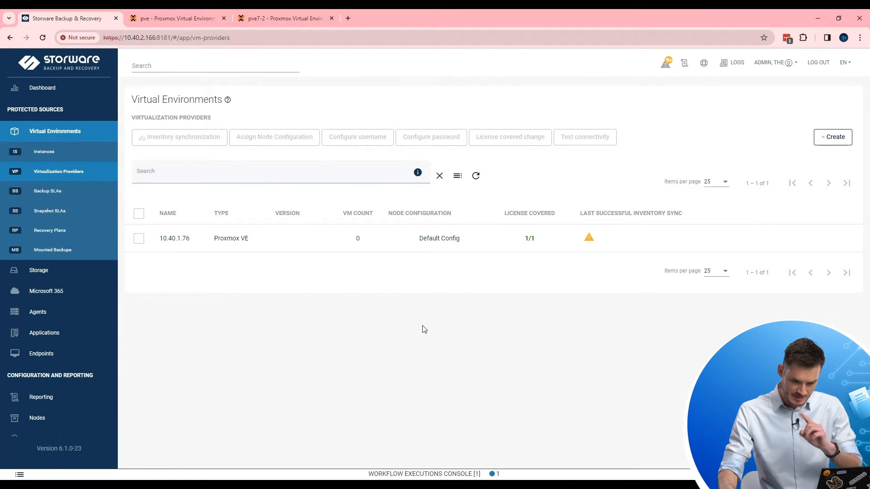
{"action": "left_click", "coordinate": [43, 88]}
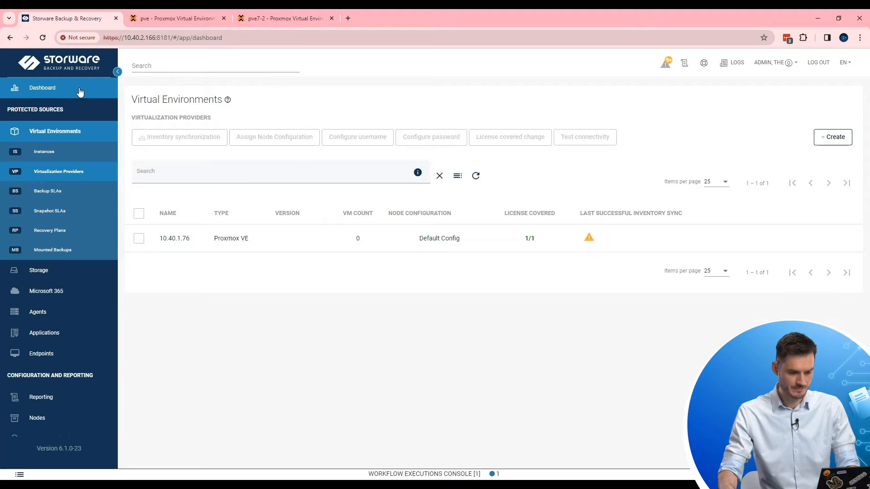
{"action": "left_click", "coordinate": [42, 87]}
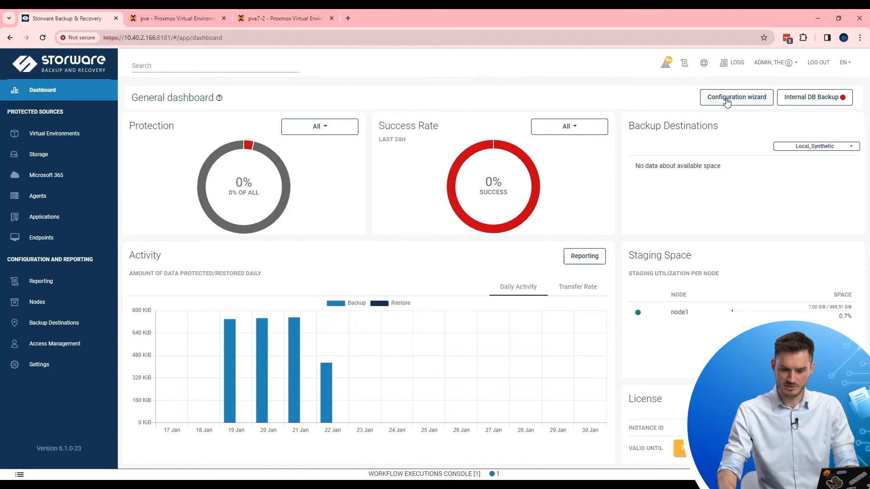
{"action": "mouse_move", "coordinate": [733, 108]}
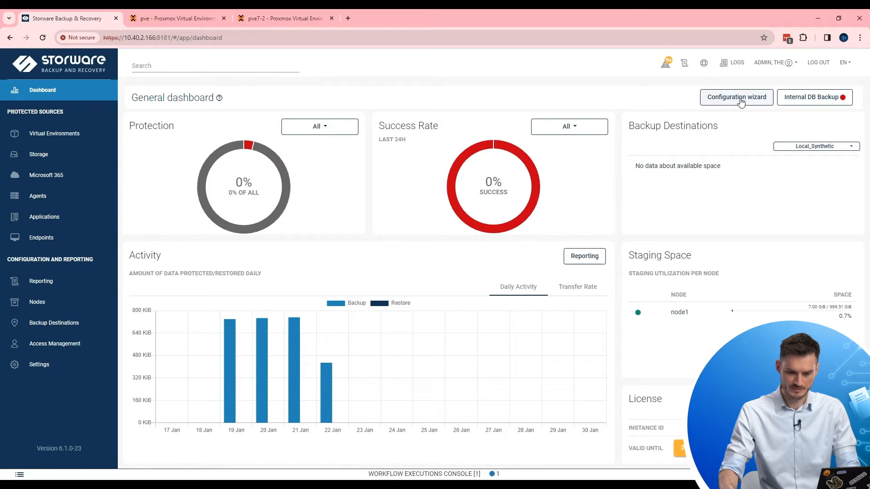
Launch the configuration wizard, select Proxmox VE as the source and continue to Next.
{"action": "left_click", "coordinate": [736, 96]}
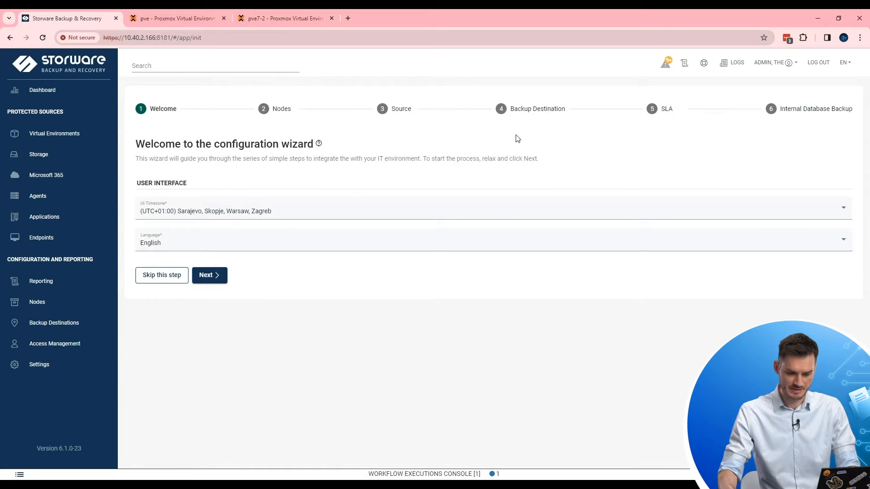
{"action": "mouse_move", "coordinate": [394, 114]}
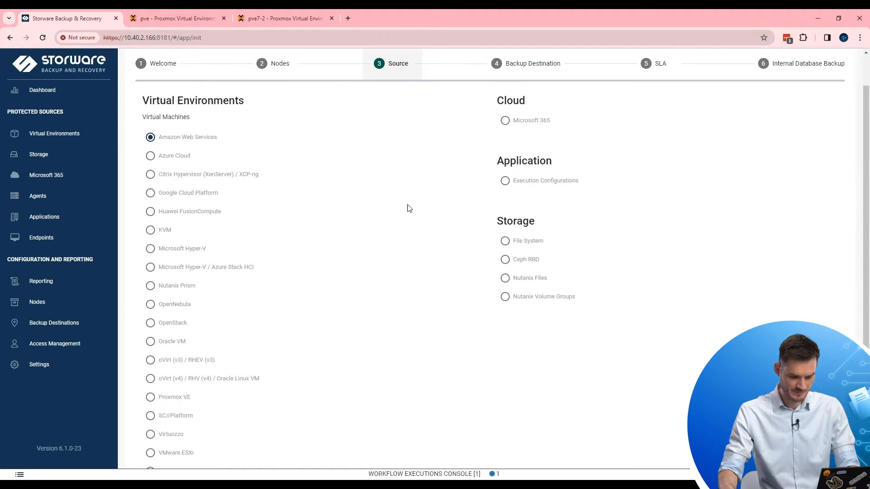
{"action": "left_click", "coordinate": [150, 397]}
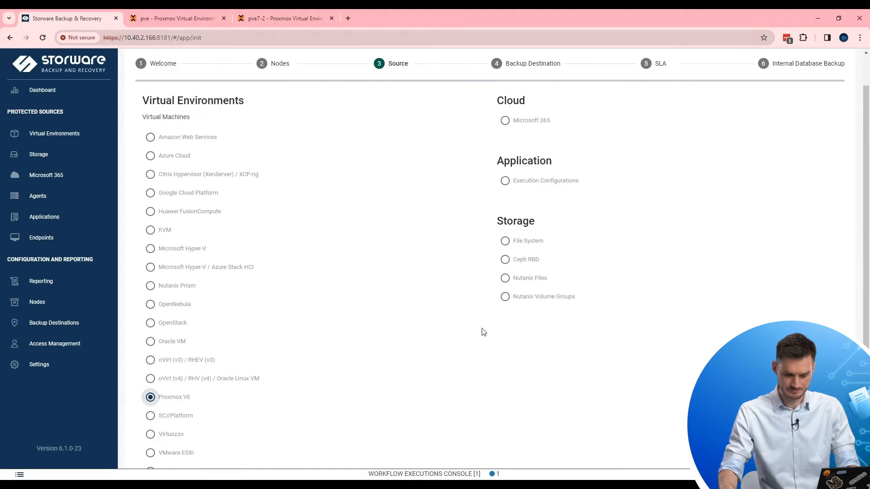
{"action": "scroll", "scroll_direction": "down", "scroll_amount": 3}
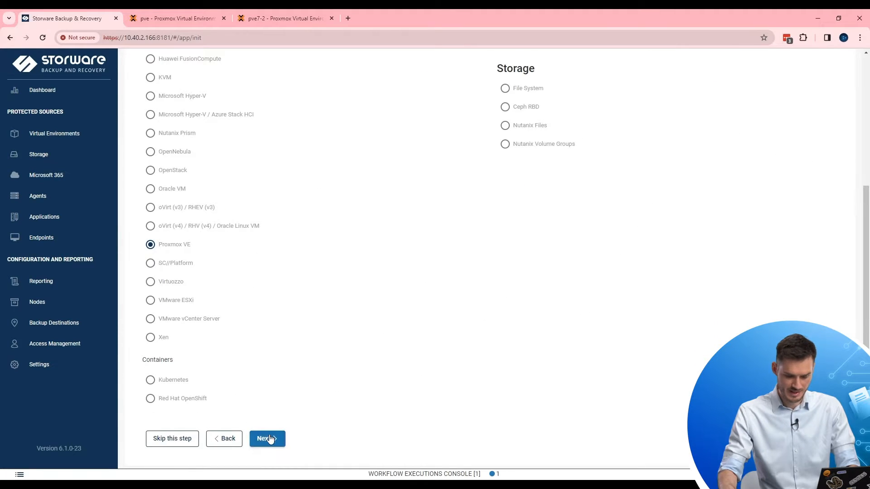
{"action": "left_click", "coordinate": [267, 439]}
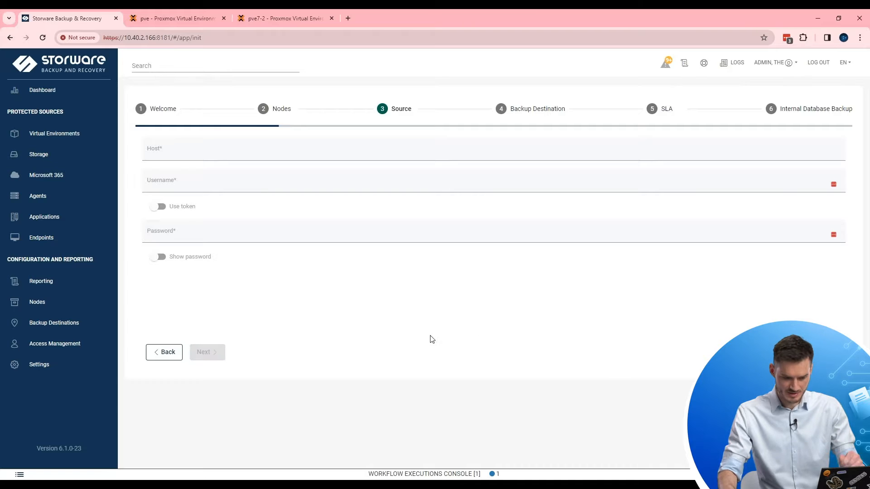
Take the host 10.40.3.83 from the Proxmox tab and enter username root.
{"action": "left_click", "coordinate": [255, 187]}
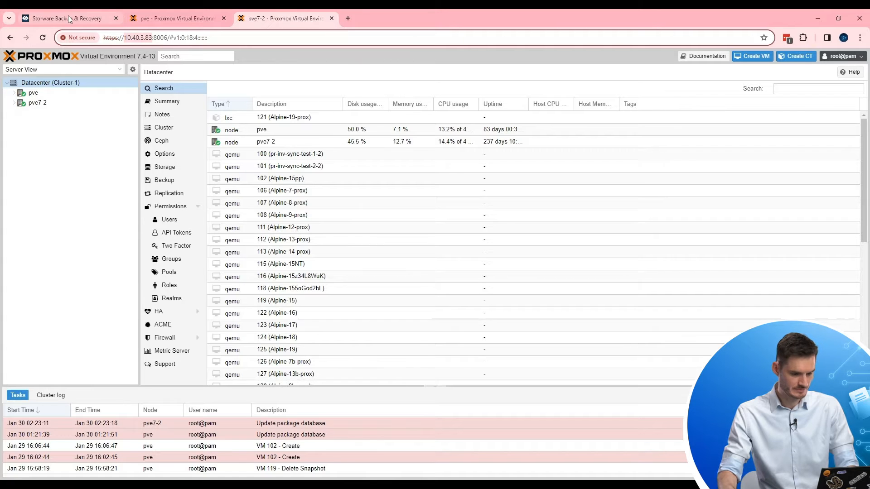
{"action": "left_click", "coordinate": [66, 18]}
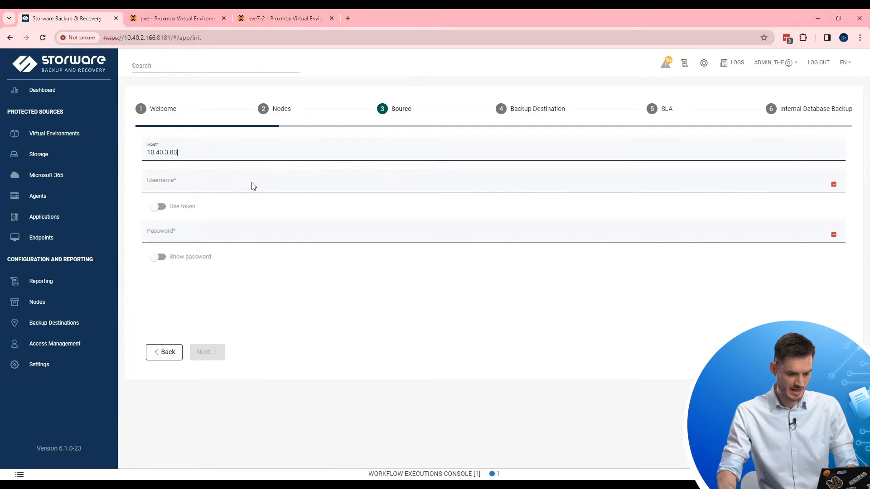
{"action": "type", "text": "root"}
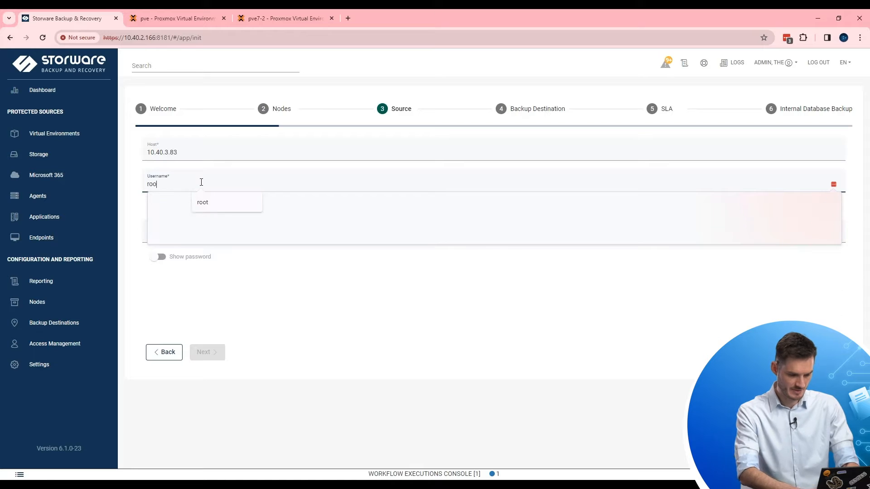
Copy the password for 10.40.3.83 from LastPass and paste it into the Password field.
{"action": "left_click", "coordinate": [202, 202]}
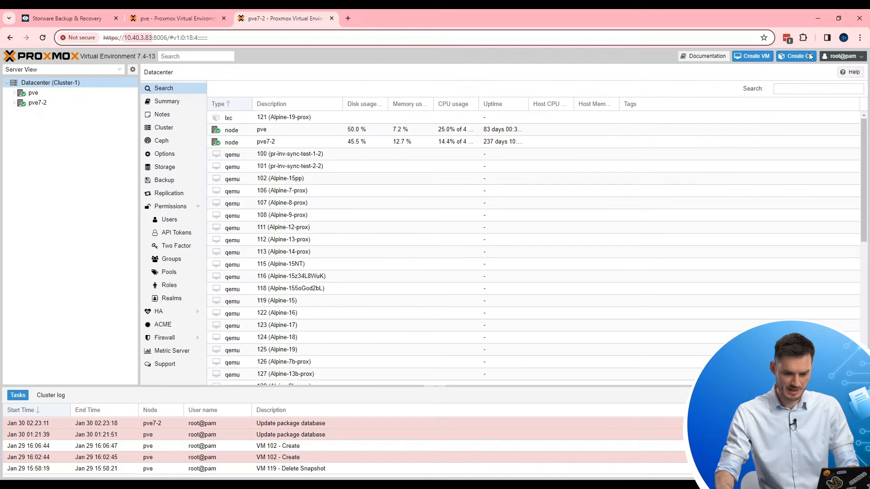
{"action": "left_click", "coordinate": [787, 38]}
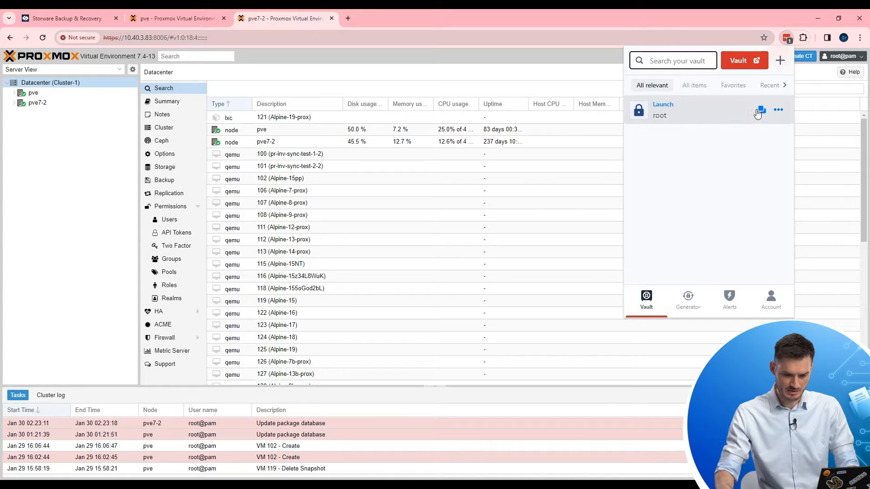
{"action": "left_click", "coordinate": [760, 110]}
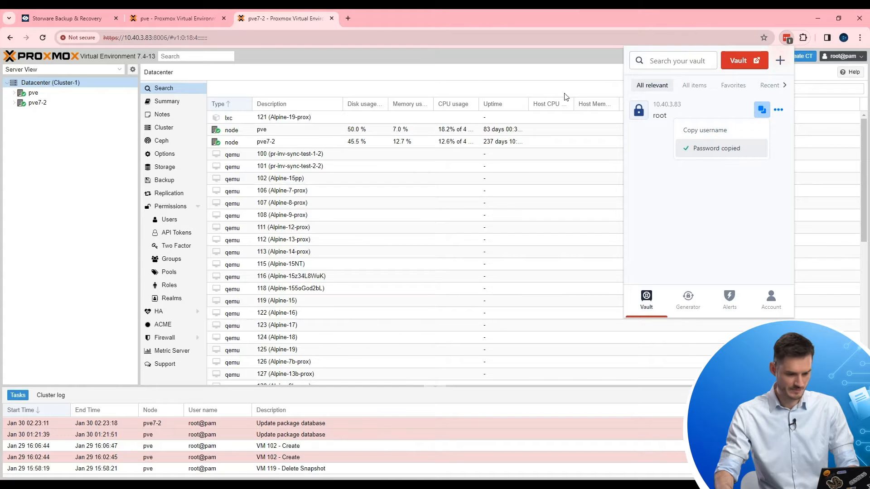
{"action": "left_click", "coordinate": [67, 18]}
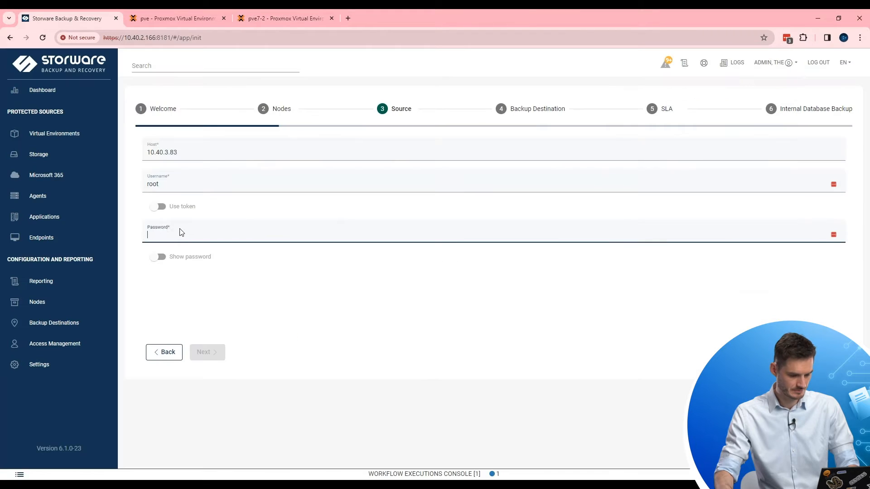
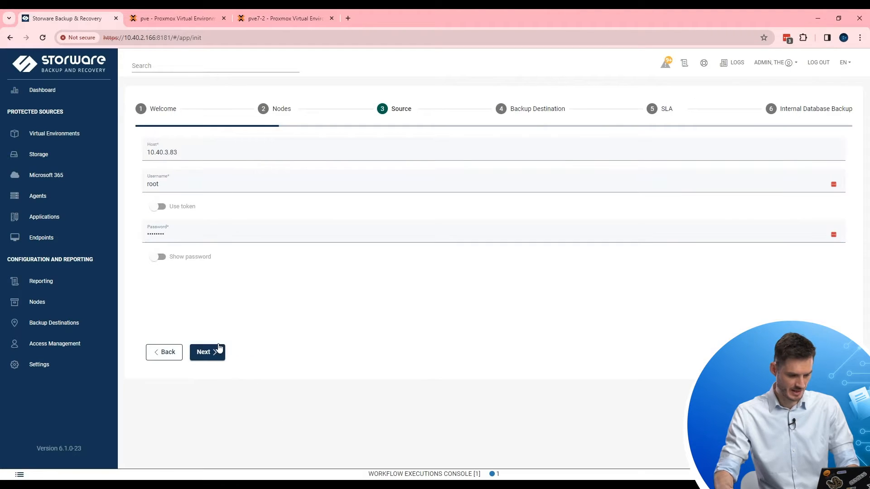
Advance with Default Config, submit the hypervisor source 10.40.3.83 and decline saving the password.
{"action": "left_click", "coordinate": [207, 352]}
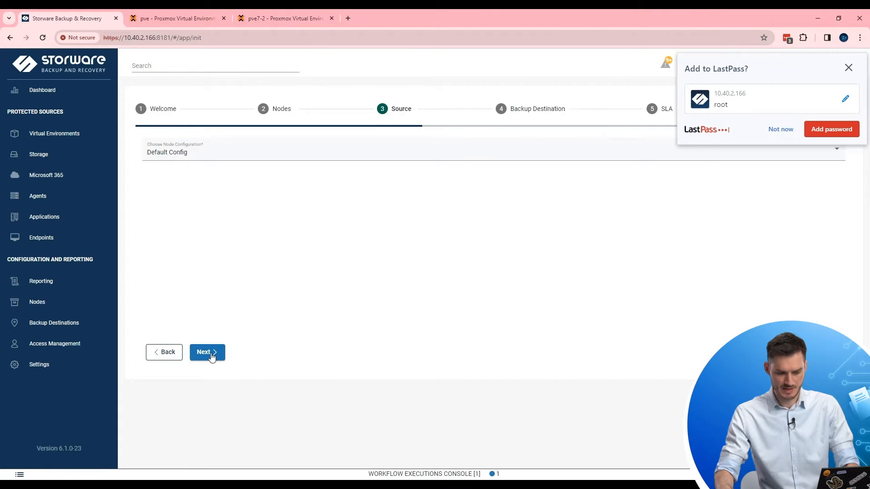
{"action": "left_click", "coordinate": [207, 353]}
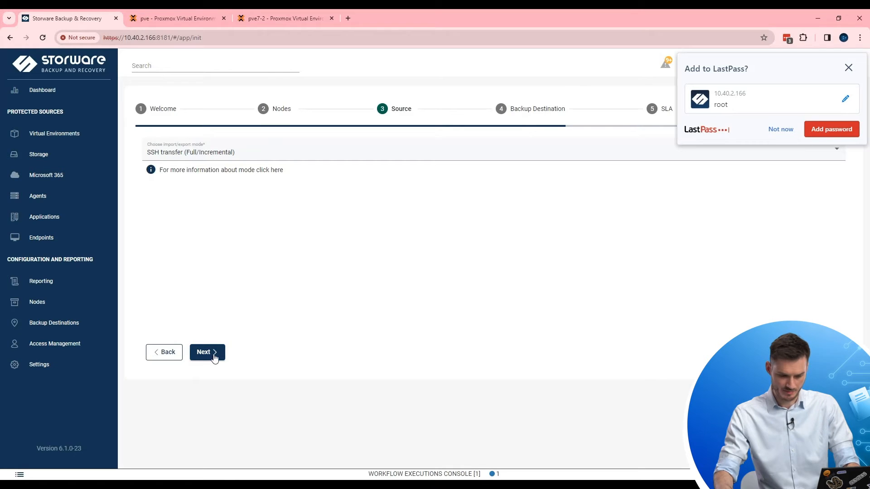
{"action": "left_click", "coordinate": [206, 352]}
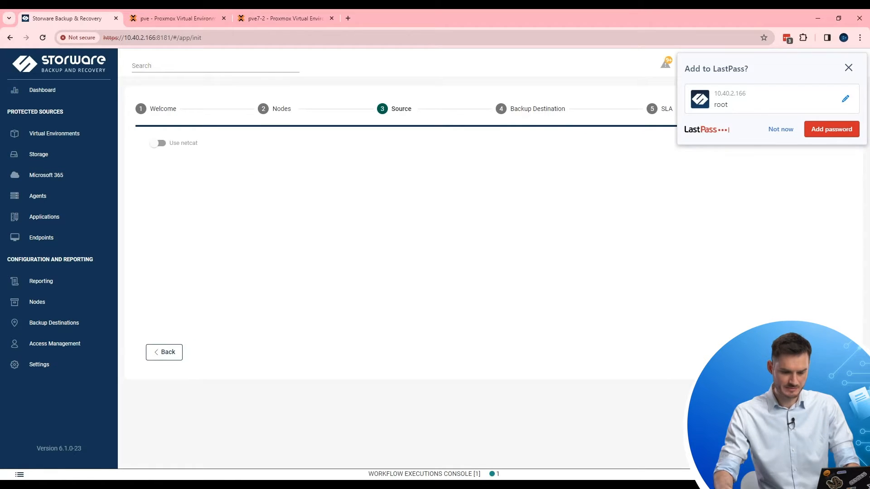
{"action": "left_click", "coordinate": [847, 68]}
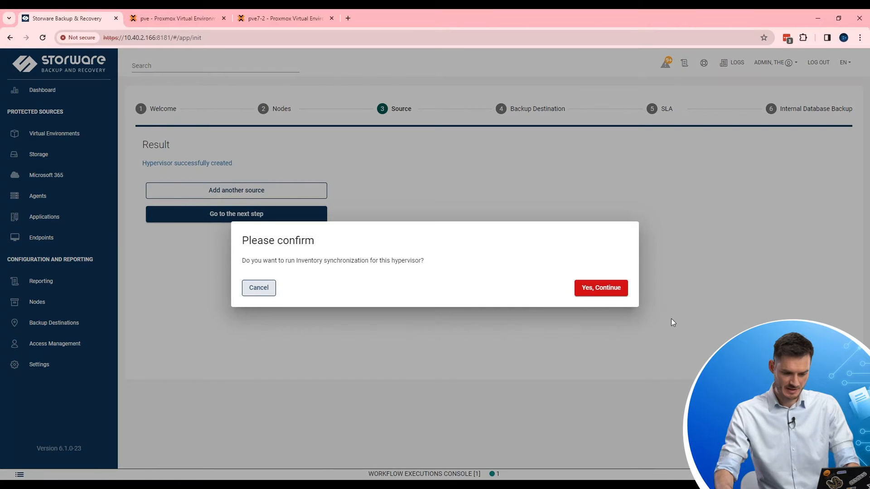
{"action": "mouse_move", "coordinate": [645, 355]}
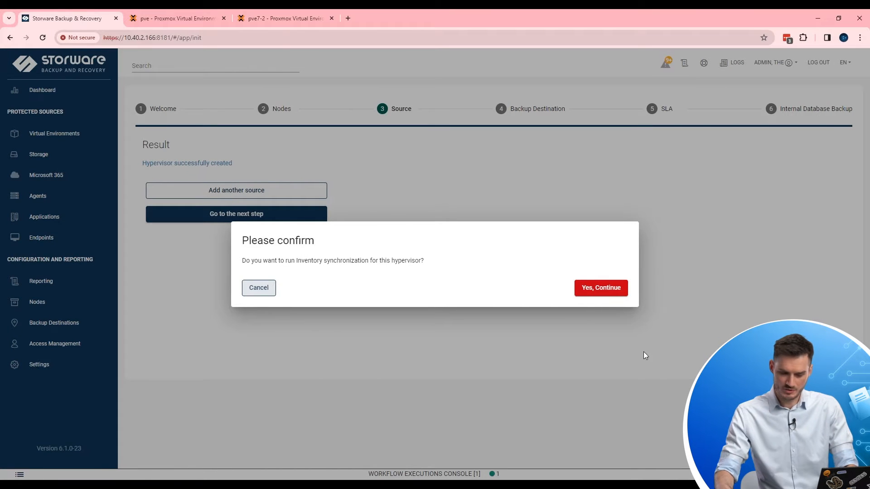
{"action": "mouse_move", "coordinate": [553, 317]}
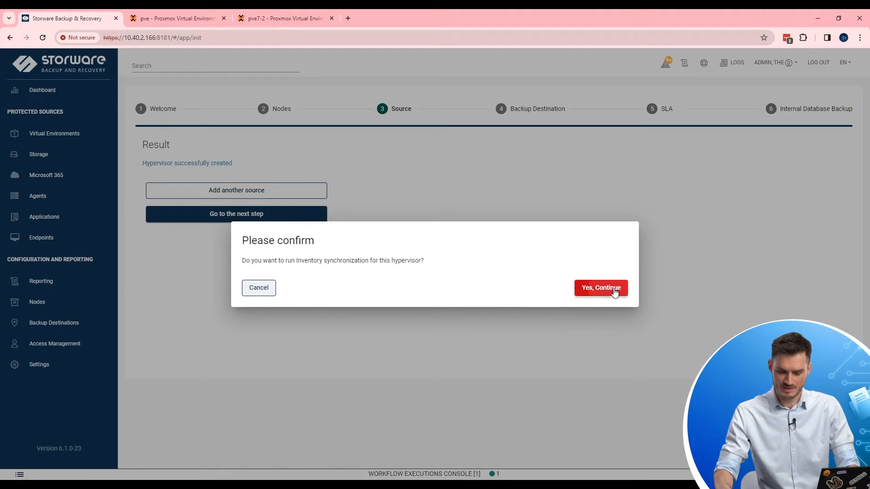
Confirm inventory sync for 10.40.3.83 and verify the job finished in the Workflow Executions Console.
{"action": "left_click", "coordinate": [600, 287]}
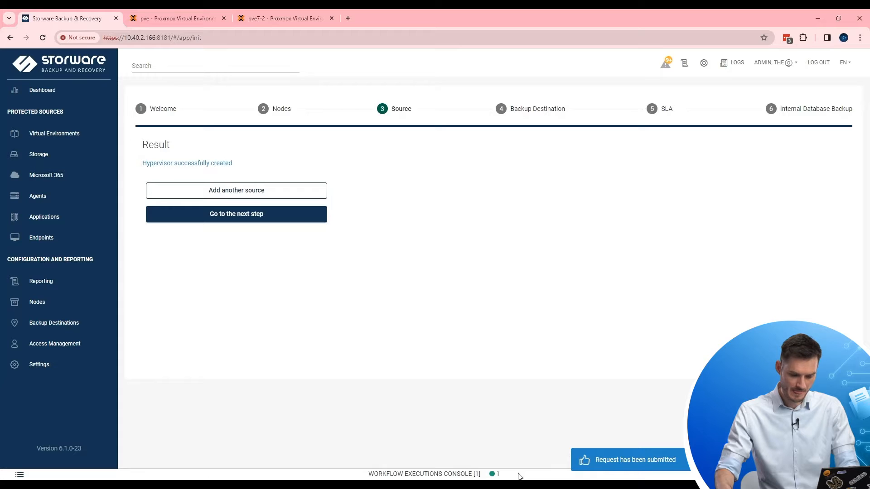
{"action": "left_click", "coordinate": [423, 474]}
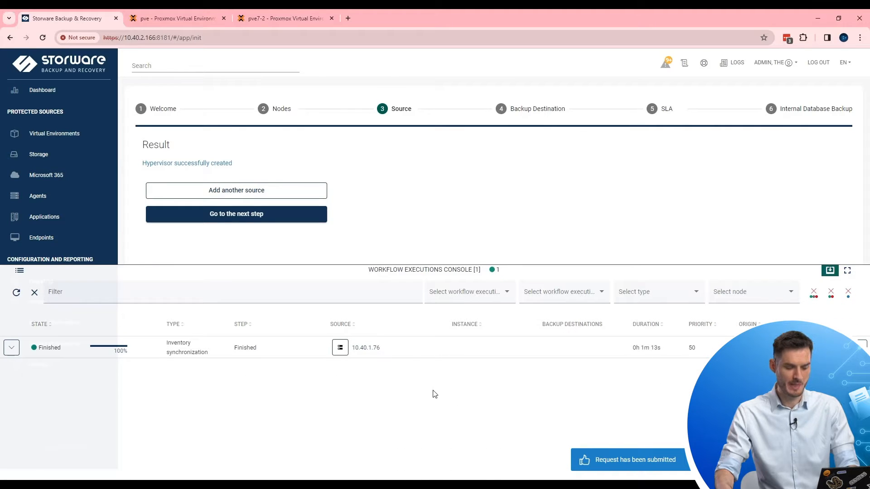
{"action": "mouse_move", "coordinate": [532, 388]}
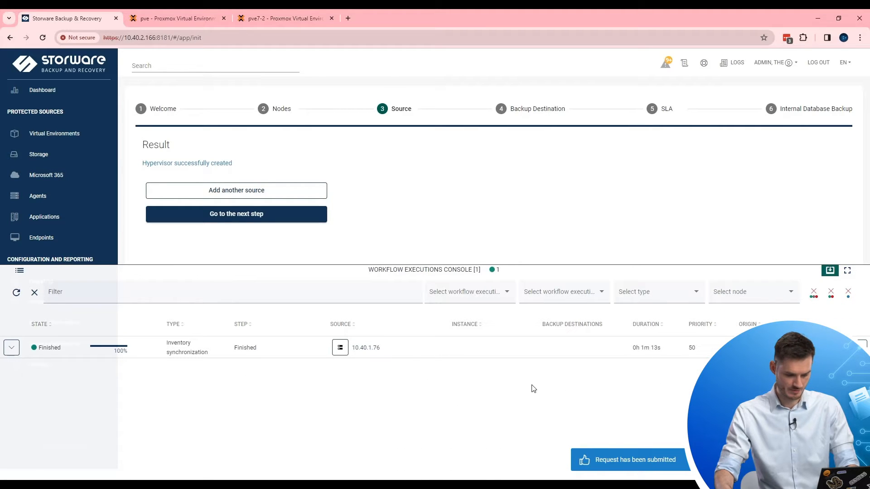
{"action": "left_click", "coordinate": [11, 347]}
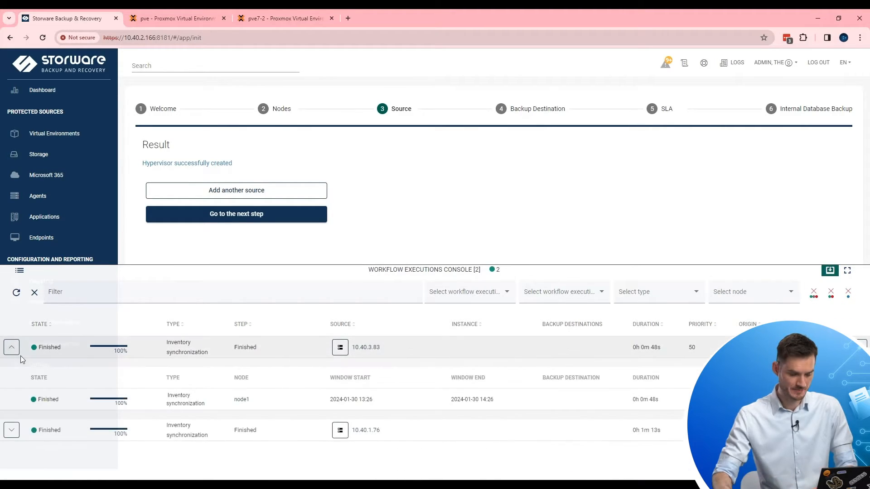
{"action": "mouse_move", "coordinate": [140, 403]}
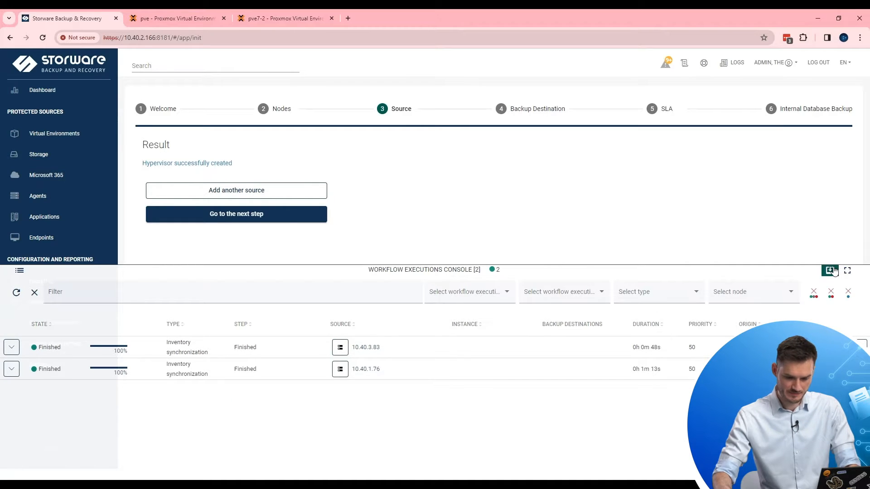
{"action": "left_click", "coordinate": [831, 271]}
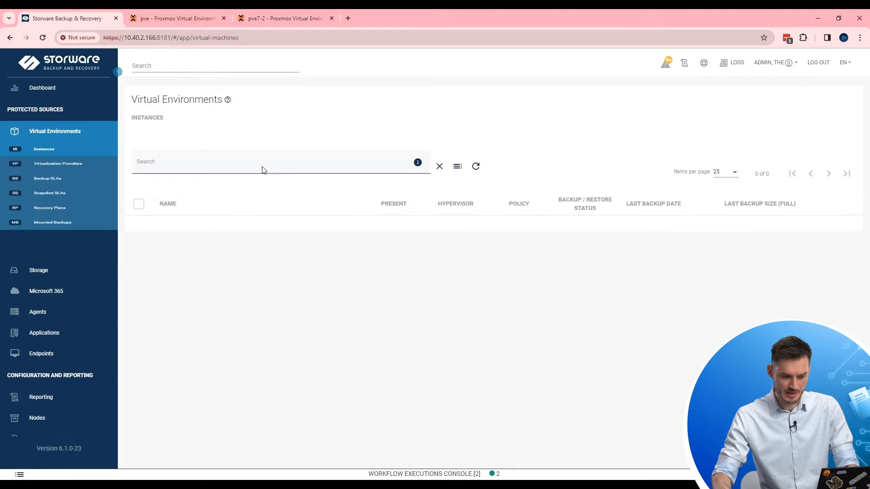
Show the Virtualization Providers list with Proxmox VE hosts 10.40.1.76 and 10.40.3.83.
{"action": "left_click", "coordinate": [58, 163]}
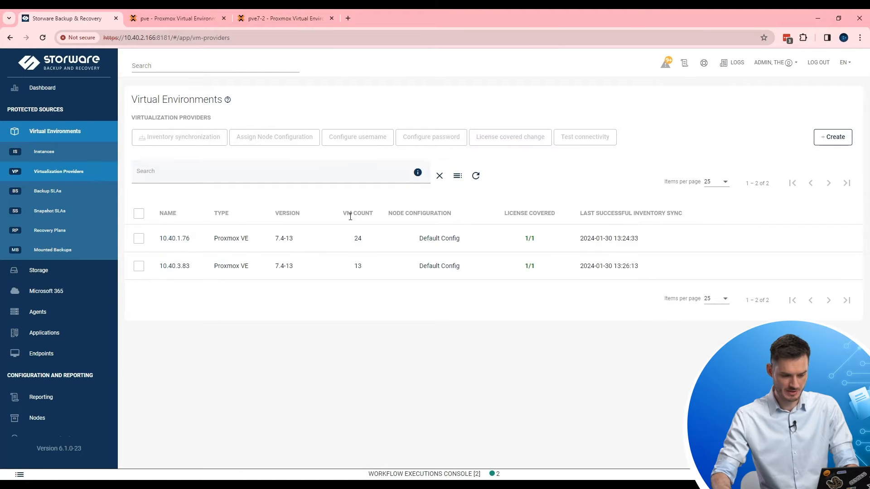
{"action": "mouse_move", "coordinate": [404, 372]}
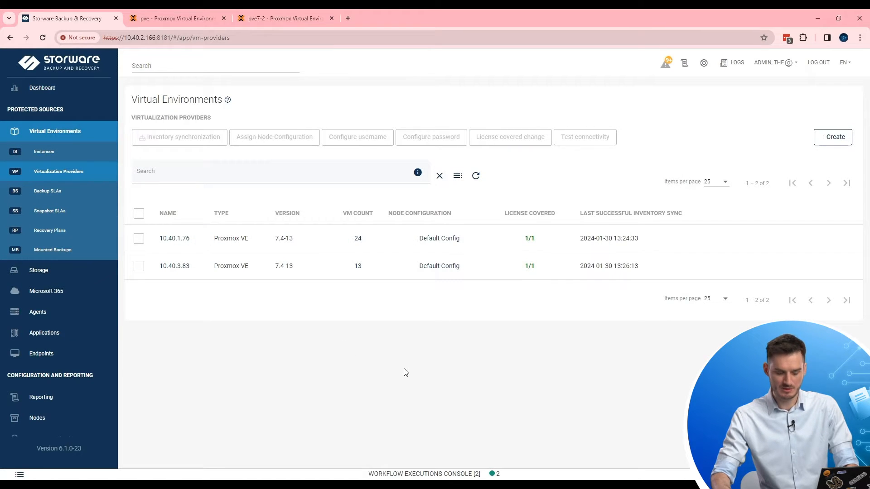
{"action": "mouse_move", "coordinate": [490, 346]}
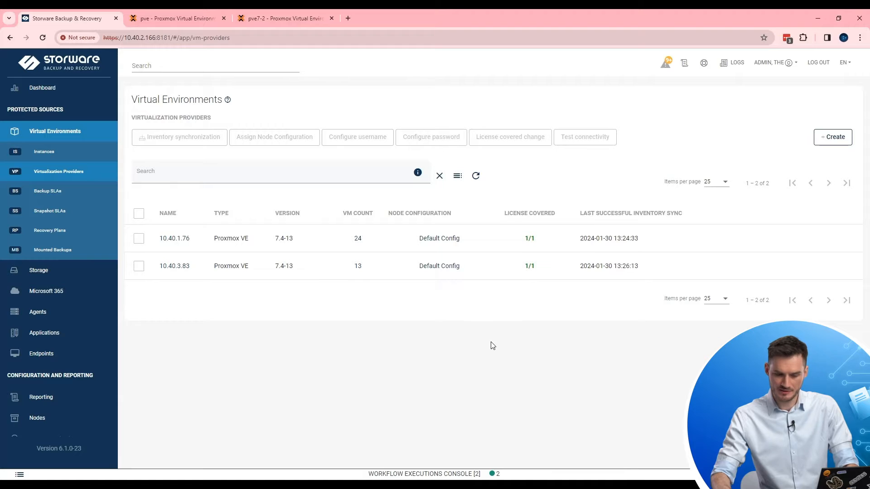
{"action": "mouse_move", "coordinate": [371, 238]}
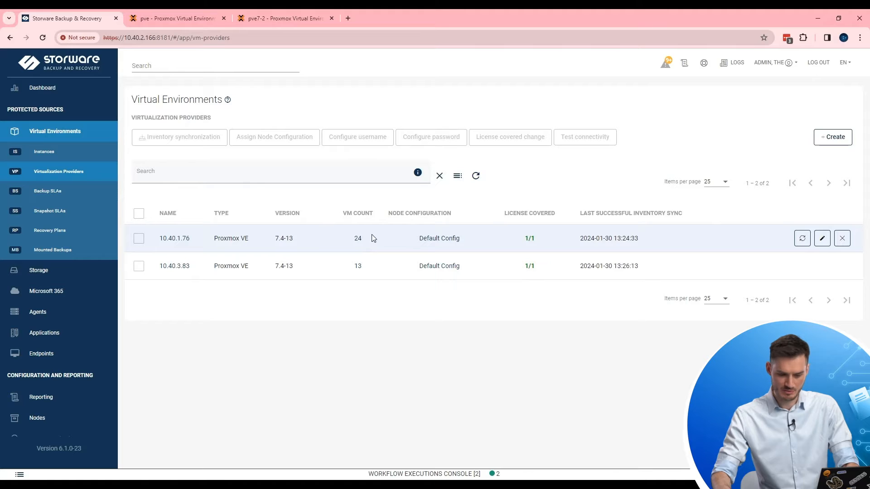
{"action": "mouse_move", "coordinate": [392, 323]}
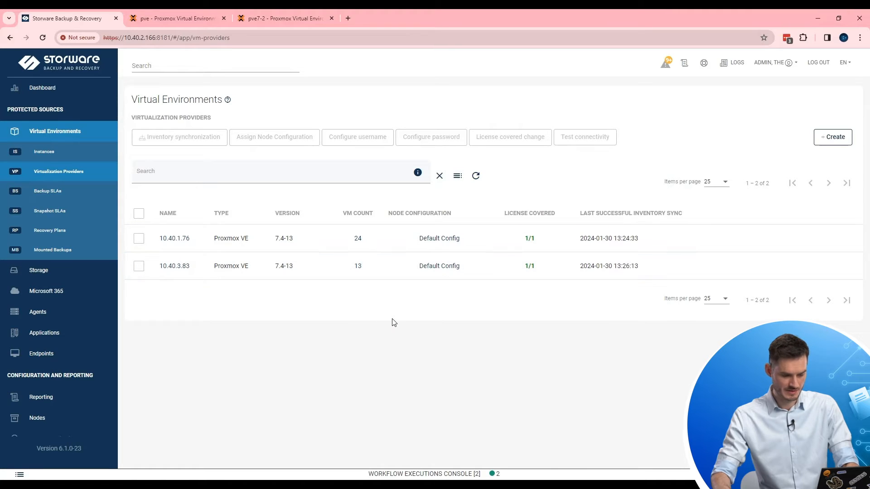
{"action": "mouse_move", "coordinate": [411, 328]}
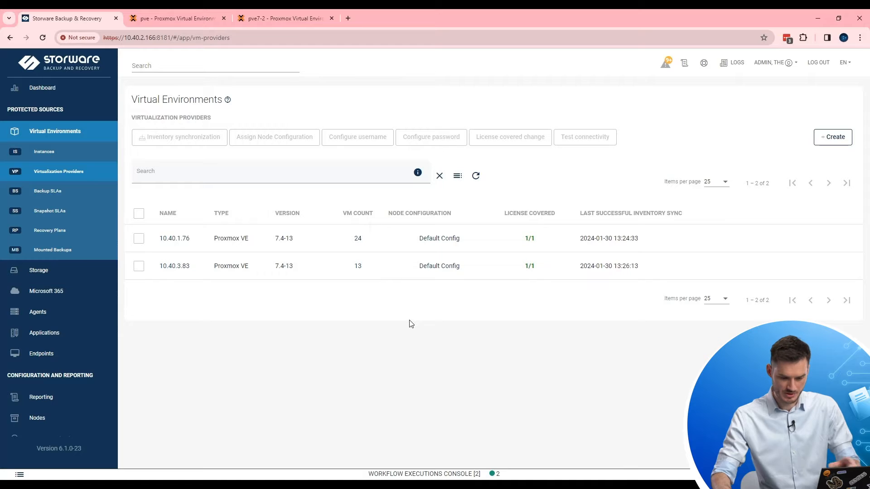
{"action": "mouse_move", "coordinate": [411, 322]}
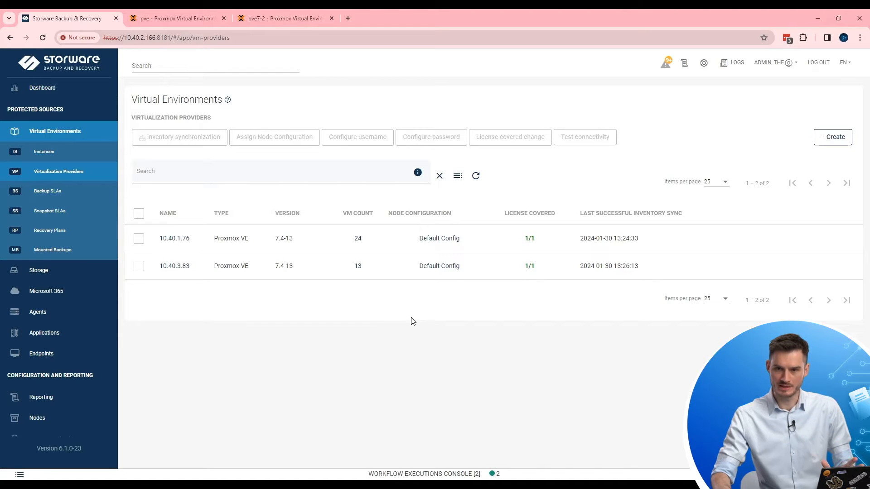
{"action": "mouse_move", "coordinate": [425, 313]}
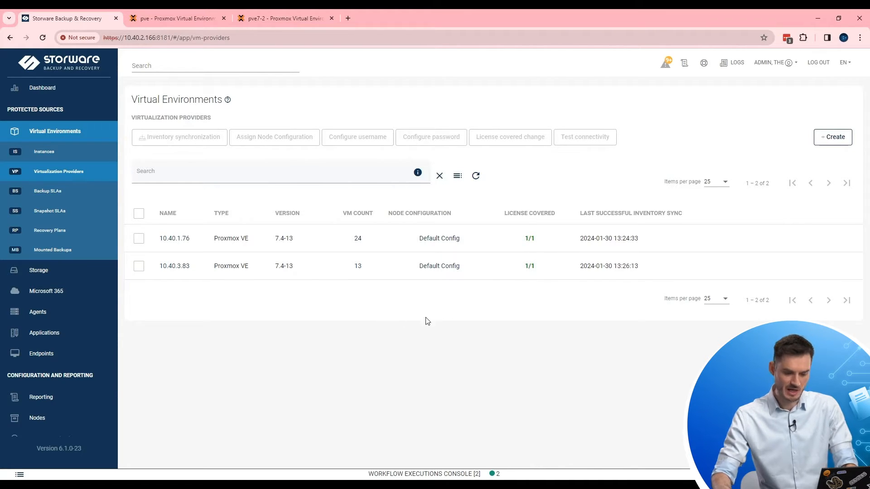
{"action": "scroll", "scroll_direction": "down", "scroll_amount": 3}
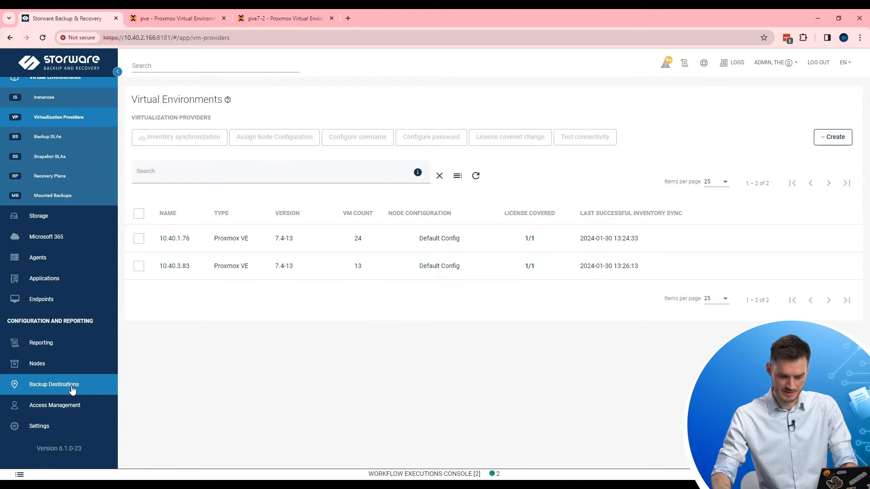
Show the File System backup destinations and the Create destination-type choices.
{"action": "left_click", "coordinate": [53, 385]}
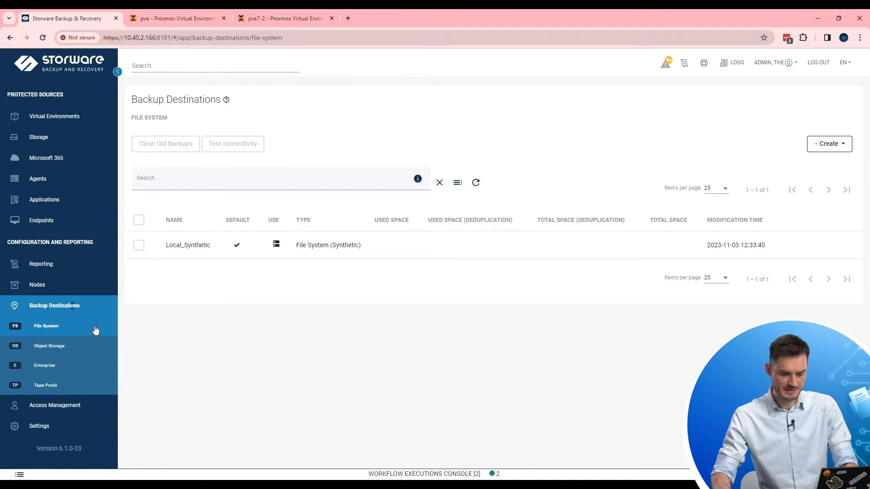
{"action": "mouse_move", "coordinate": [127, 331]}
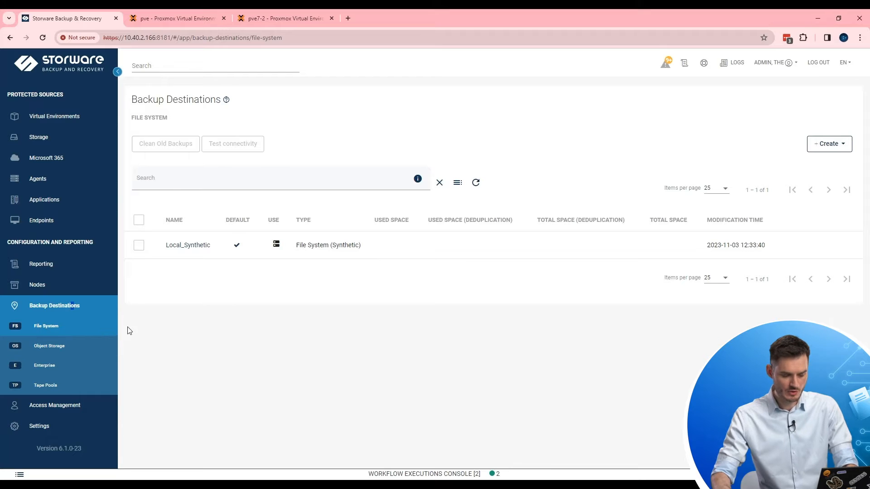
{"action": "mouse_move", "coordinate": [194, 348]}
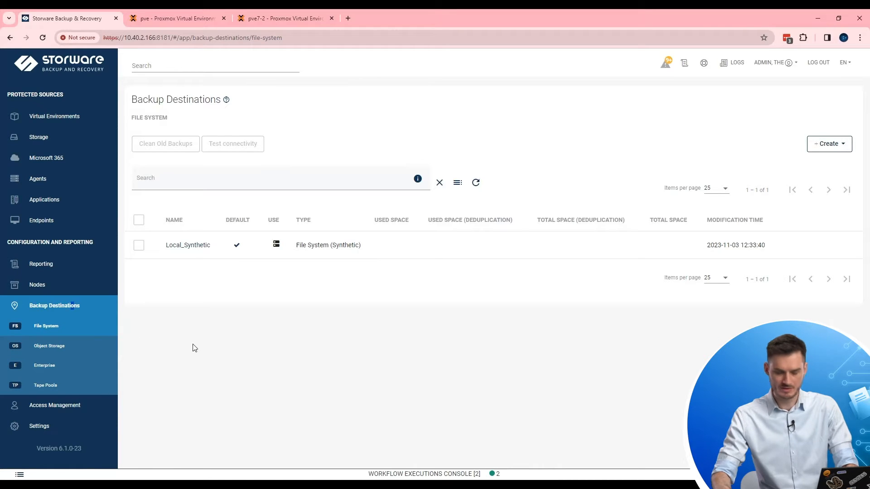
{"action": "mouse_move", "coordinate": [289, 342]}
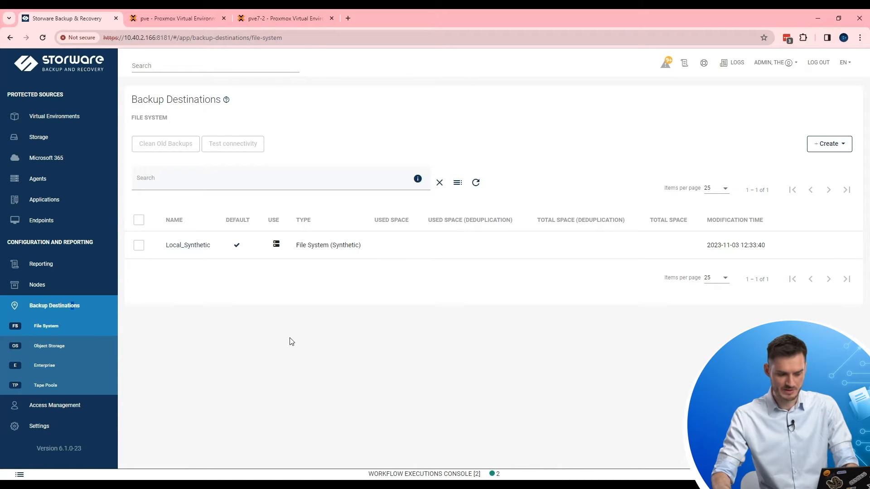
{"action": "mouse_move", "coordinate": [426, 336]}
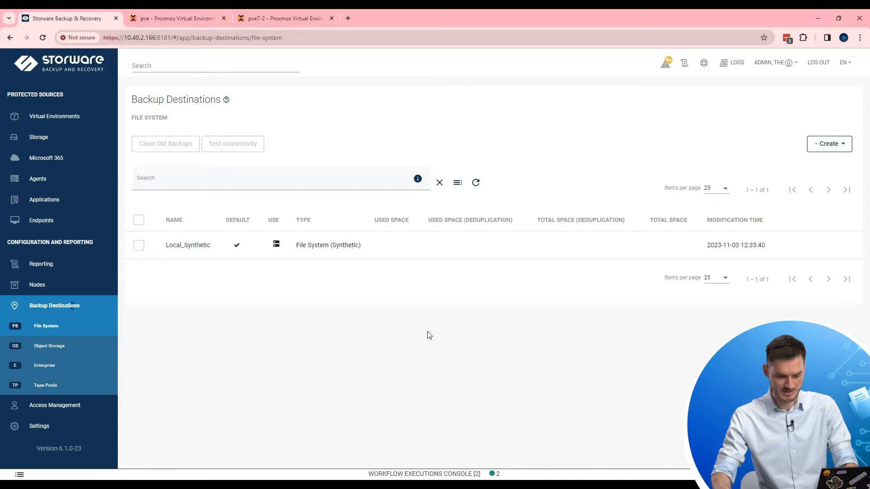
{"action": "mouse_move", "coordinate": [76, 370]}
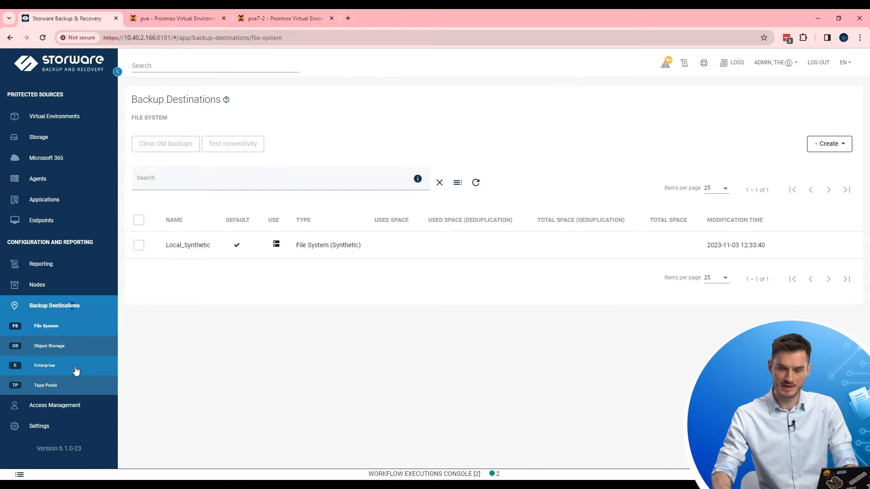
{"action": "mouse_move", "coordinate": [401, 345]}
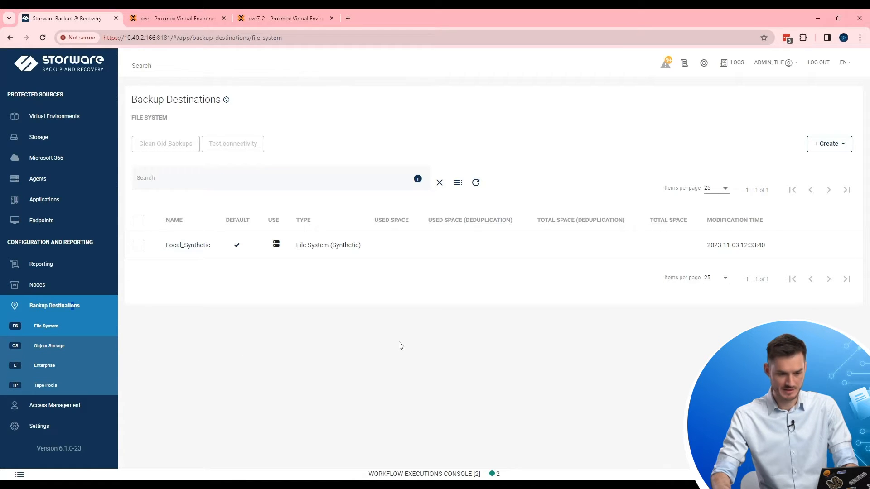
{"action": "mouse_move", "coordinate": [80, 388]}
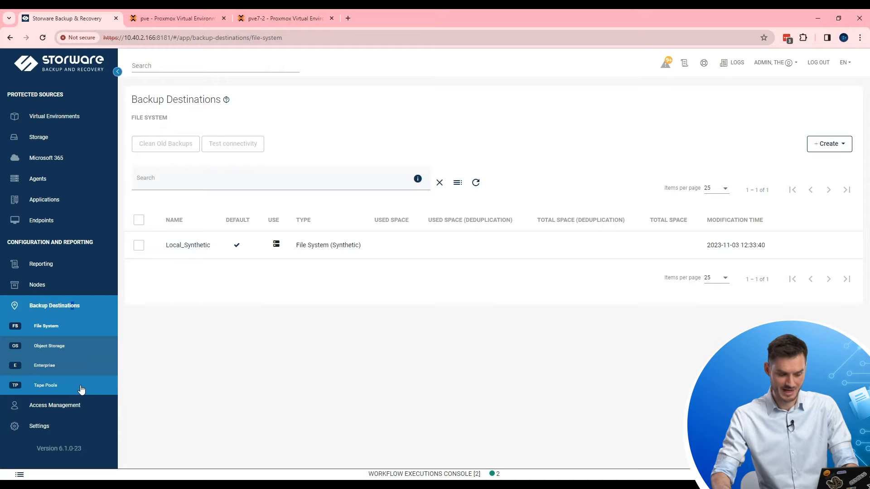
{"action": "mouse_move", "coordinate": [304, 369]}
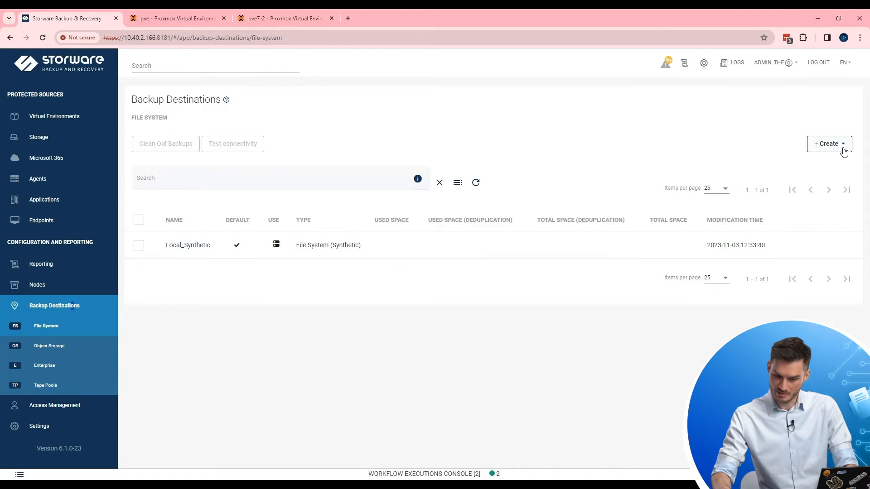
{"action": "left_click", "coordinate": [828, 144]}
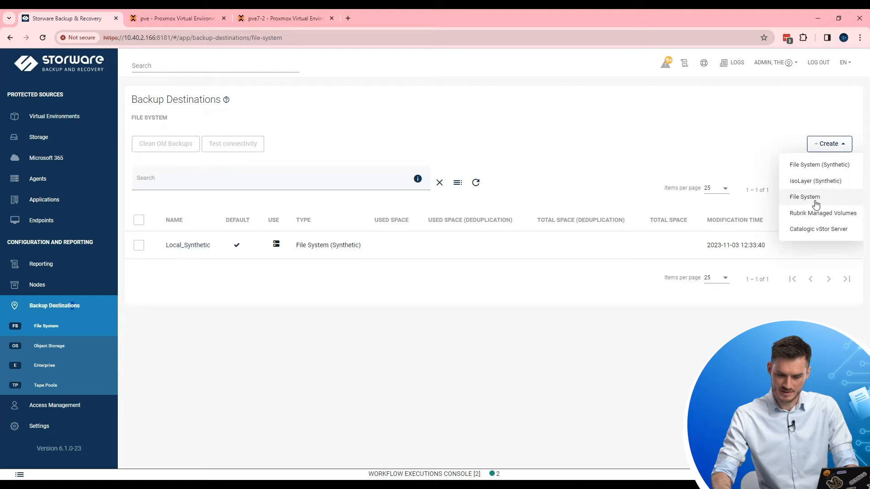
{"action": "mouse_move", "coordinate": [831, 197]}
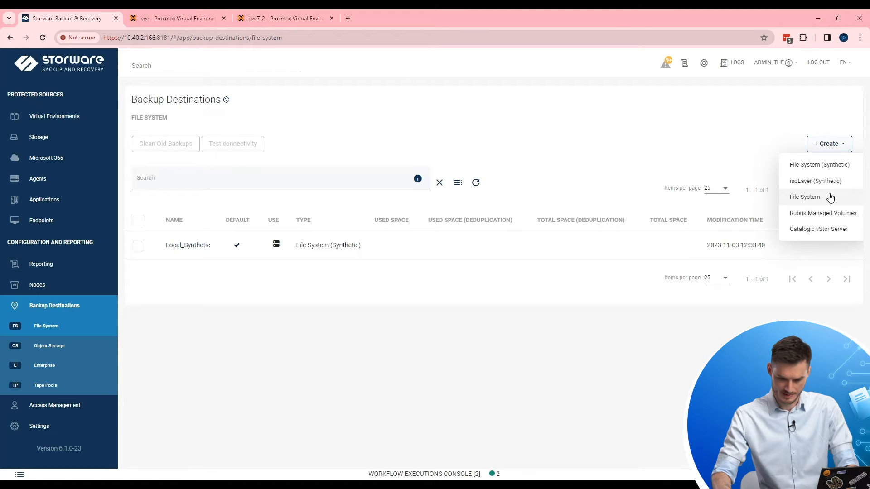
Create file-system destination Local_NFS on Default Config nodes with path /vprotect_data/NFS and save it.
{"action": "left_click", "coordinate": [805, 196]}
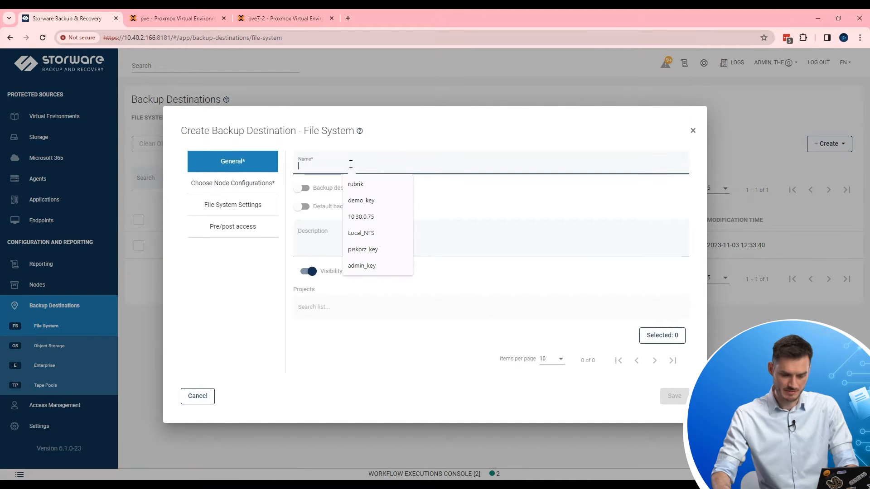
{"action": "left_click", "coordinate": [361, 233]}
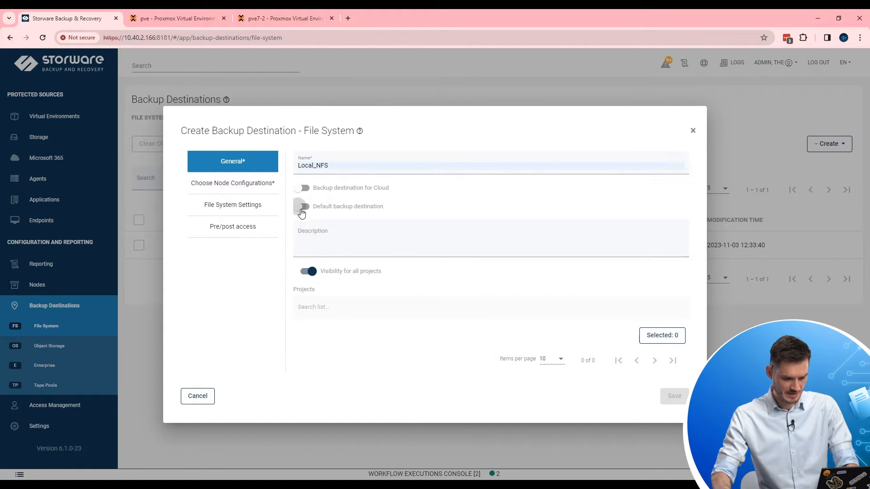
{"action": "left_click", "coordinate": [301, 207]}
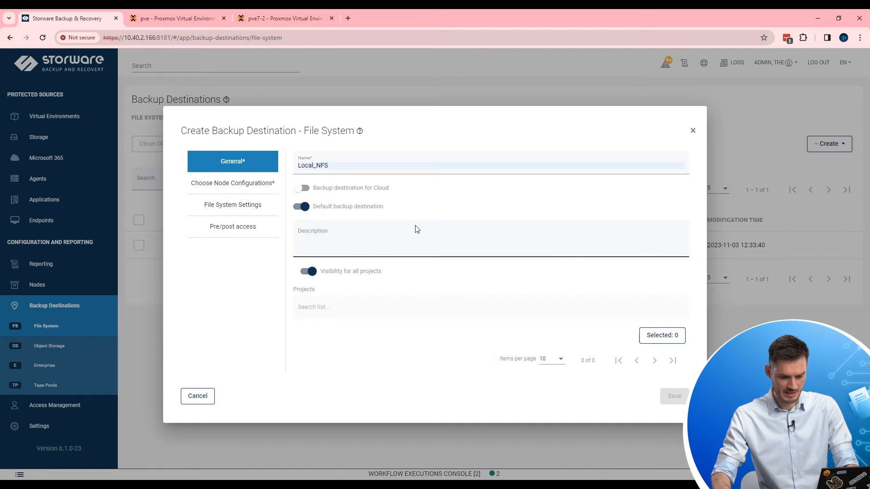
{"action": "mouse_move", "coordinate": [239, 187]}
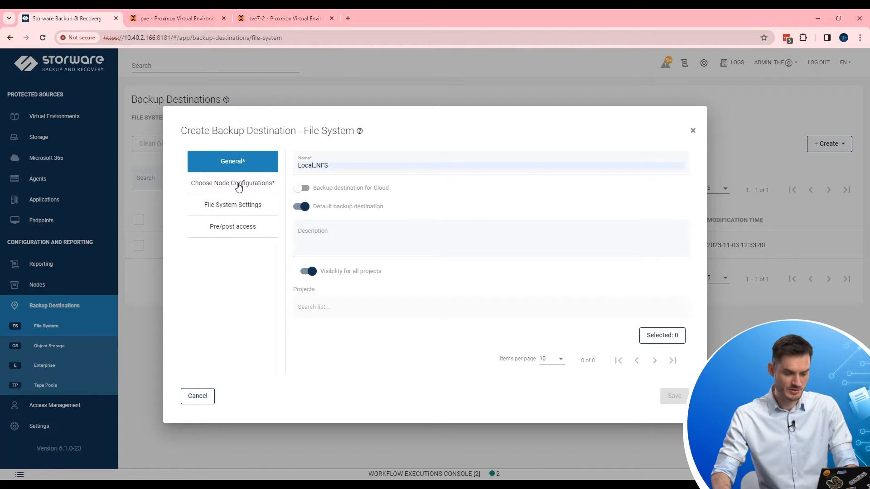
{"action": "left_click", "coordinate": [232, 183]}
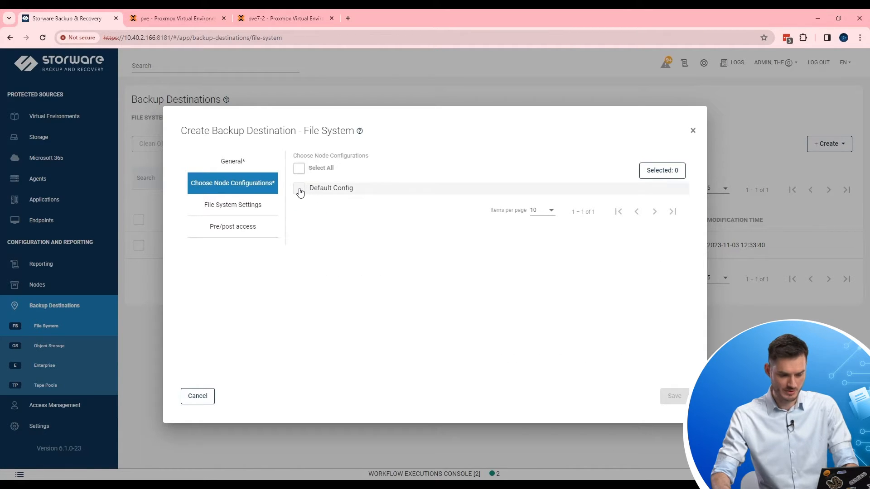
{"action": "left_click", "coordinate": [299, 188]}
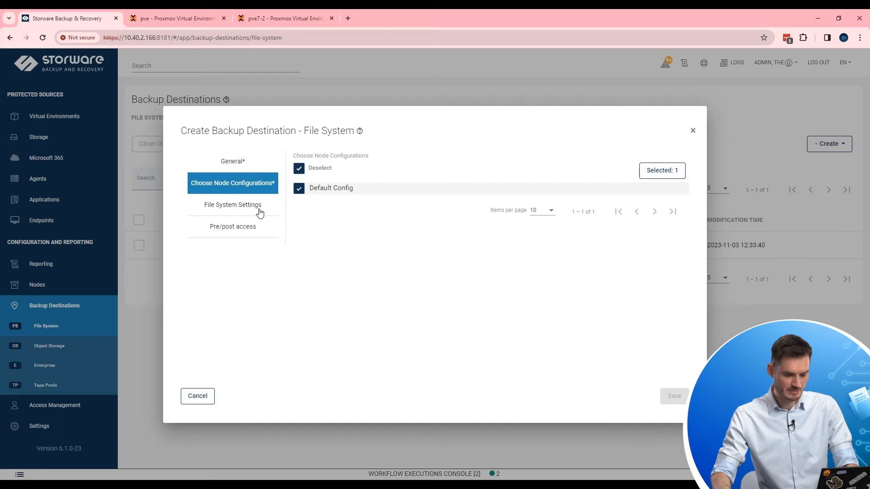
{"action": "left_click", "coordinate": [233, 204]}
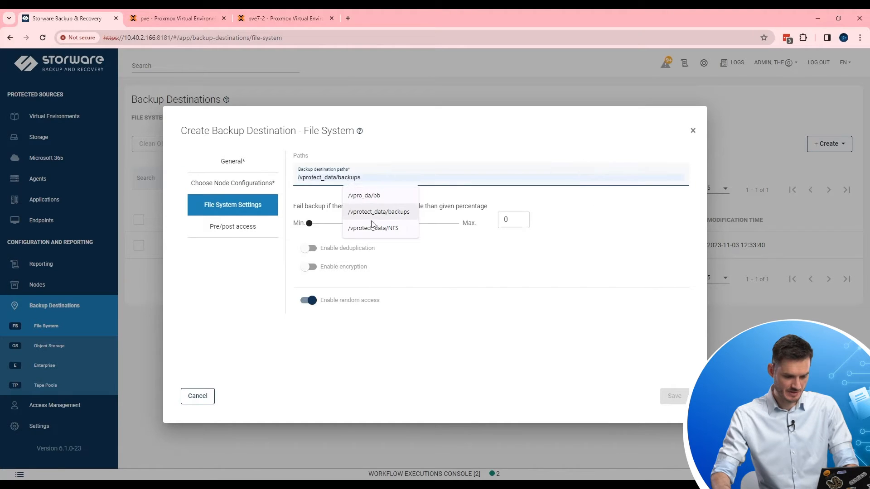
{"action": "left_click", "coordinate": [373, 228]}
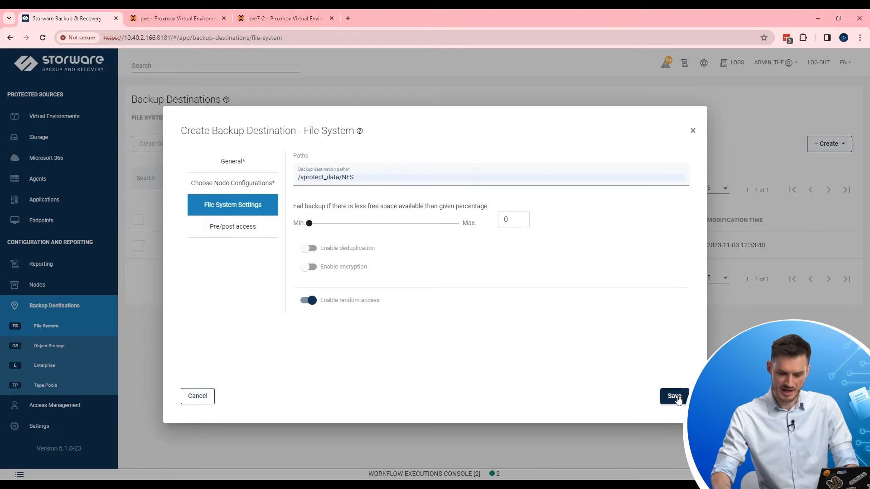
{"action": "left_click", "coordinate": [674, 397]}
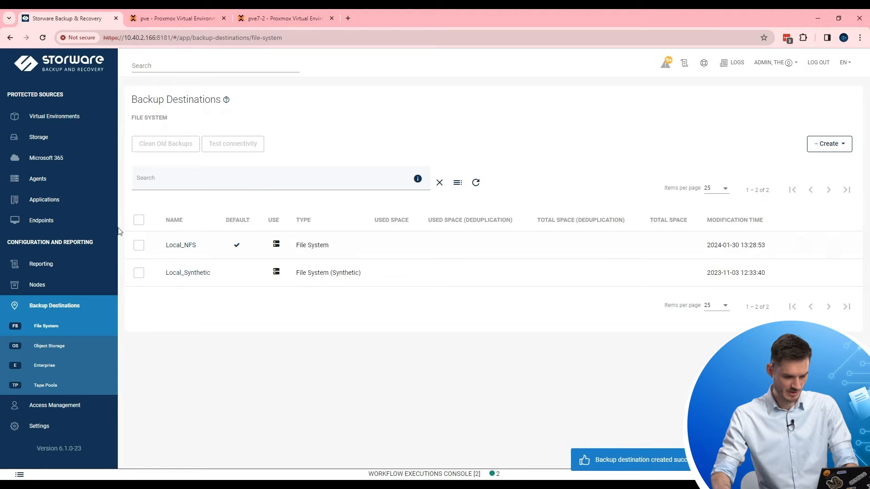
{"action": "mouse_move", "coordinate": [346, 250]}
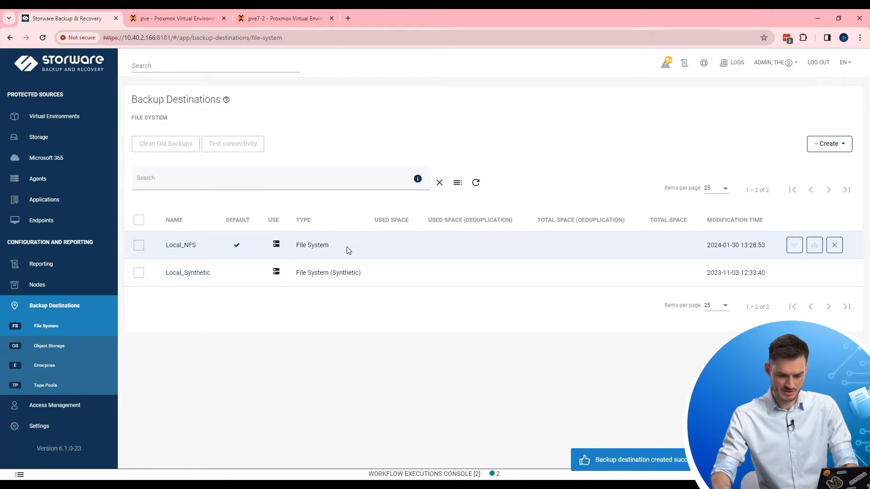
{"action": "mouse_move", "coordinate": [363, 250]}
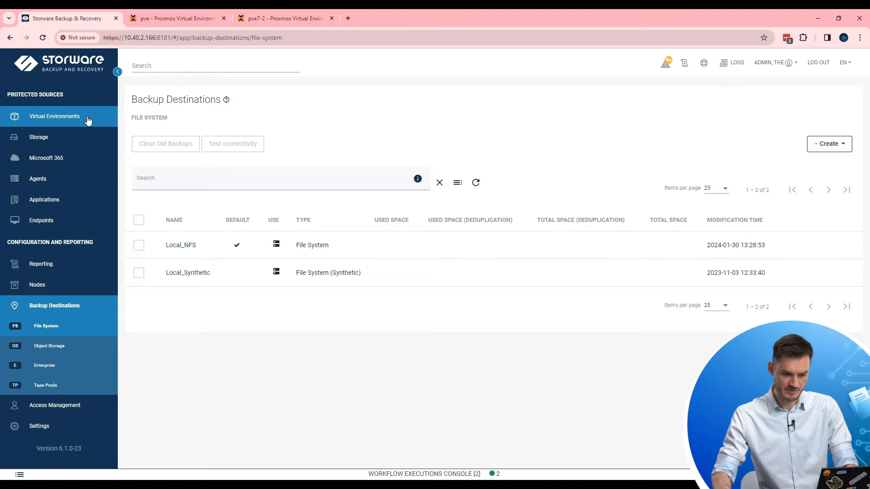
Select Alpine-10-prox in Instances and attempt a backup, getting the 'not assigned' warning.
{"action": "left_click", "coordinate": [54, 116]}
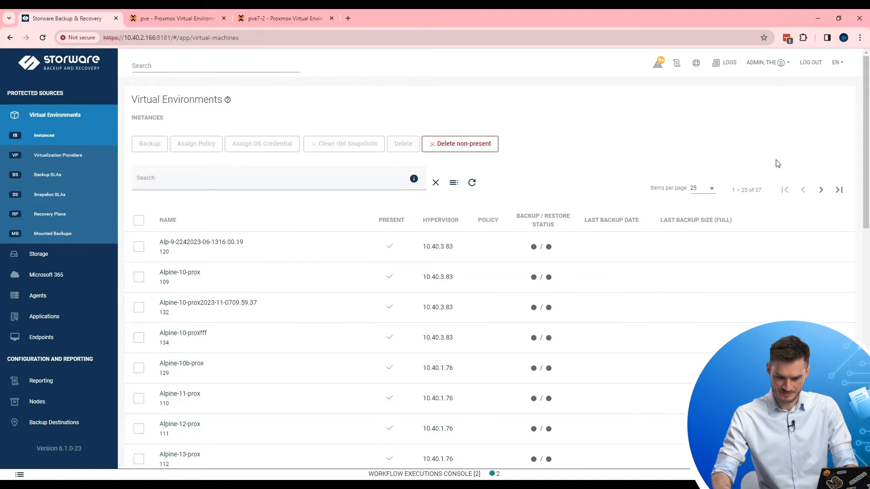
{"action": "mouse_move", "coordinate": [743, 150]}
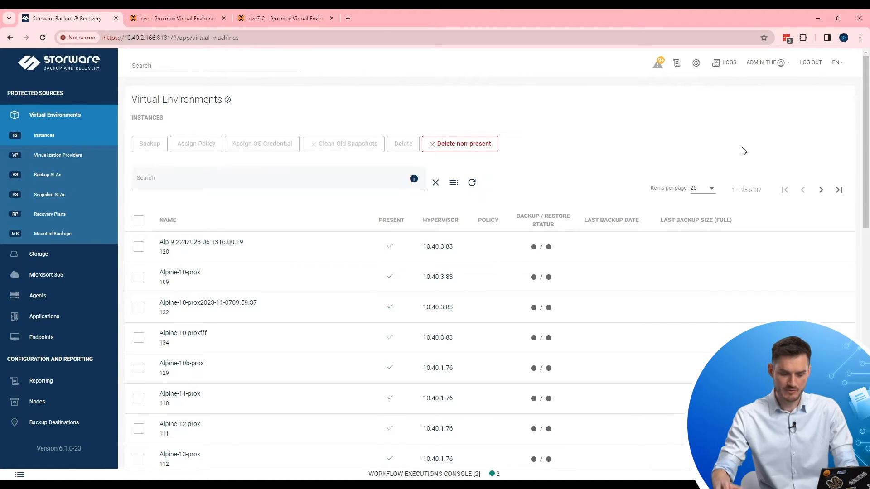
{"action": "mouse_move", "coordinate": [737, 157]}
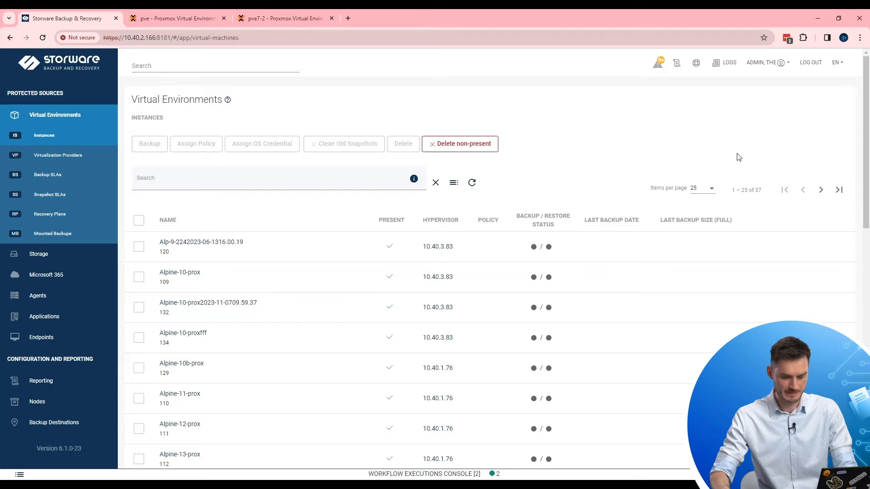
{"action": "mouse_move", "coordinate": [653, 179]}
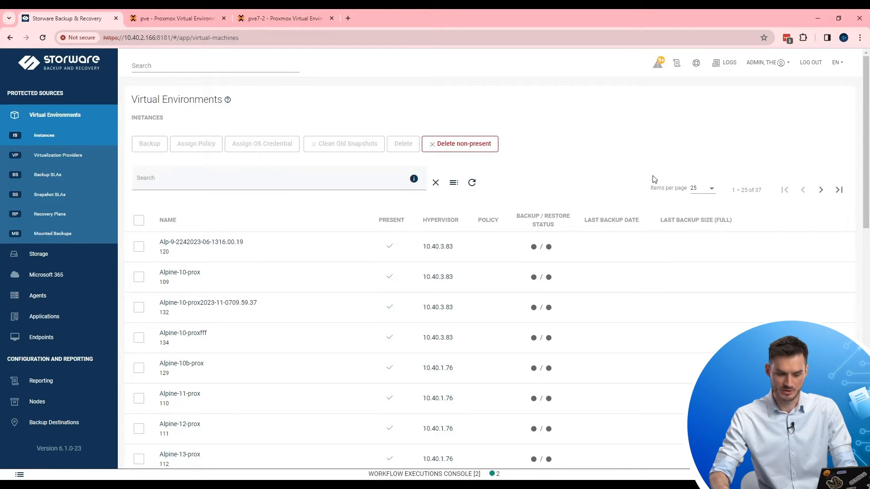
{"action": "mouse_move", "coordinate": [636, 172]}
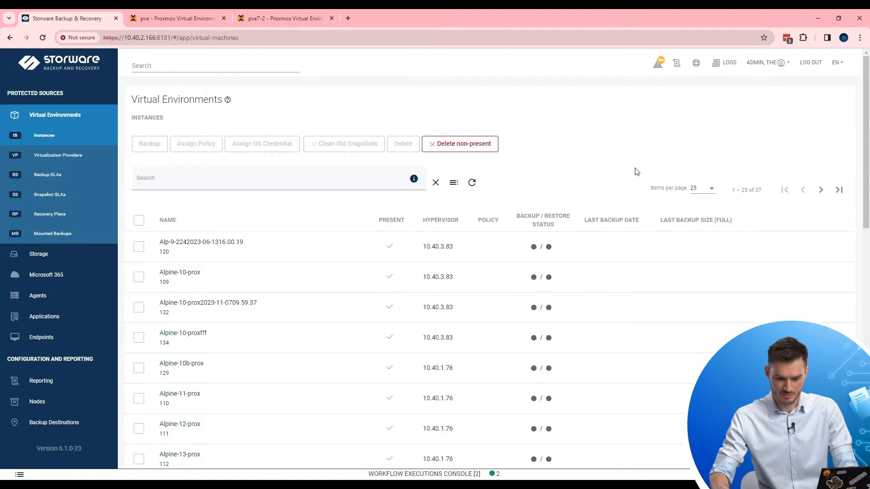
{"action": "mouse_move", "coordinate": [644, 218]}
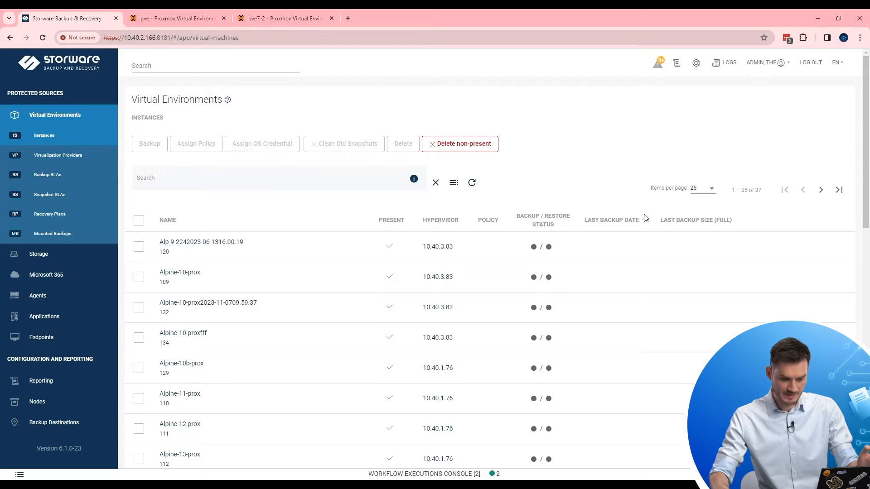
{"action": "left_click", "coordinate": [138, 286]}
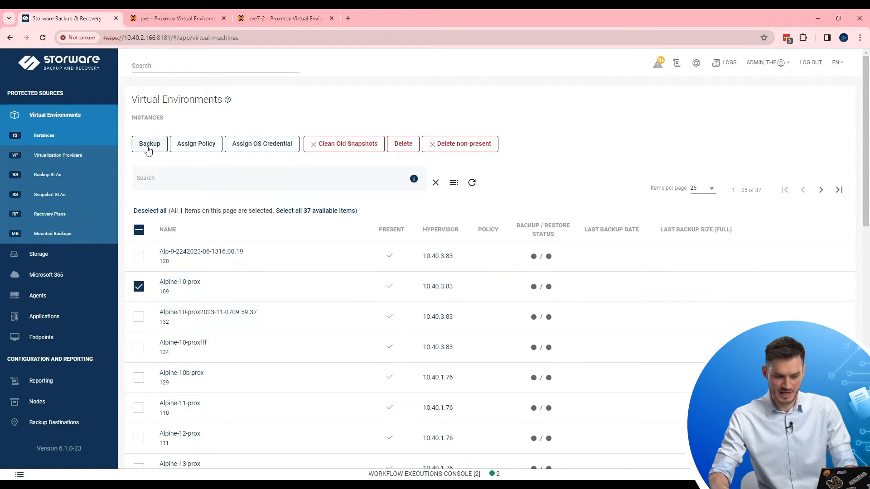
{"action": "left_click", "coordinate": [150, 143]}
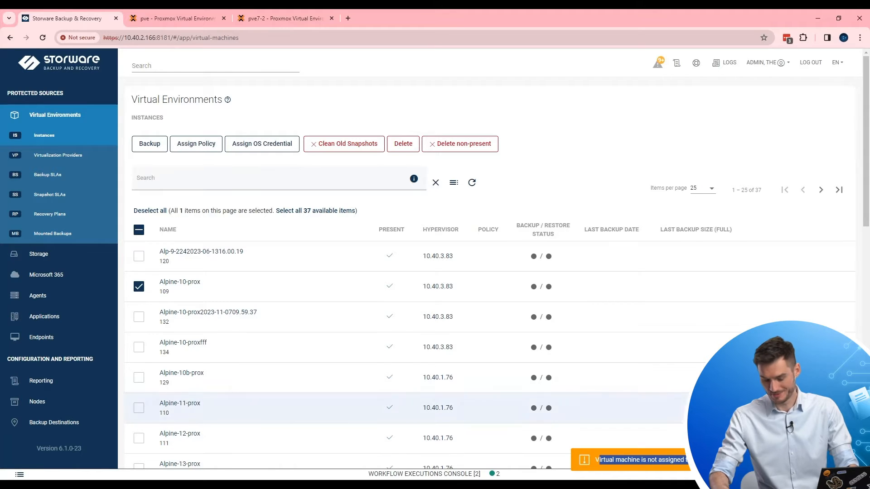
{"action": "mouse_move", "coordinate": [685, 360]}
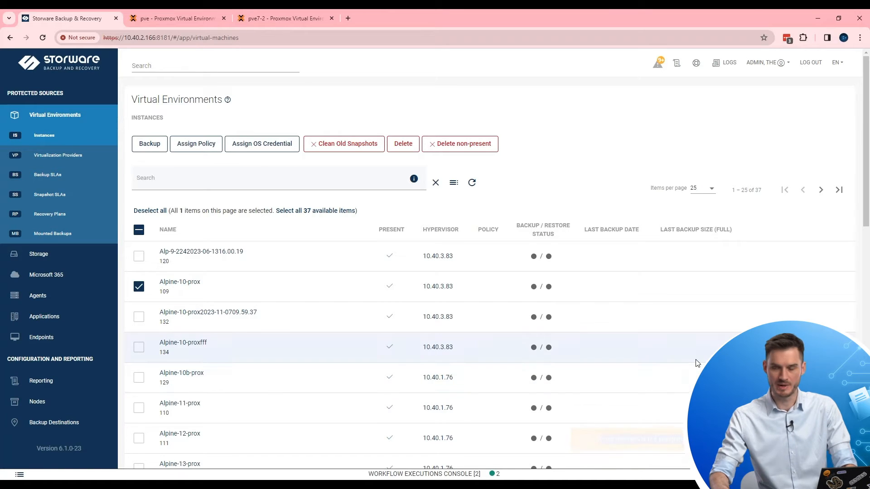
{"action": "mouse_move", "coordinate": [687, 352]}
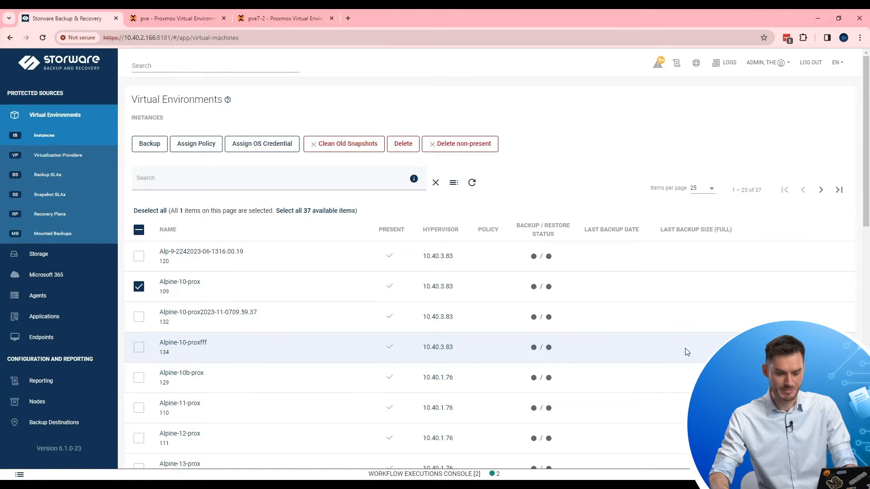
{"action": "mouse_move", "coordinate": [692, 328]}
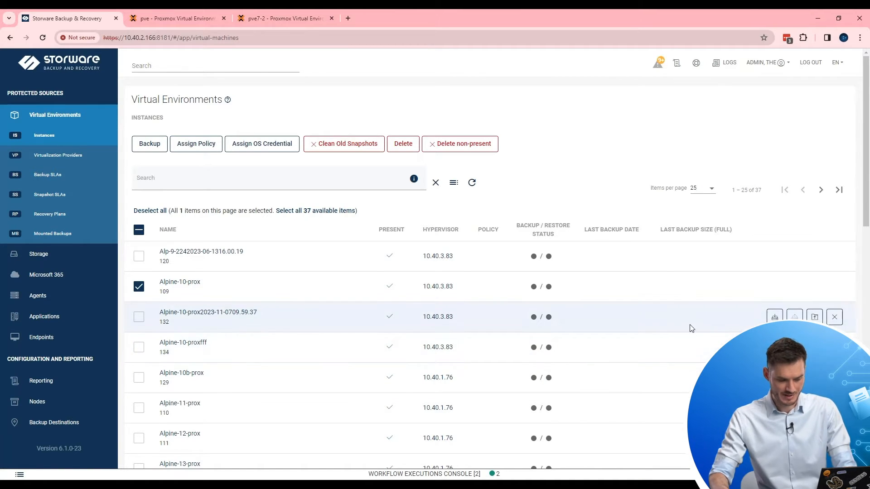
{"action": "mouse_move", "coordinate": [700, 295]}
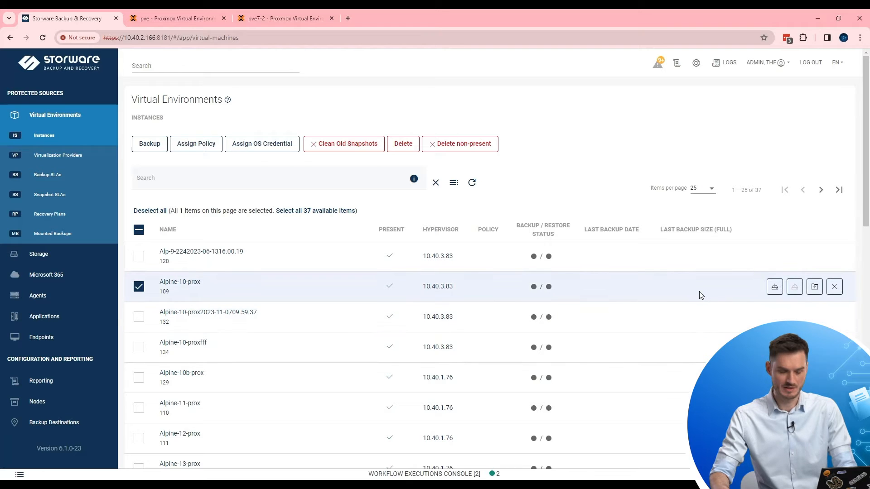
{"action": "mouse_move", "coordinate": [78, 179]}
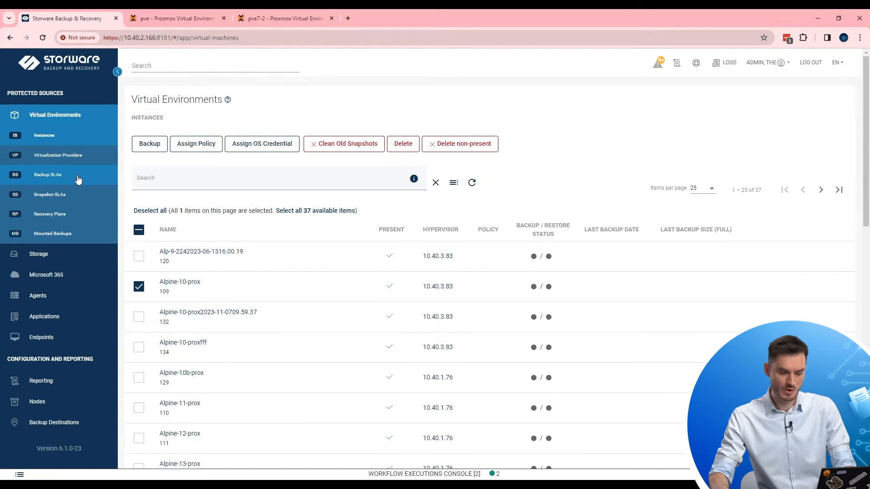
Start a new Virtual Environment backup policy and name it Backup_SLA.
{"action": "left_click", "coordinate": [47, 174]}
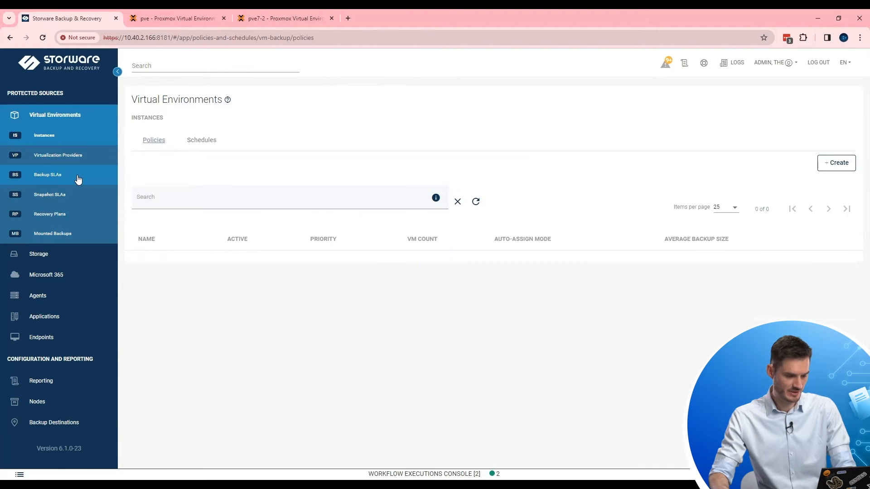
{"action": "left_click", "coordinate": [47, 174]}
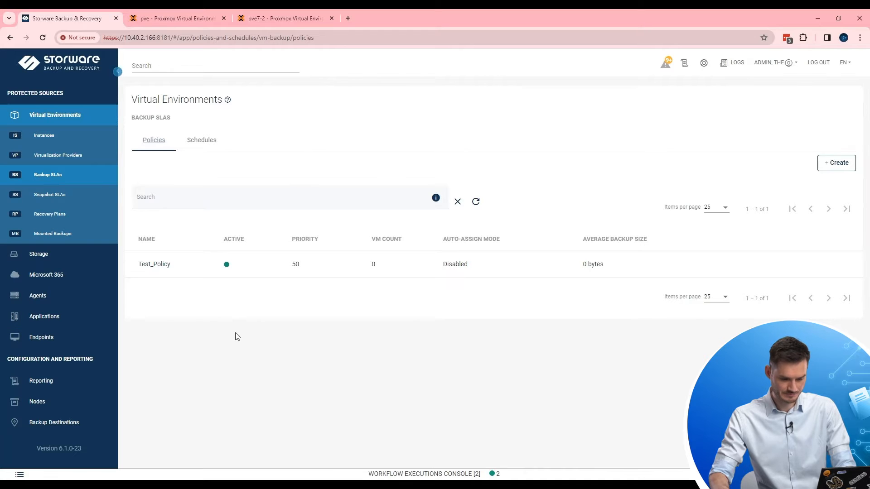
{"action": "mouse_move", "coordinate": [744, 189]}
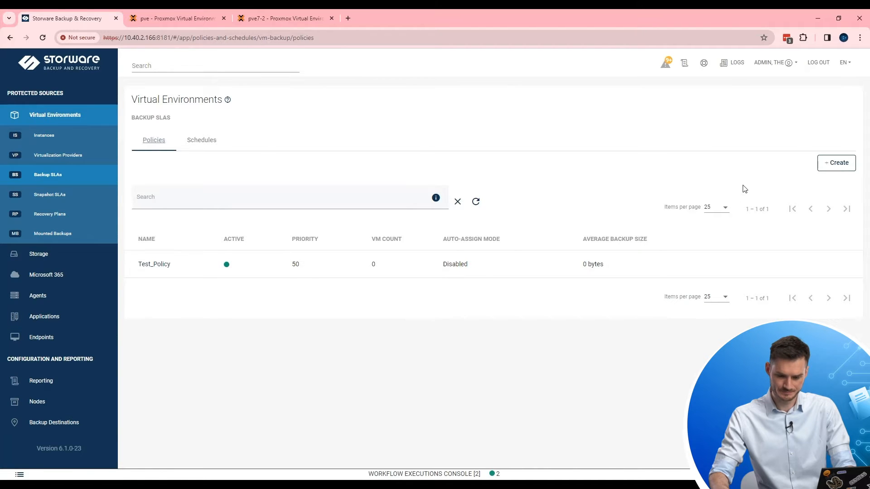
{"action": "left_click", "coordinate": [836, 162]}
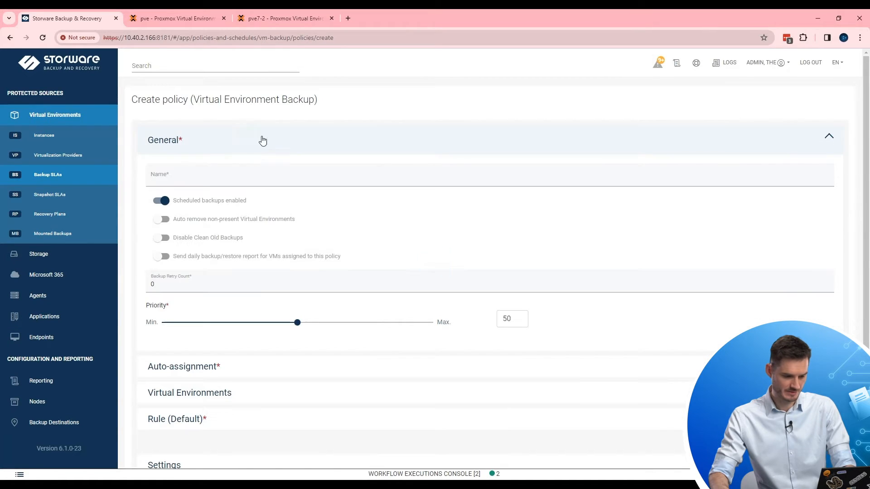
{"action": "type", "text": "Ba"}
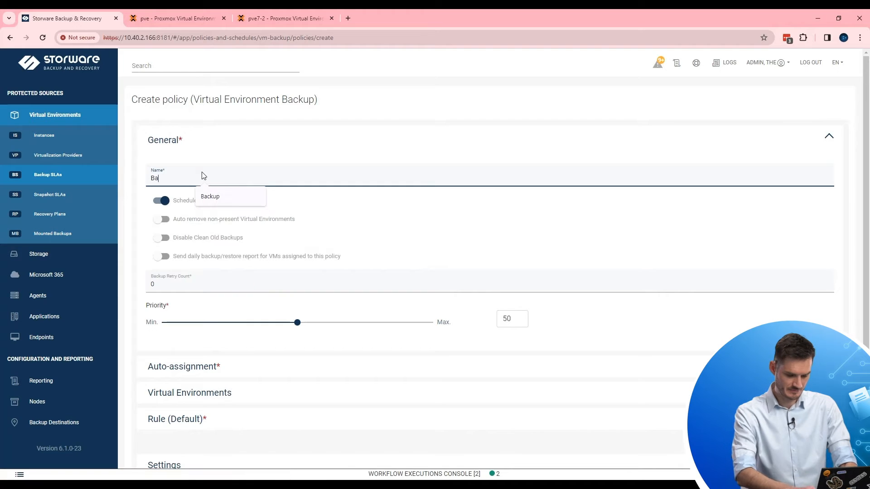
{"action": "left_click", "coordinate": [209, 195]}
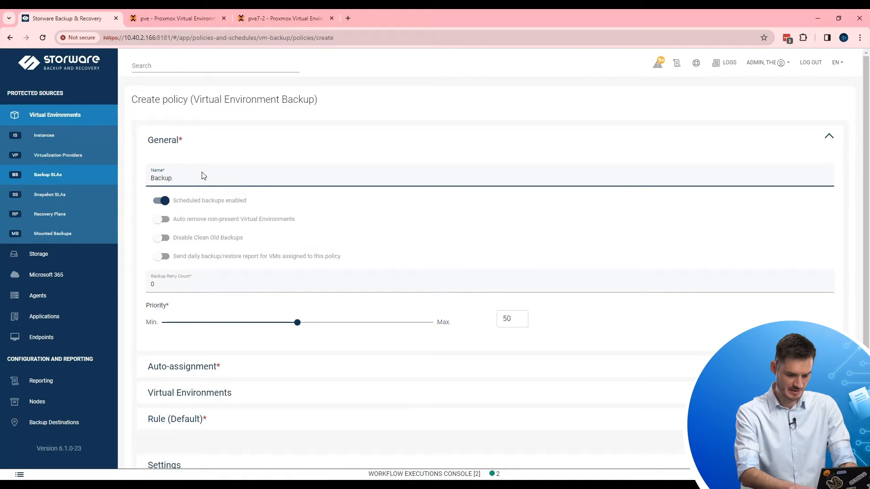
{"action": "type", "text": "_SLA"}
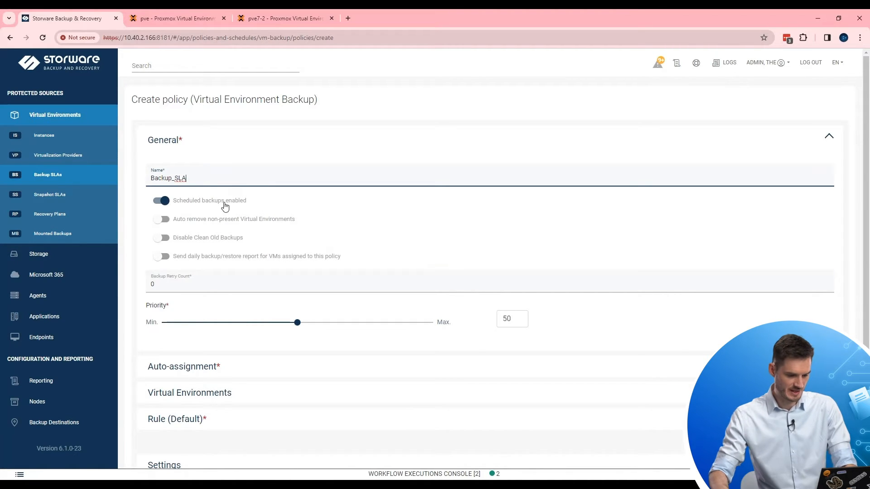
{"action": "scroll", "scroll_direction": "down", "scroll_amount": 3}
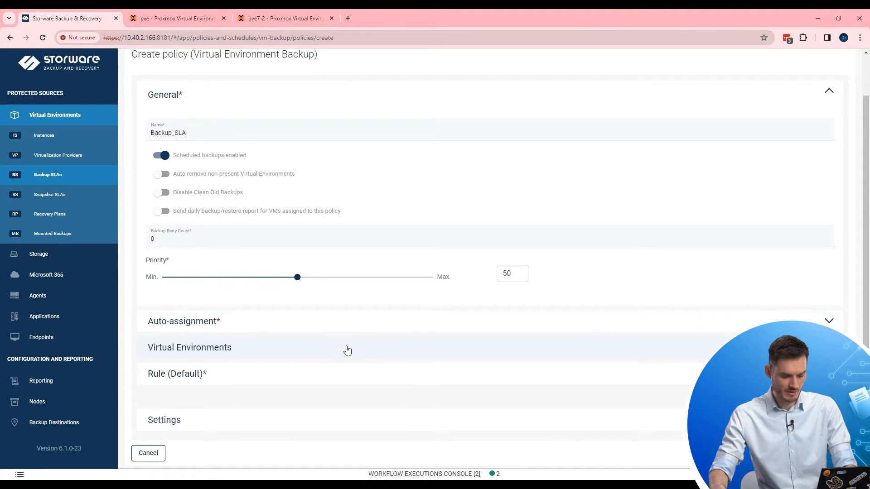
Tick Alpine-15pp in the policy's virtual machine list.
{"action": "left_click", "coordinate": [189, 347]}
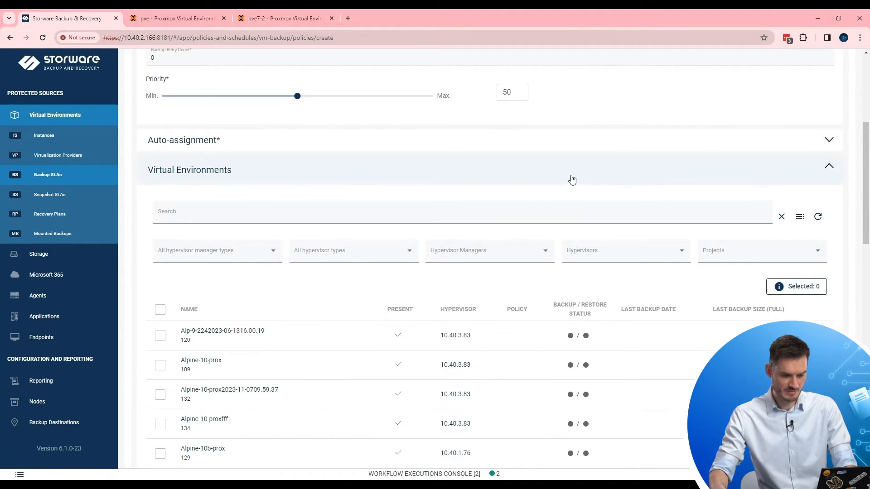
{"action": "mouse_move", "coordinate": [449, 183]}
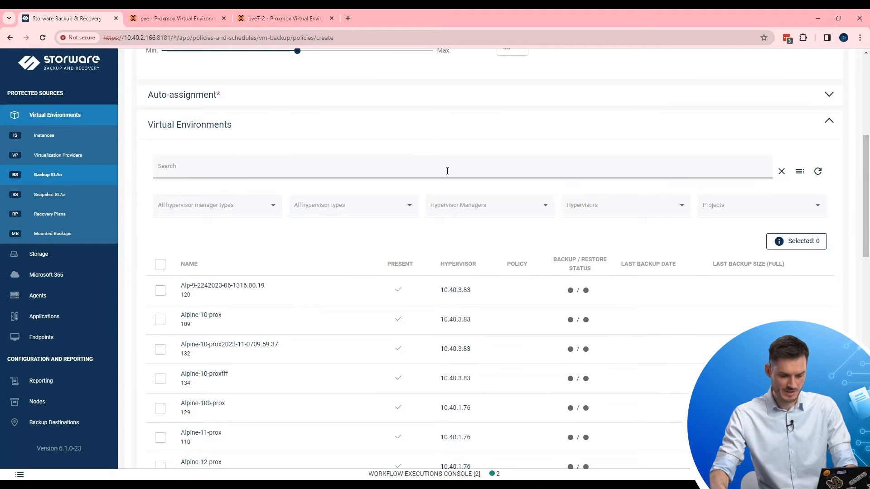
{"action": "mouse_move", "coordinate": [221, 206]}
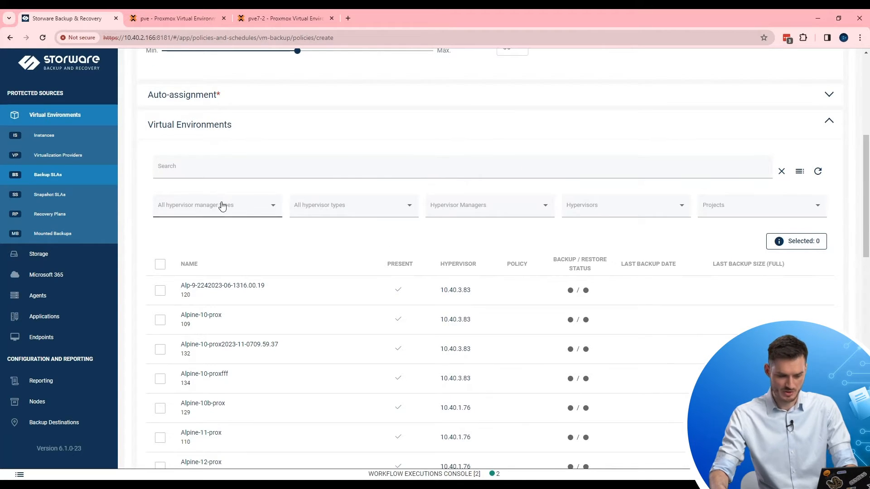
{"action": "mouse_move", "coordinate": [583, 238]}
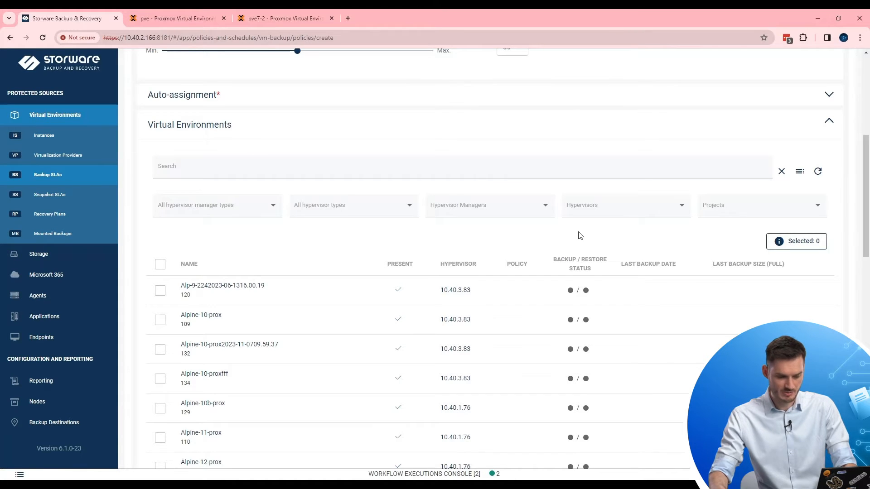
{"action": "scroll", "scroll_direction": "down", "scroll_amount": 3}
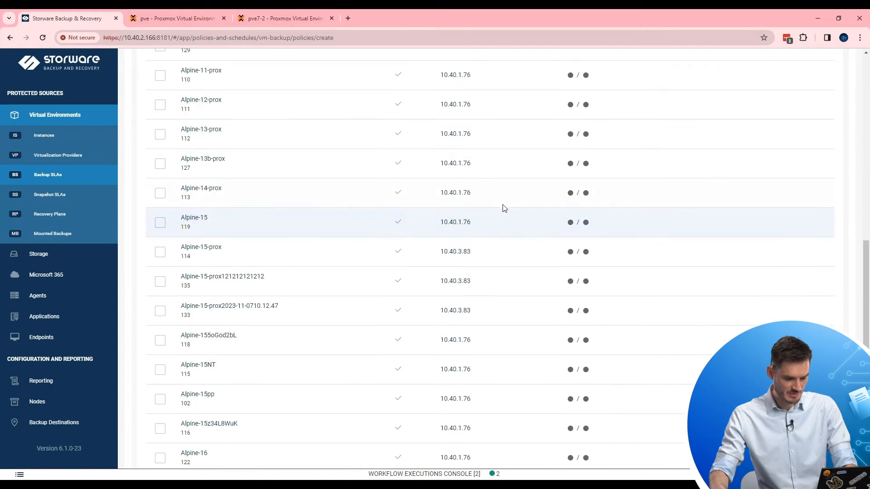
{"action": "scroll", "scroll_direction": "down", "scroll_amount": 3}
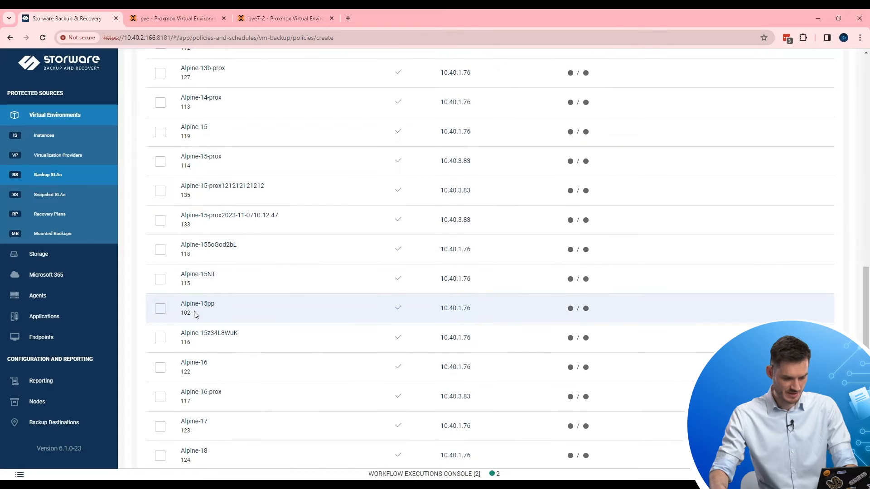
{"action": "left_click", "coordinate": [160, 308]}
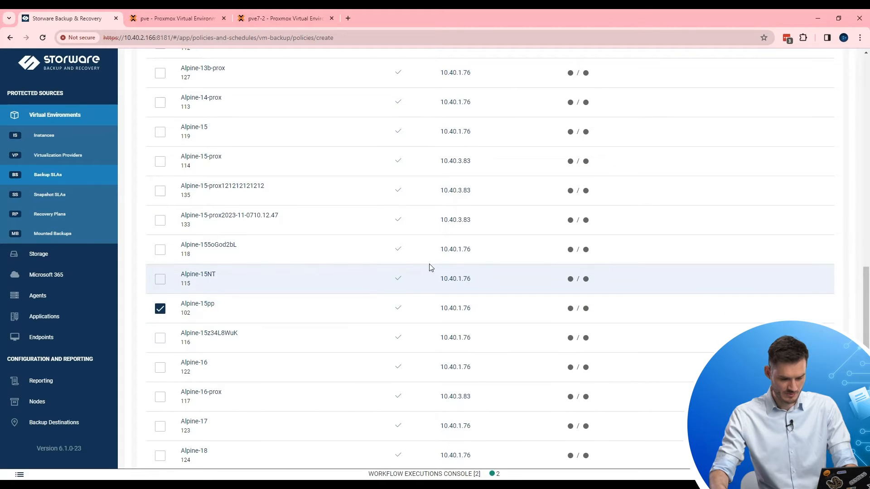
{"action": "scroll", "scroll_direction": "down", "scroll_amount": 3}
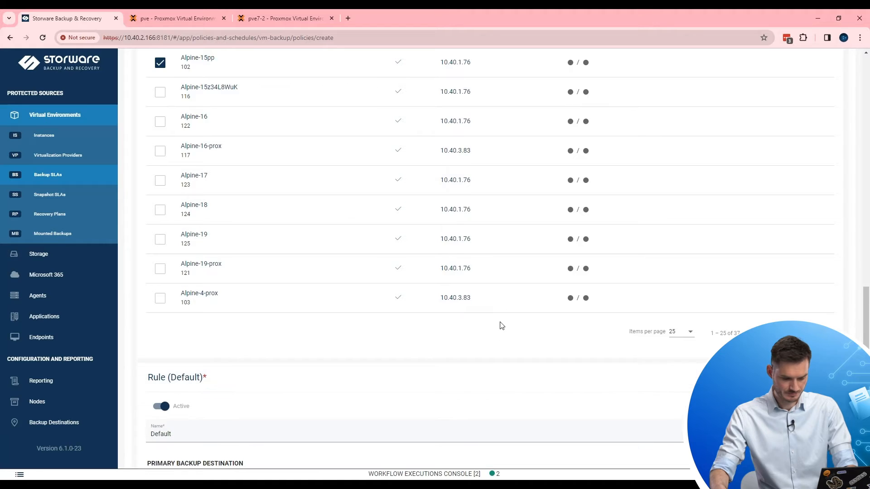
{"action": "scroll", "scroll_direction": "down", "scroll_amount": 3}
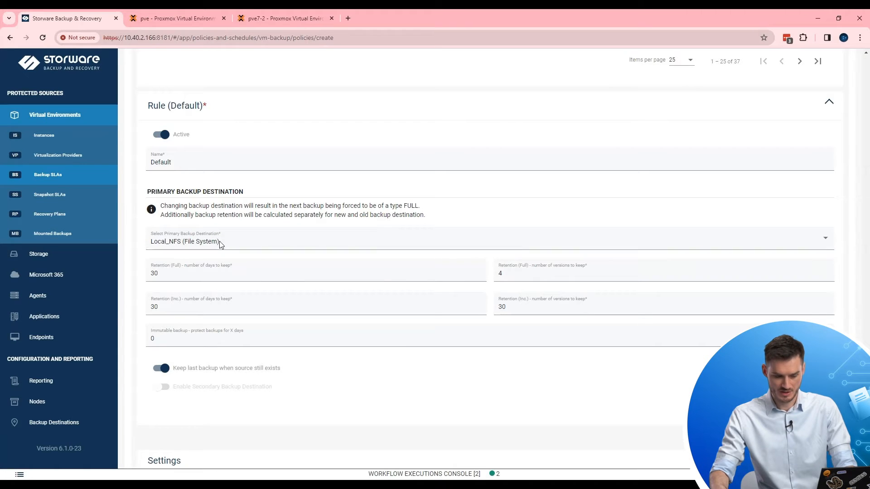
{"action": "mouse_move", "coordinate": [318, 266]}
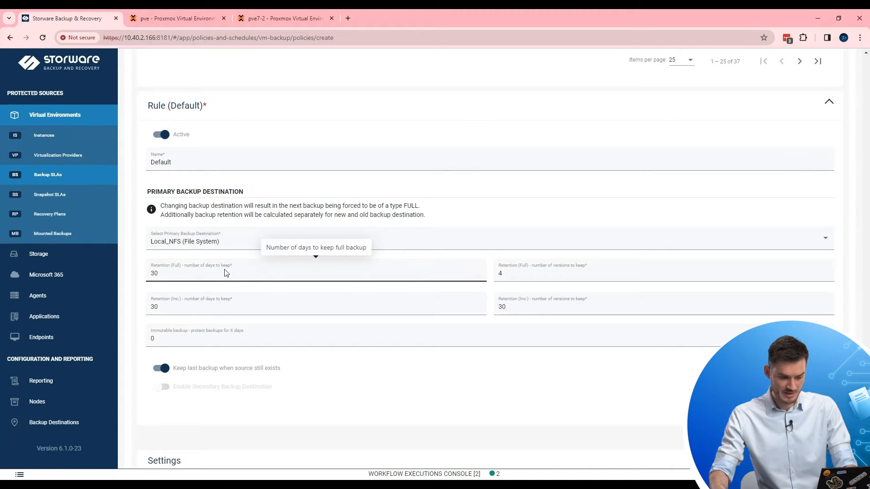
{"action": "mouse_move", "coordinate": [211, 305]}
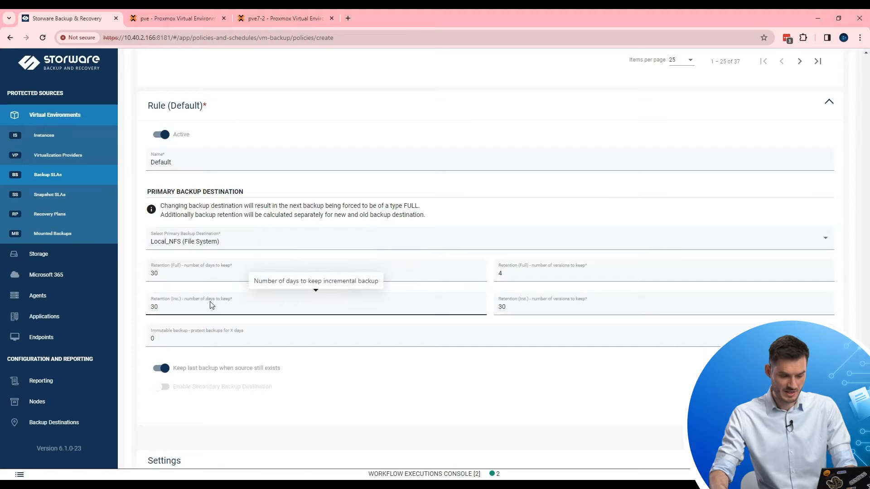
{"action": "mouse_move", "coordinate": [549, 282]}
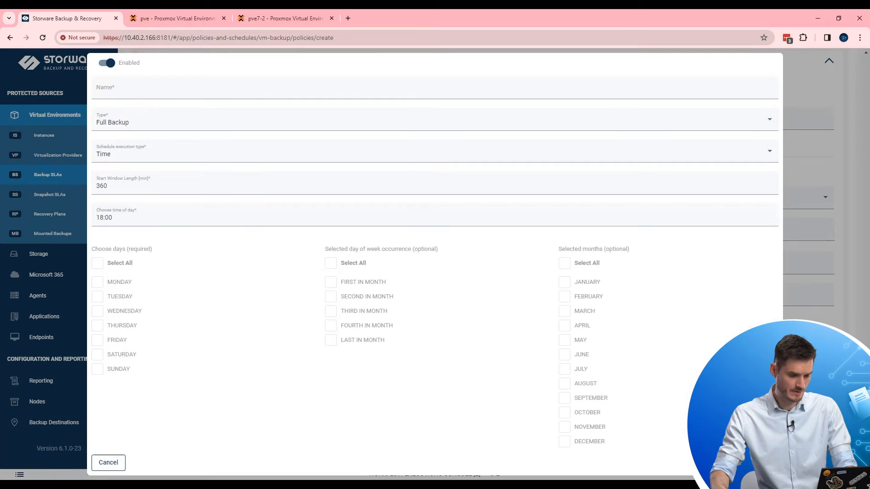
{"action": "mouse_move", "coordinate": [256, 211]}
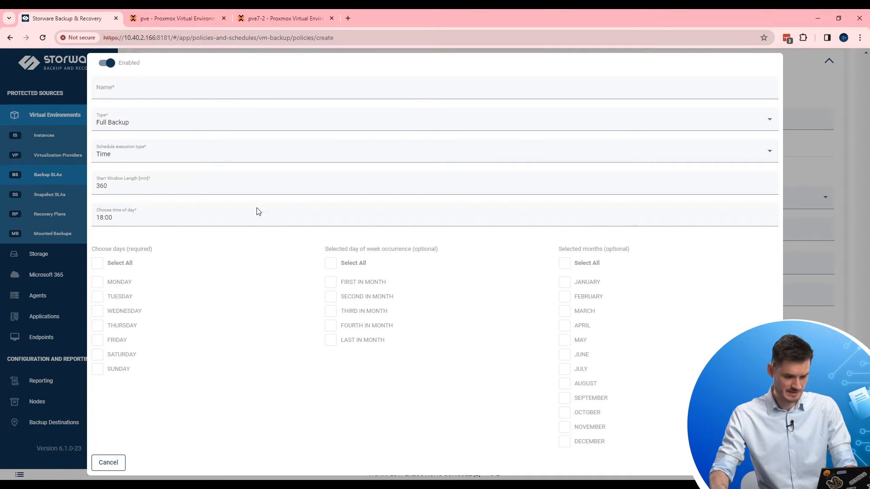
{"action": "mouse_move", "coordinate": [183, 131]}
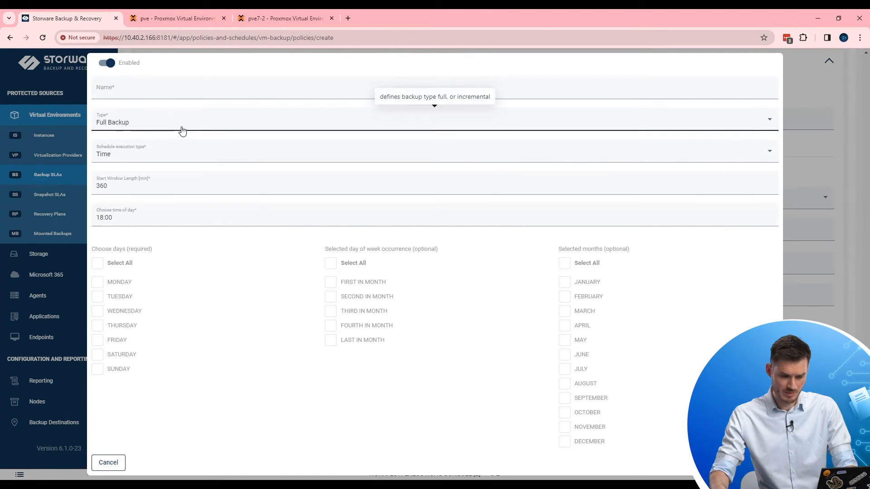
Name the Full Backup schedule 'proxmox Full' and set it to run on Saturdays.
{"action": "left_click", "coordinate": [436, 118]}
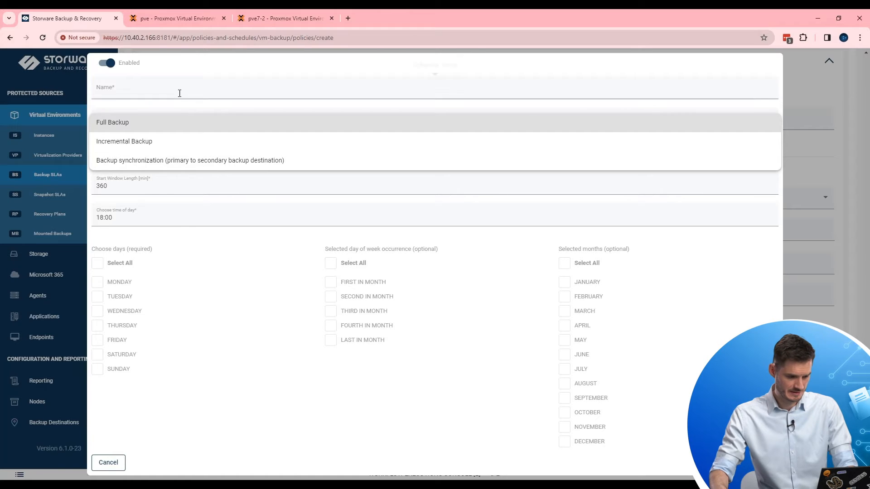
{"action": "type", "text": "prox"}
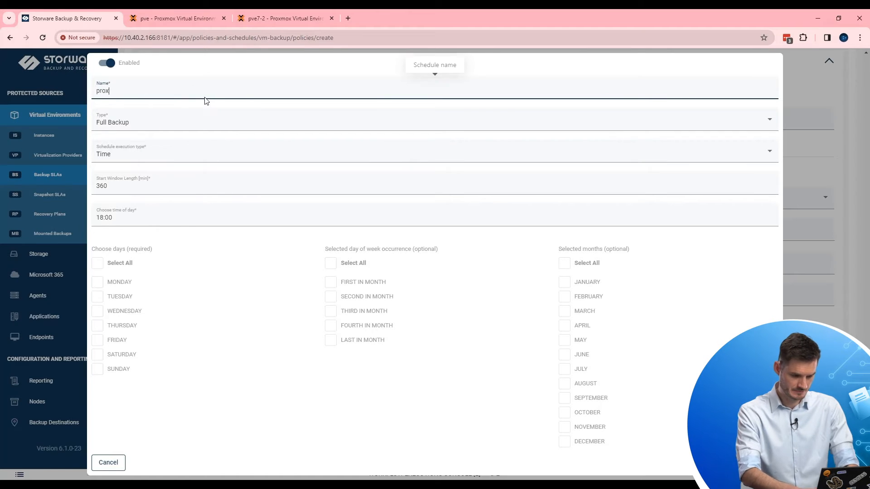
{"action": "type", "text": "mox"}
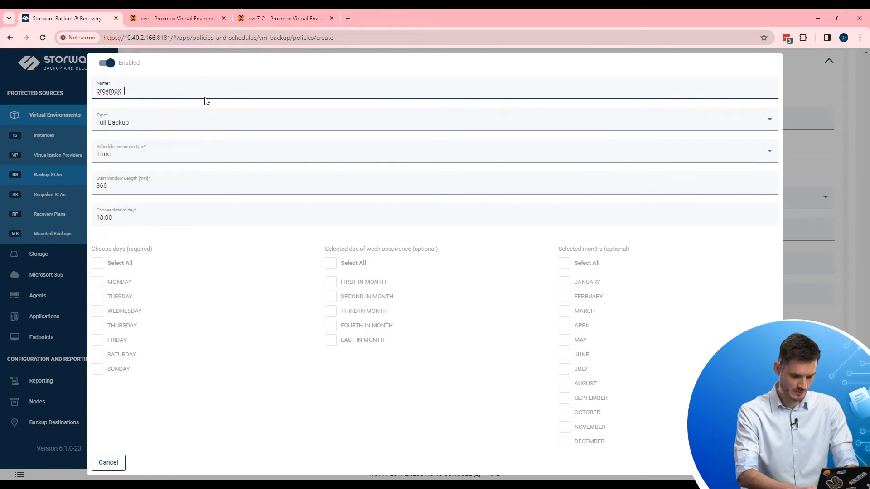
{"action": "type", "text": "F"}
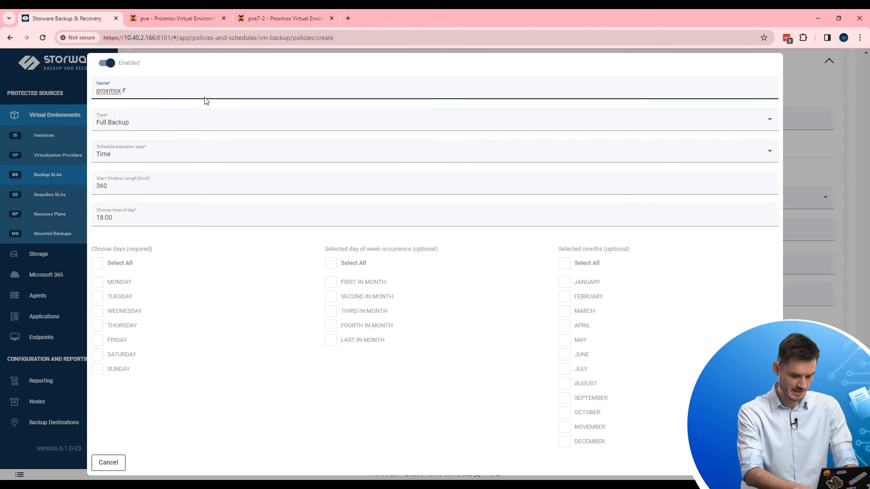
{"action": "type", "text": "ull"}
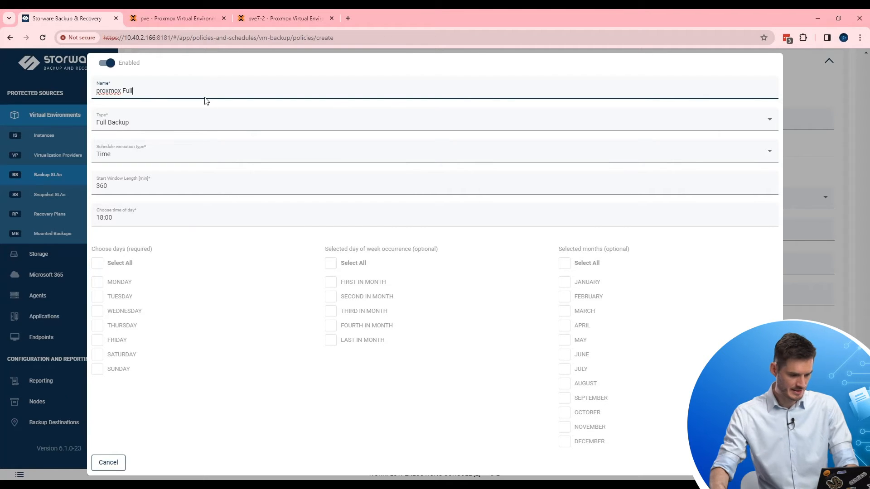
{"action": "mouse_move", "coordinate": [95, 354]}
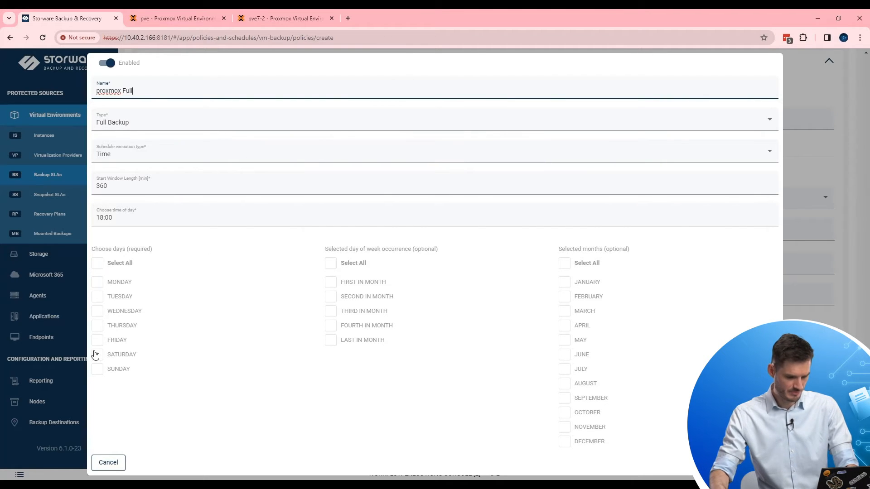
{"action": "left_click", "coordinate": [97, 355]}
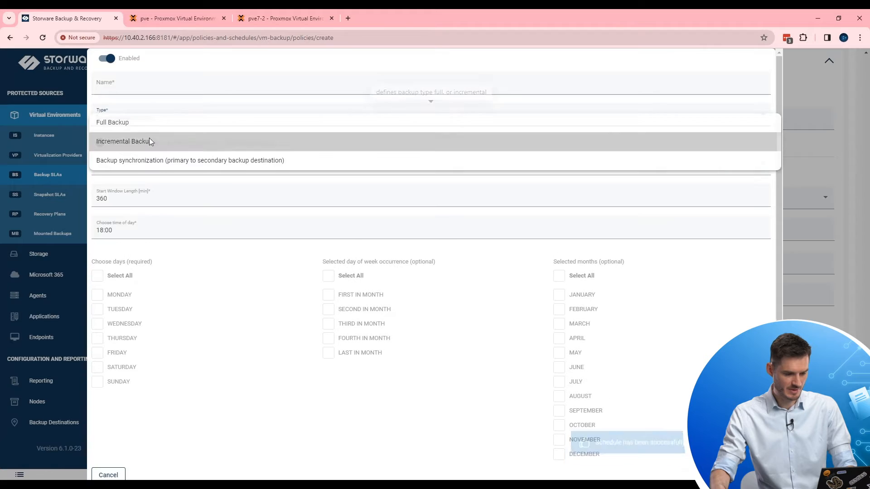
Make an Incremental Backup schedule 'Incremental proxmox' running every day except Saturday.
{"action": "left_click", "coordinate": [141, 142]}
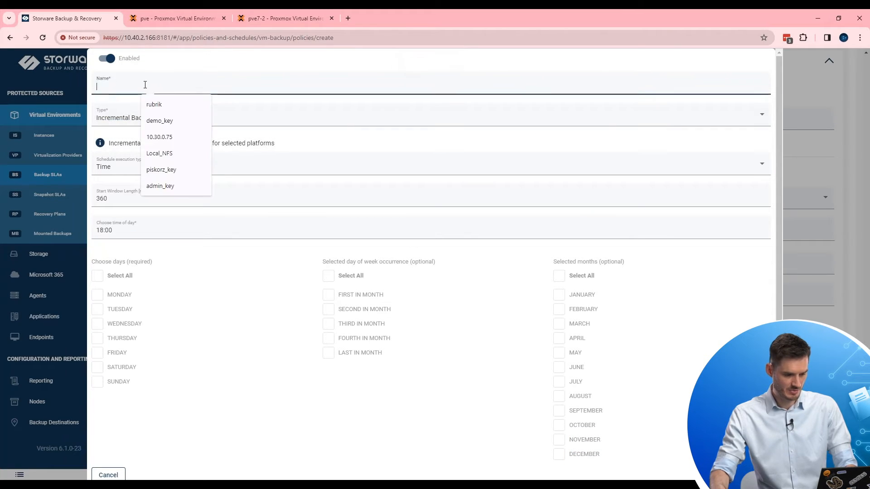
{"action": "type", "text": "Incremental"}
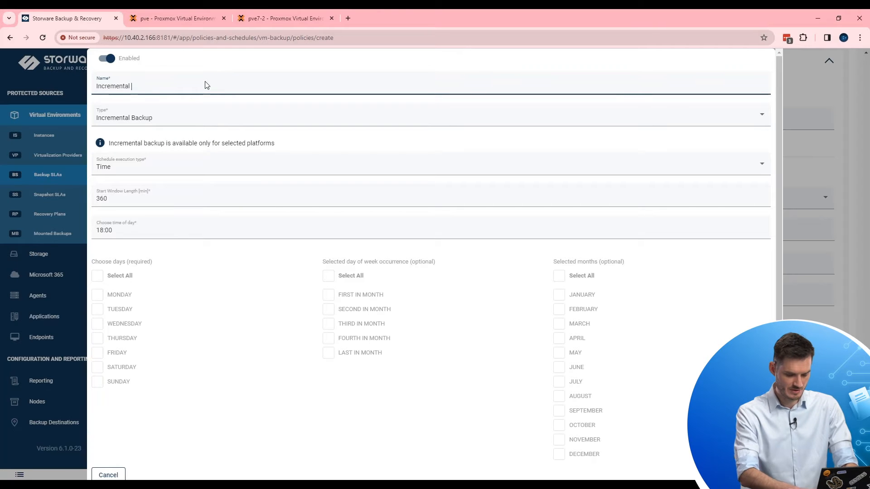
{"action": "type", "text": "proxmox"}
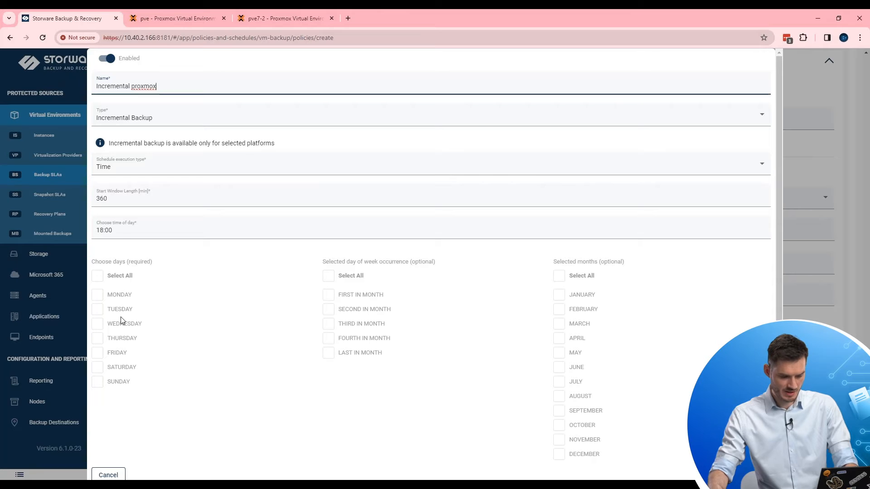
{"action": "left_click", "coordinate": [97, 275]}
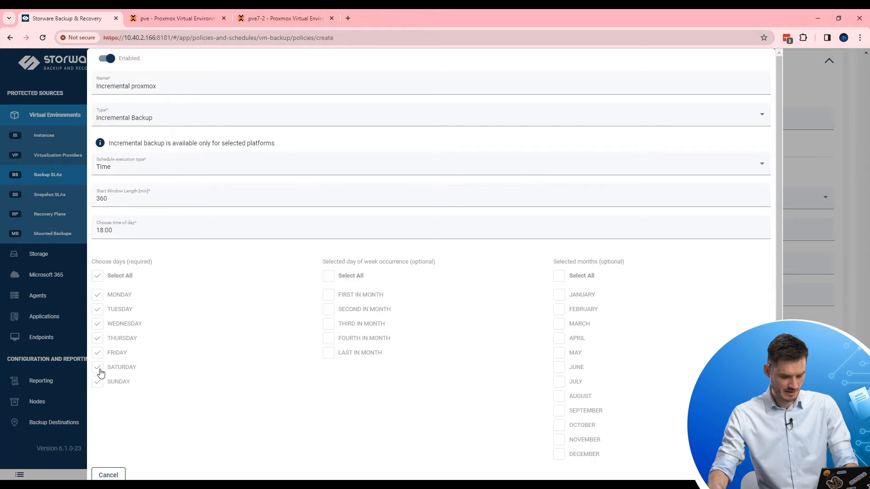
{"action": "left_click", "coordinate": [97, 367]}
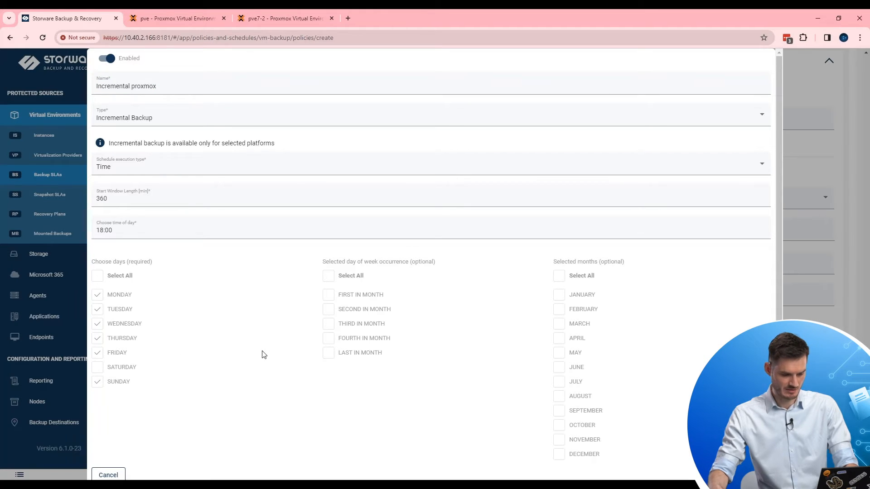
{"action": "scroll", "scroll_direction": "down", "scroll_amount": 3}
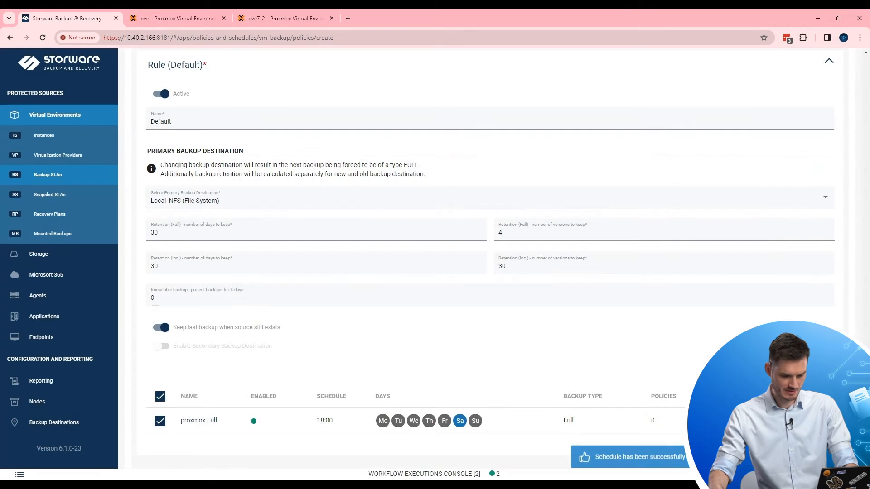
Scroll the Policies list to check Backup_SLA shows a VM count of 1.
{"action": "scroll", "scroll_direction": "down", "scroll_amount": 3}
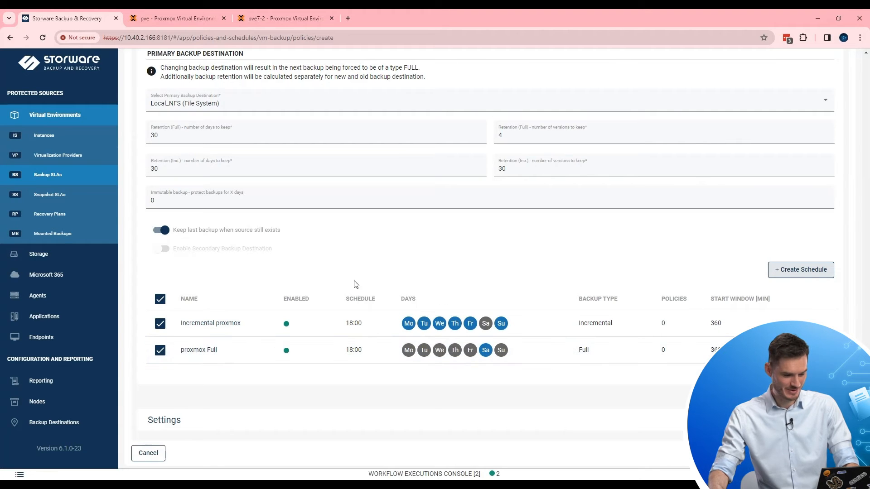
{"action": "scroll", "scroll_direction": "up", "scroll_amount": 3}
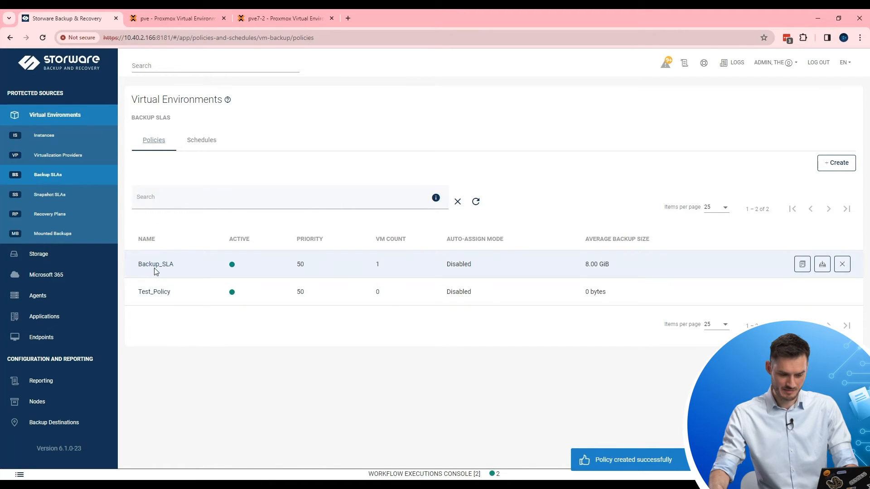
{"action": "mouse_move", "coordinate": [397, 263]}
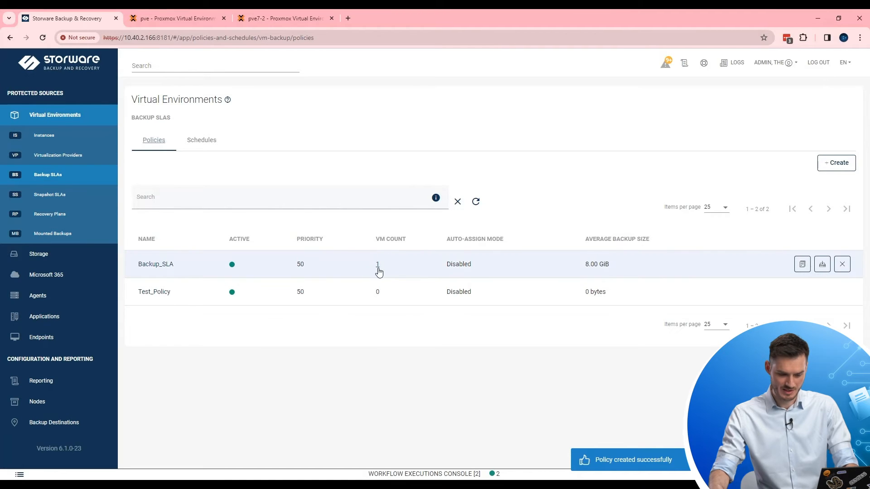
{"action": "mouse_move", "coordinate": [405, 279]}
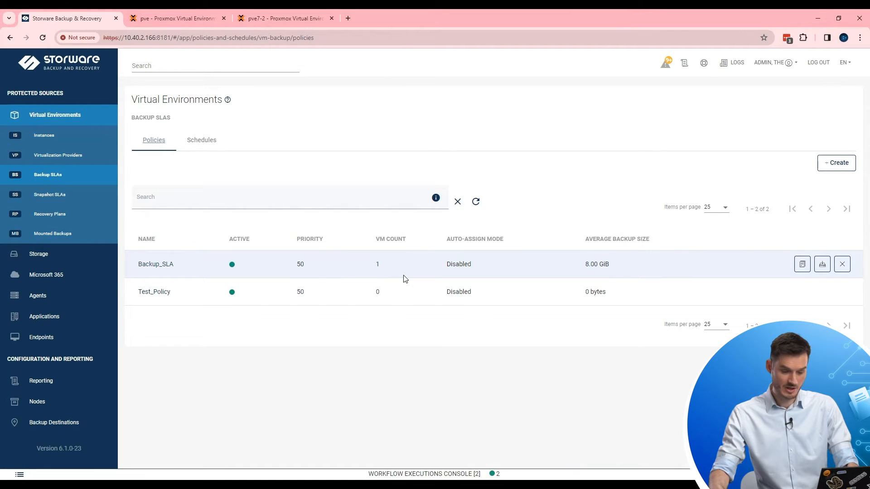
{"action": "mouse_move", "coordinate": [384, 272]}
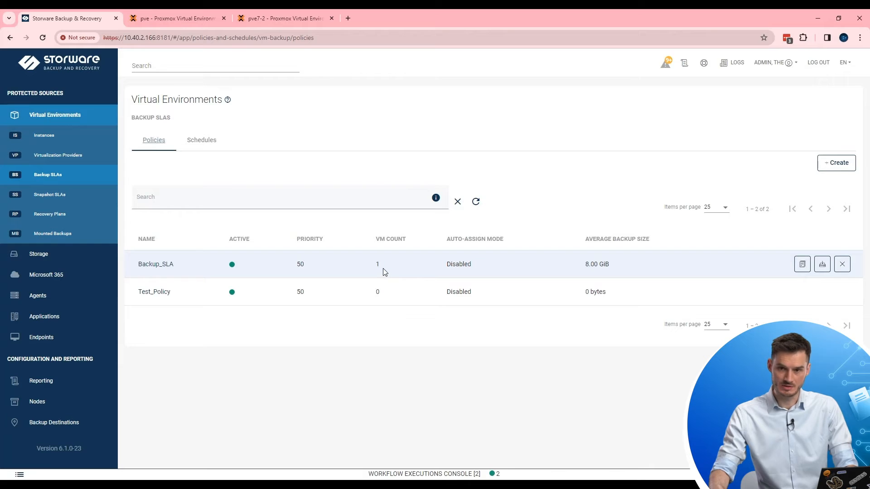
{"action": "mouse_move", "coordinate": [560, 269]}
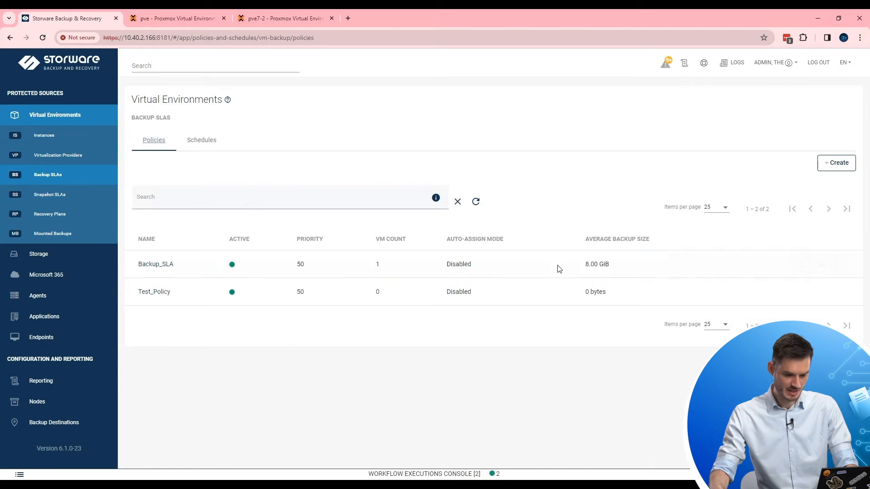
{"action": "mouse_move", "coordinate": [557, 264]}
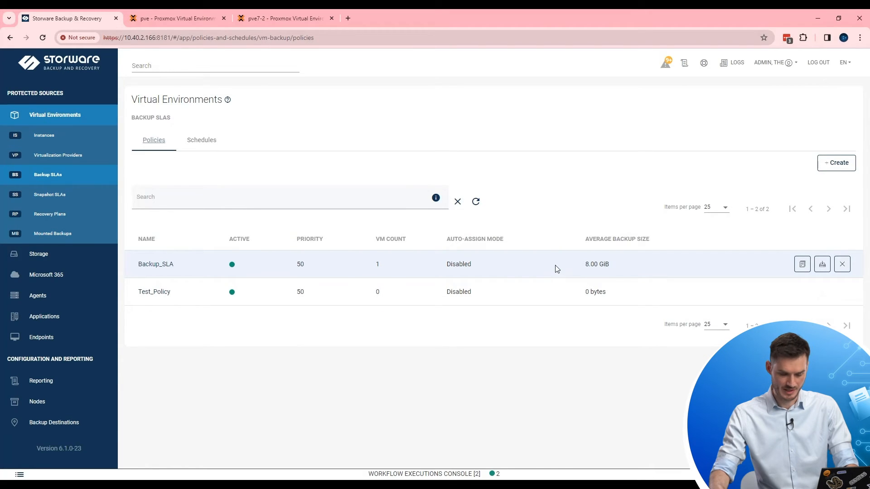
{"action": "mouse_move", "coordinate": [547, 271]}
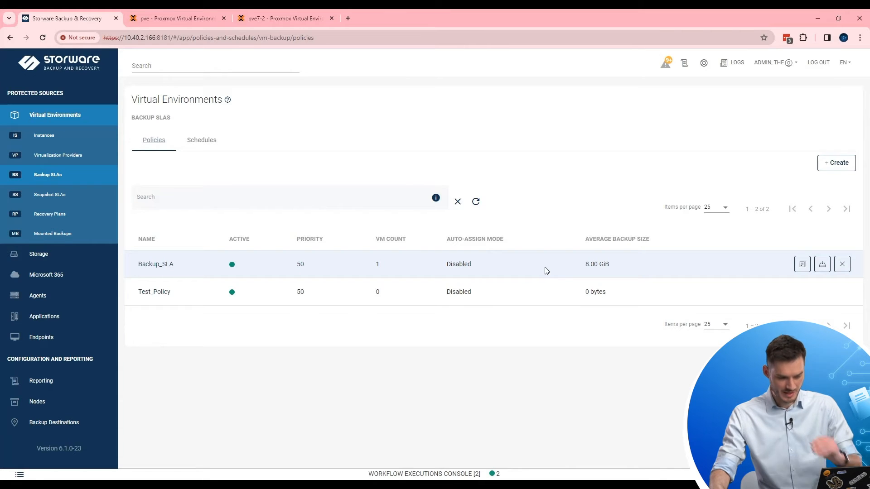
{"action": "mouse_move", "coordinate": [686, 271]}
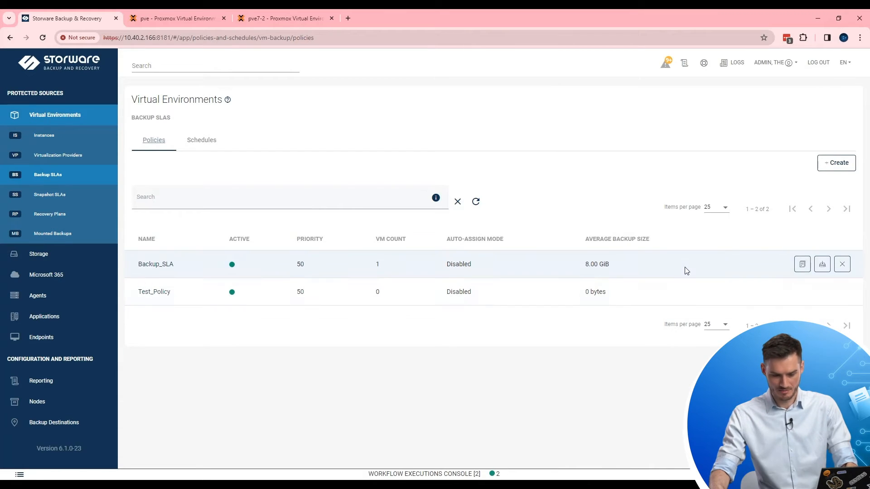
{"action": "mouse_move", "coordinate": [822, 263]}
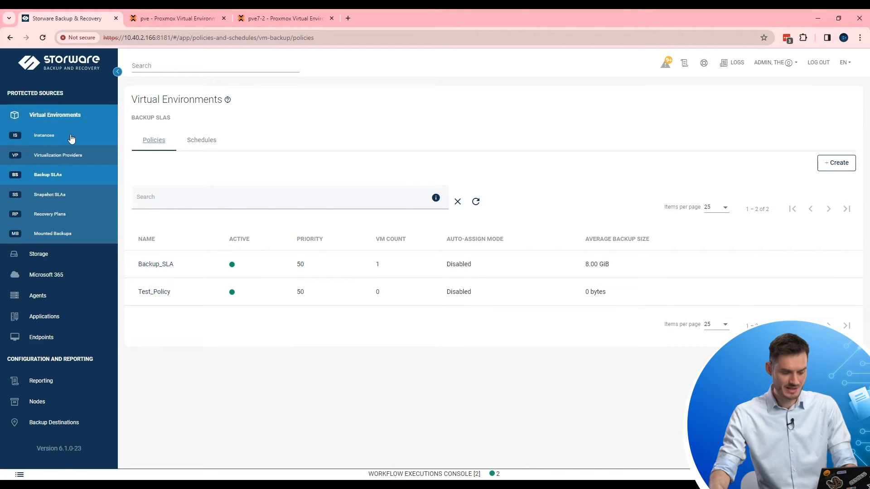
Sort Instances by policy and submit a Full backup of Alpine-15pp.
{"action": "left_click", "coordinate": [43, 135]}
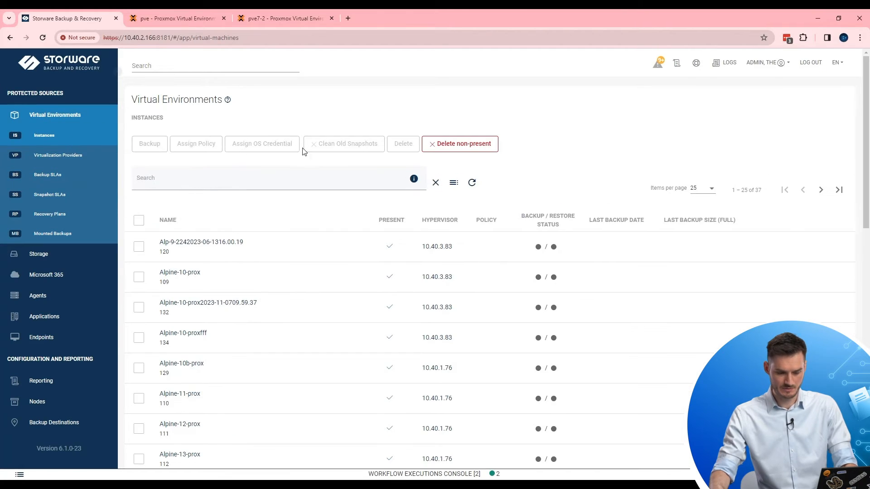
{"action": "mouse_move", "coordinate": [602, 150]}
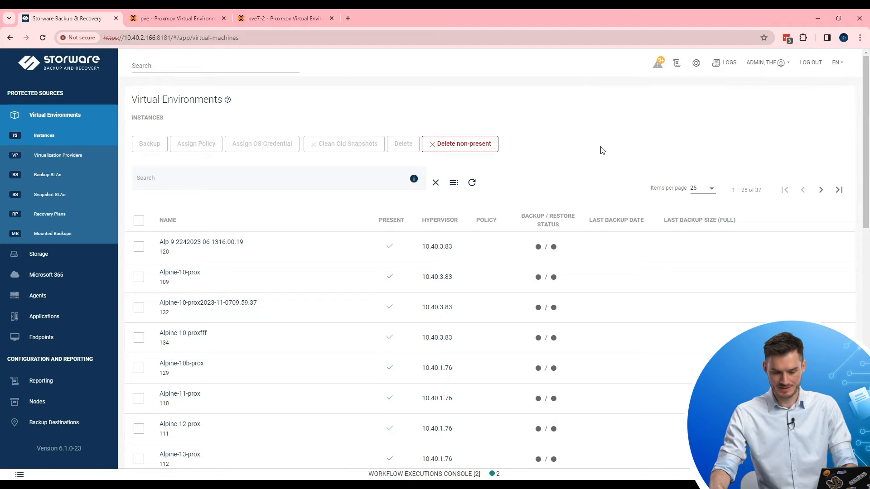
{"action": "left_click", "coordinate": [487, 220]}
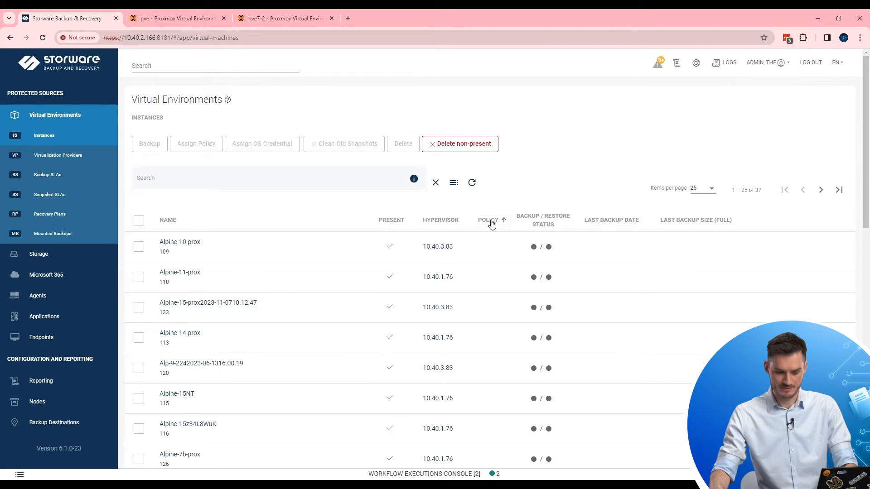
{"action": "left_click", "coordinate": [167, 219]}
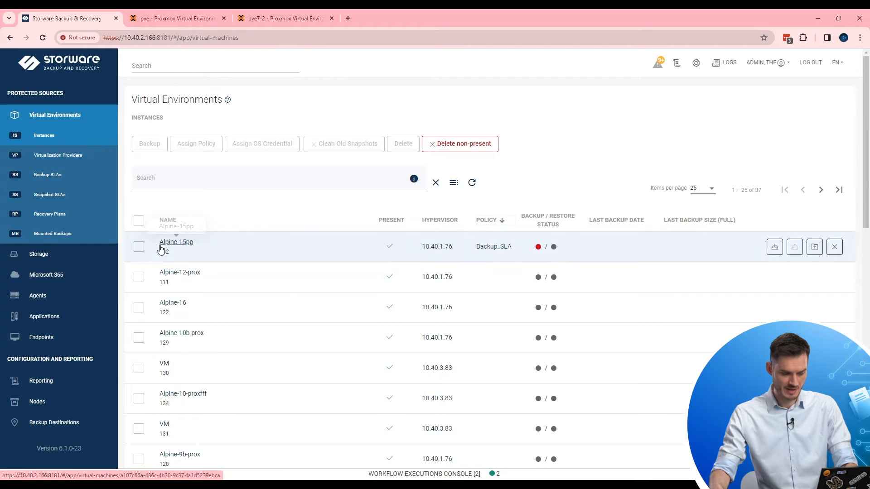
{"action": "left_click", "coordinate": [139, 247]}
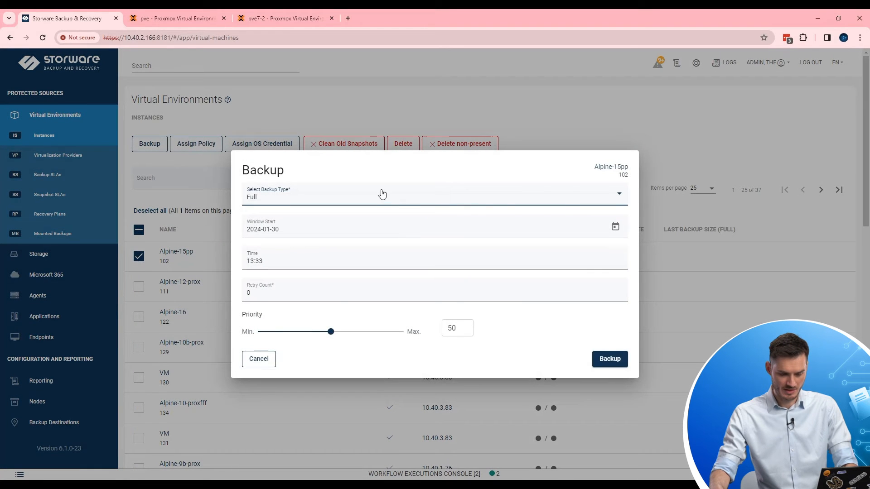
{"action": "mouse_move", "coordinate": [287, 202]}
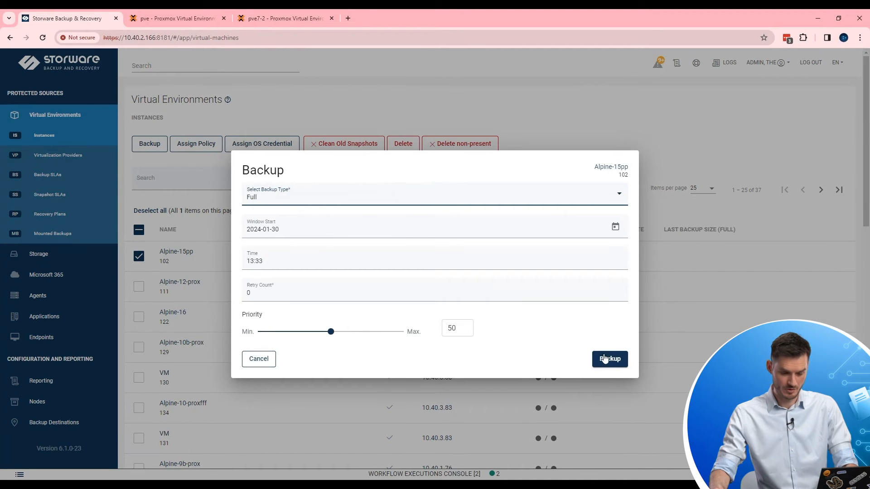
{"action": "left_click", "coordinate": [609, 359]}
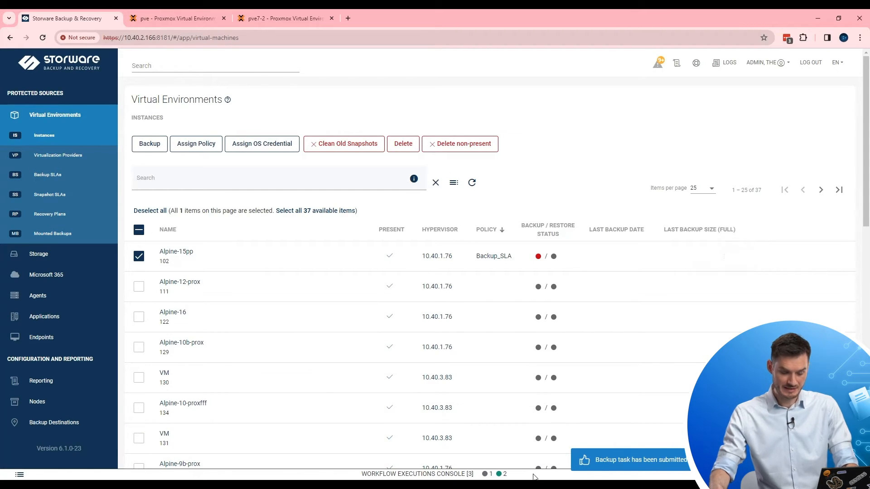
Check the Alpine-15pp Local_NFS backup's finished steps in the workflow console, then refresh instances to list the 8 GiB backup.
{"action": "left_click", "coordinate": [417, 474]}
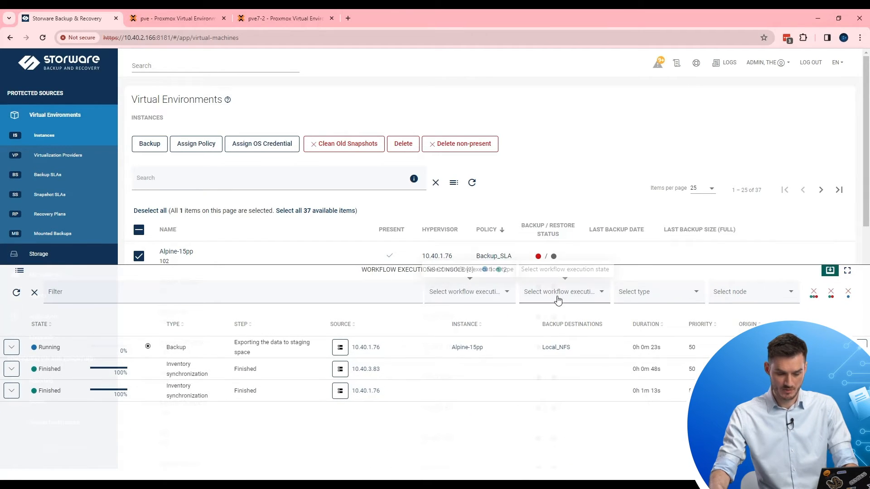
{"action": "mouse_move", "coordinate": [91, 348]}
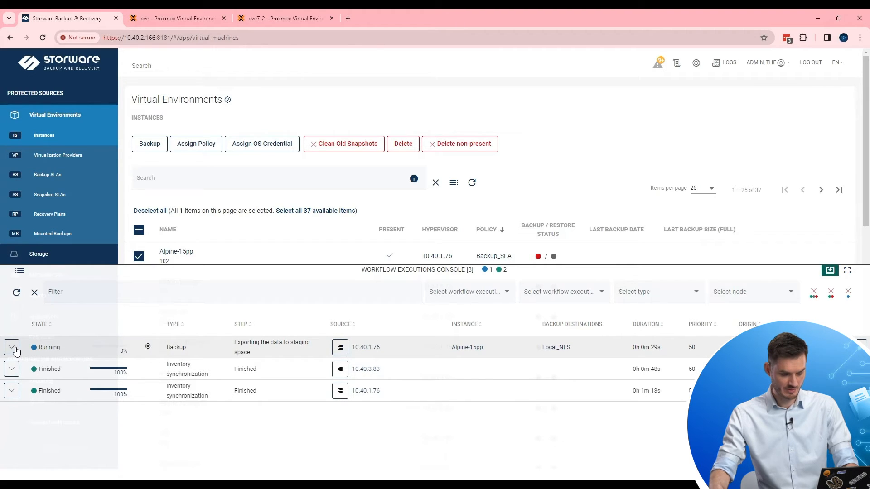
{"action": "left_click", "coordinate": [11, 347]}
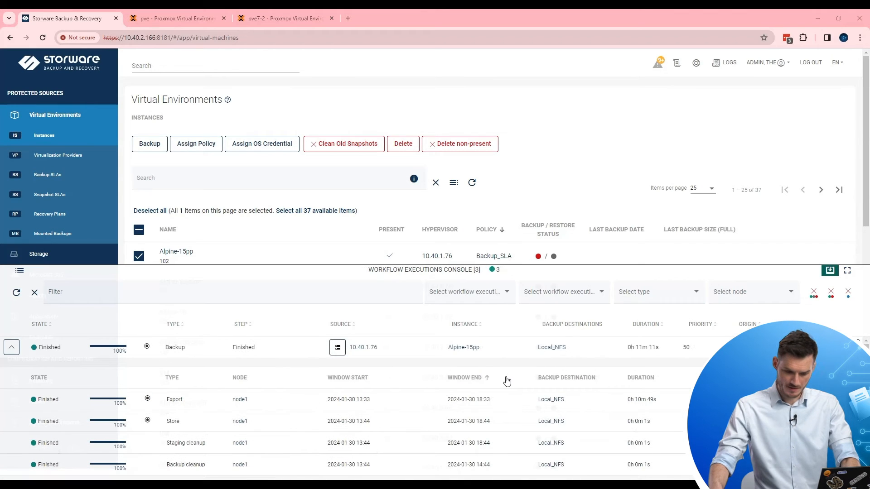
{"action": "mouse_move", "coordinate": [495, 387]}
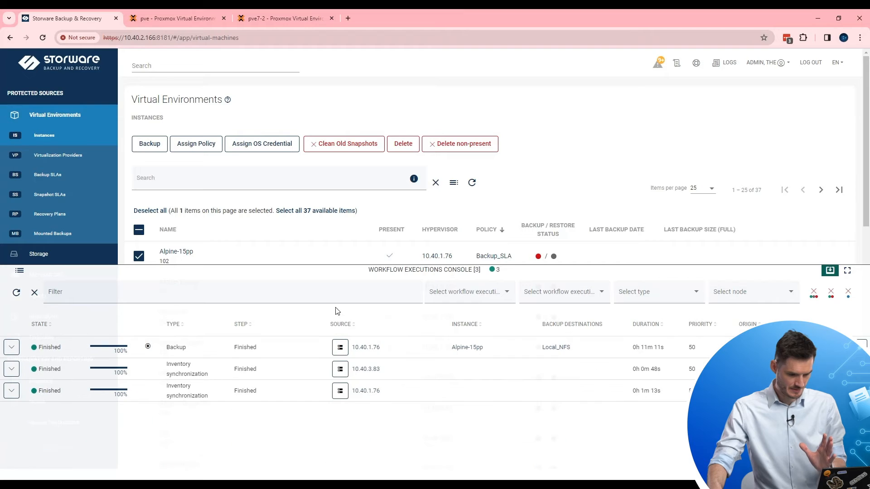
{"action": "left_click", "coordinate": [831, 270]}
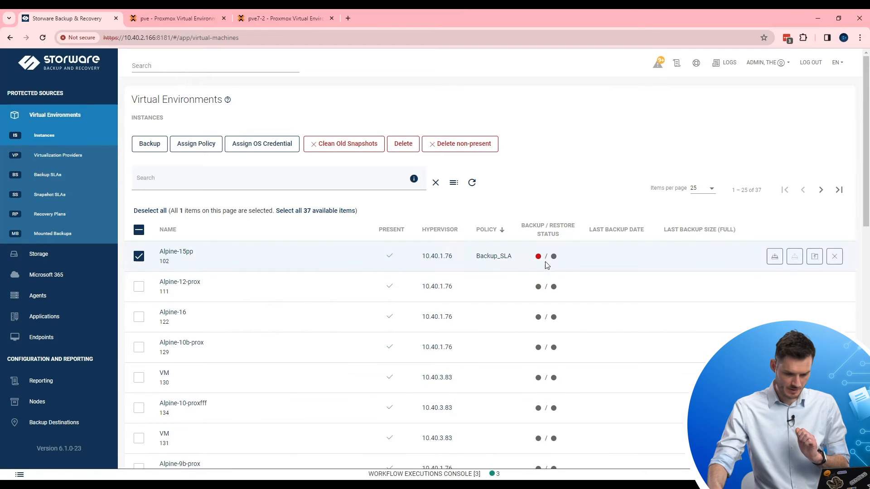
{"action": "mouse_move", "coordinate": [509, 217]}
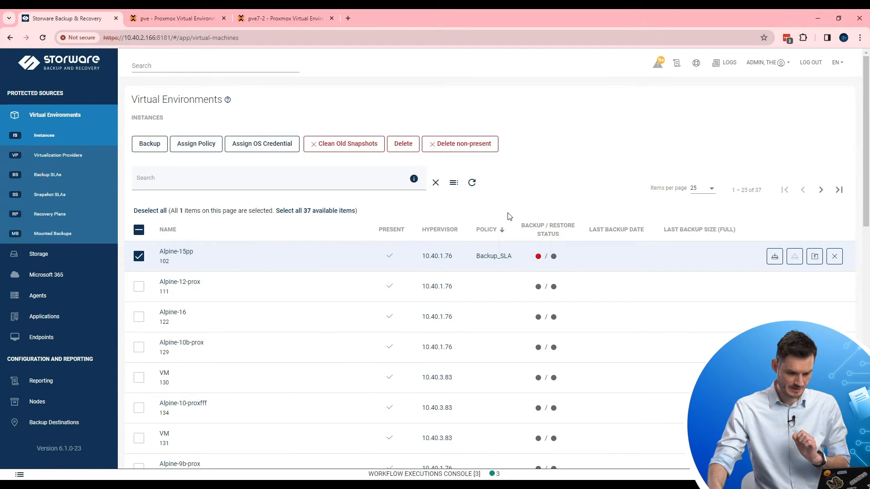
{"action": "left_click", "coordinate": [471, 182]}
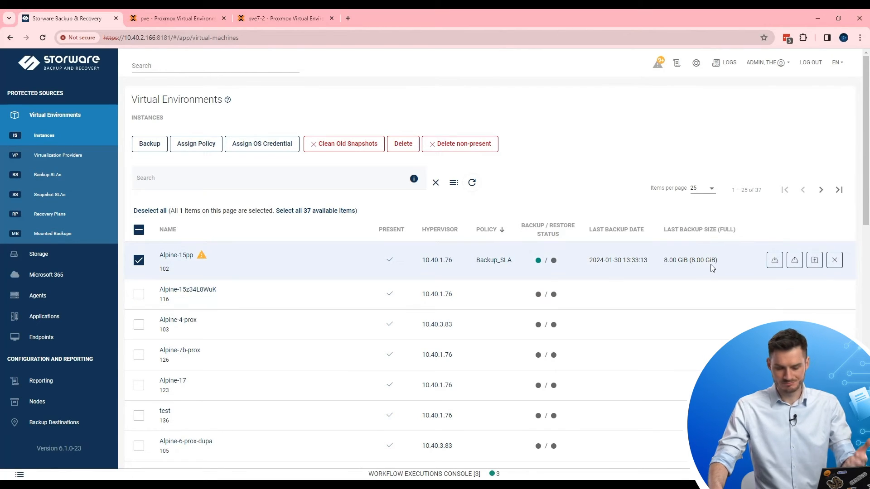
{"action": "mouse_move", "coordinate": [774, 260]}
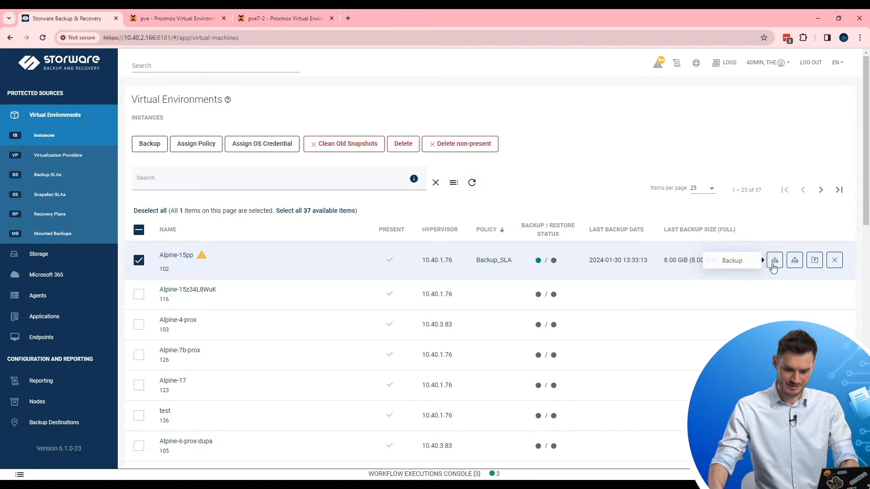
{"action": "mouse_move", "coordinate": [648, 272]}
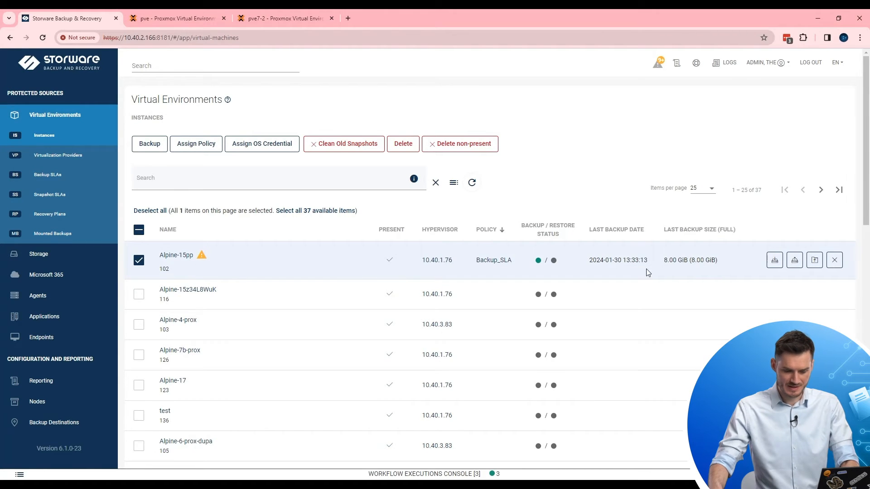
Submit an Incremental backup of Alpine-15pp from its Backup action.
{"action": "left_click", "coordinate": [149, 144]}
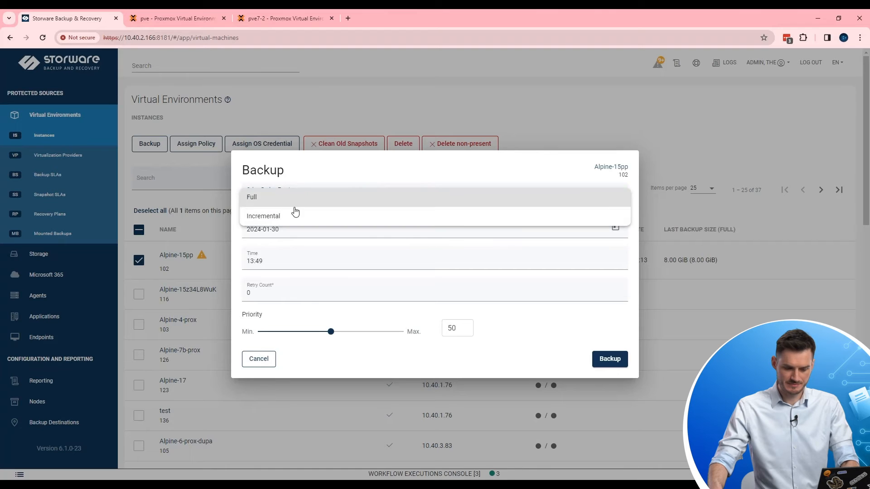
{"action": "left_click", "coordinate": [262, 216]}
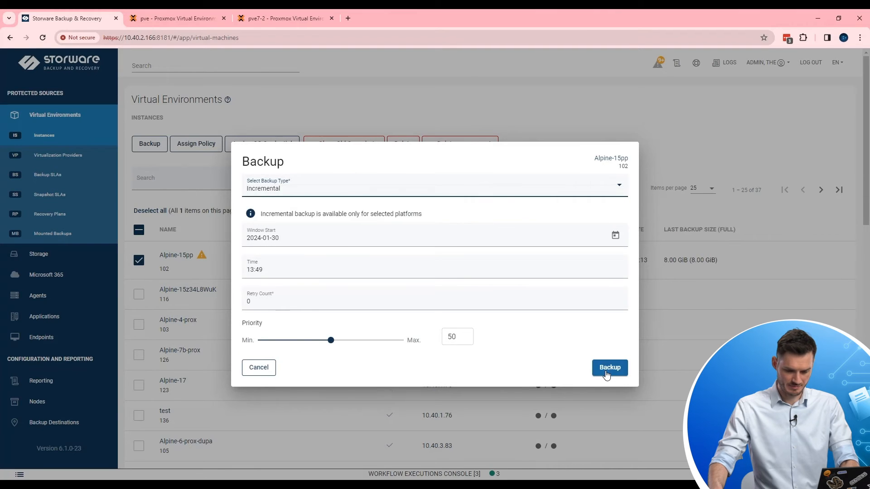
{"action": "left_click", "coordinate": [609, 367]}
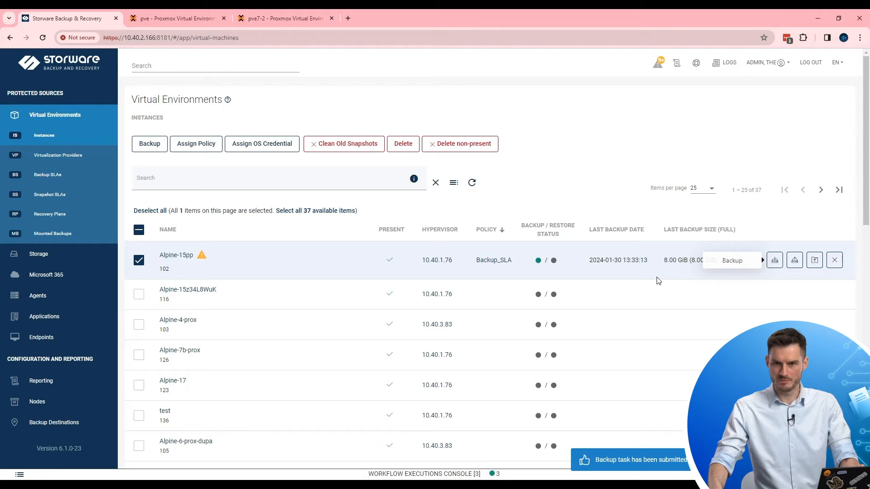
{"action": "mouse_move", "coordinate": [648, 278]}
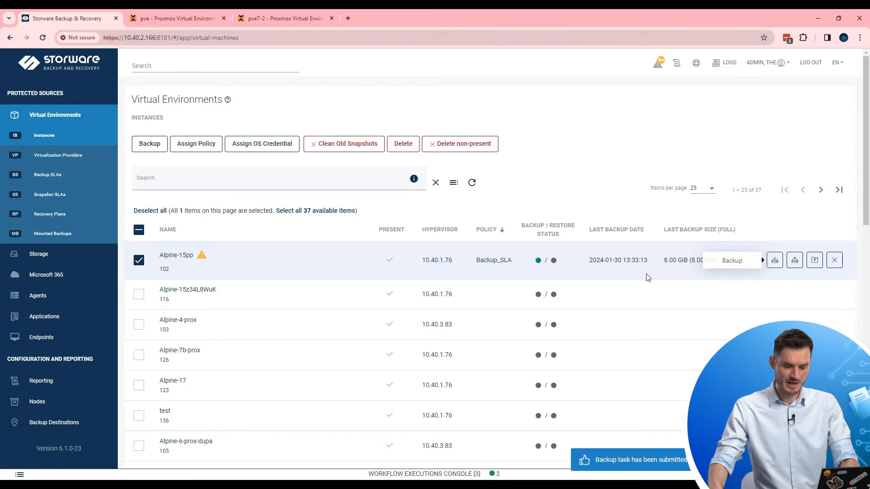
{"action": "mouse_move", "coordinate": [632, 278]}
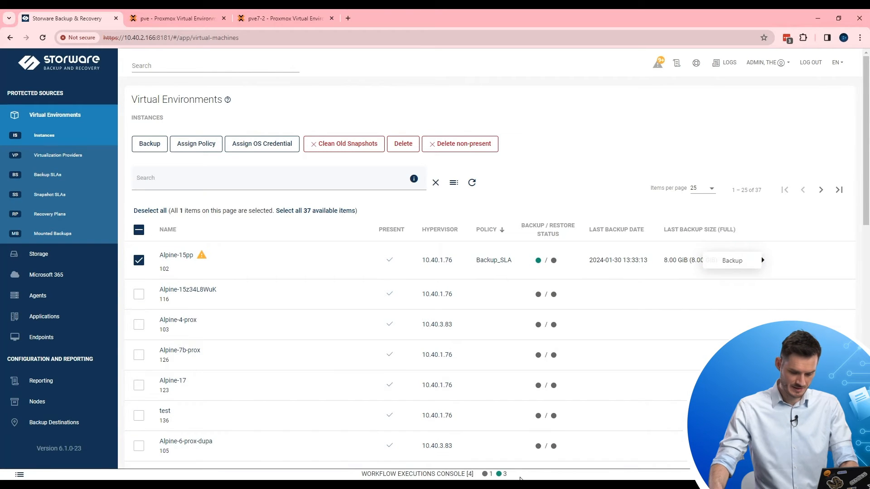
Expand the running Alpine-15pp incremental backup in the workflow console to watch its export step.
{"action": "left_click", "coordinate": [416, 473]}
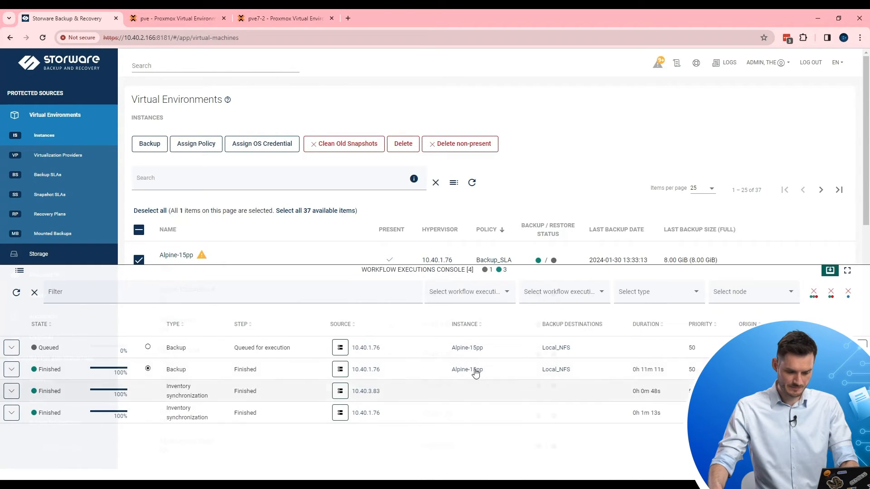
{"action": "mouse_move", "coordinate": [467, 347]}
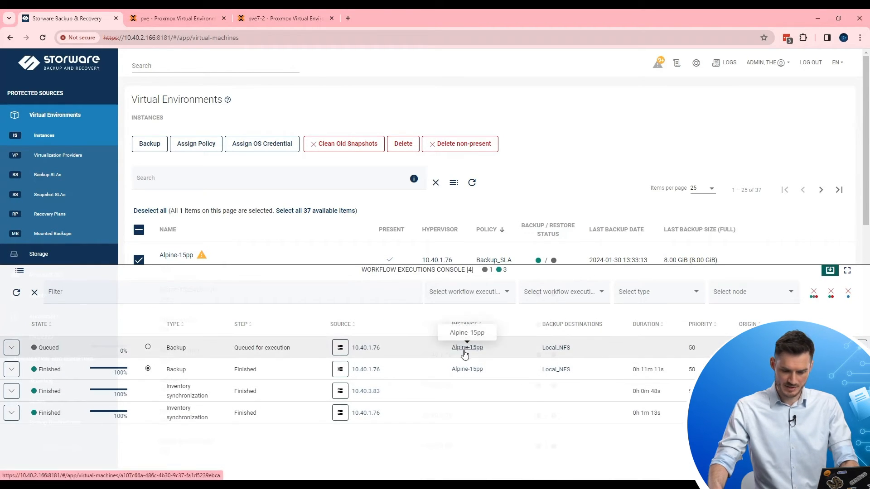
{"action": "mouse_move", "coordinate": [487, 353]}
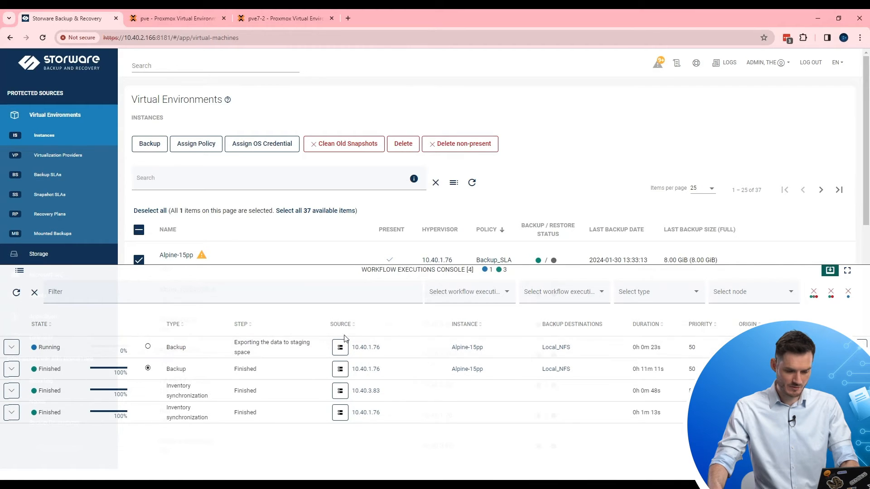
{"action": "left_click", "coordinate": [11, 347]}
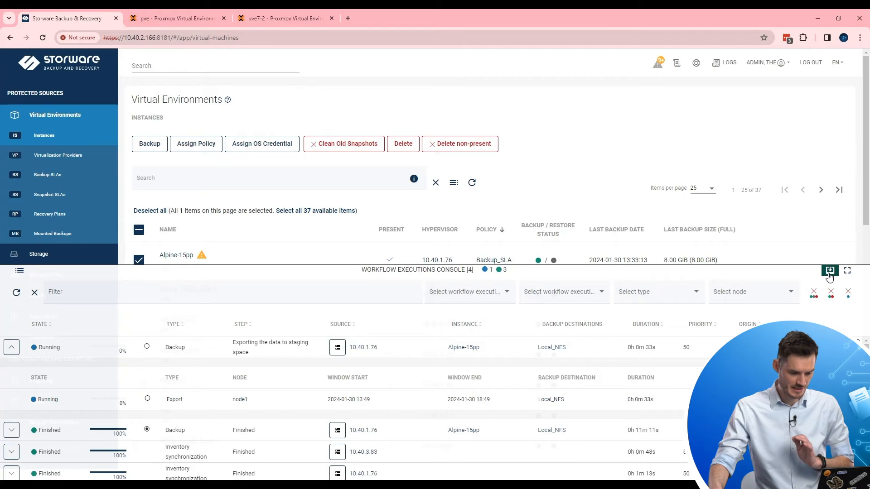
Collapse the workflow console and go to Alpine-15pp's detail page with its last 8 GiB backup overview.
{"action": "left_click", "coordinate": [831, 271]}
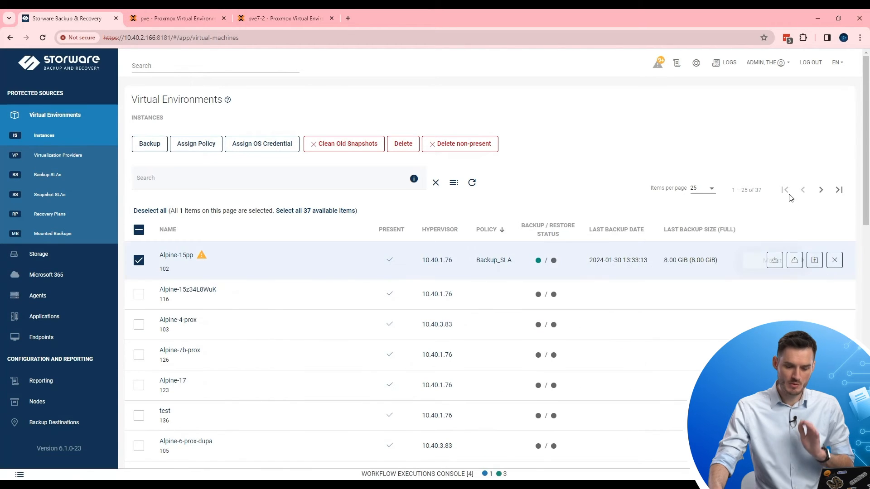
{"action": "mouse_move", "coordinate": [760, 135]}
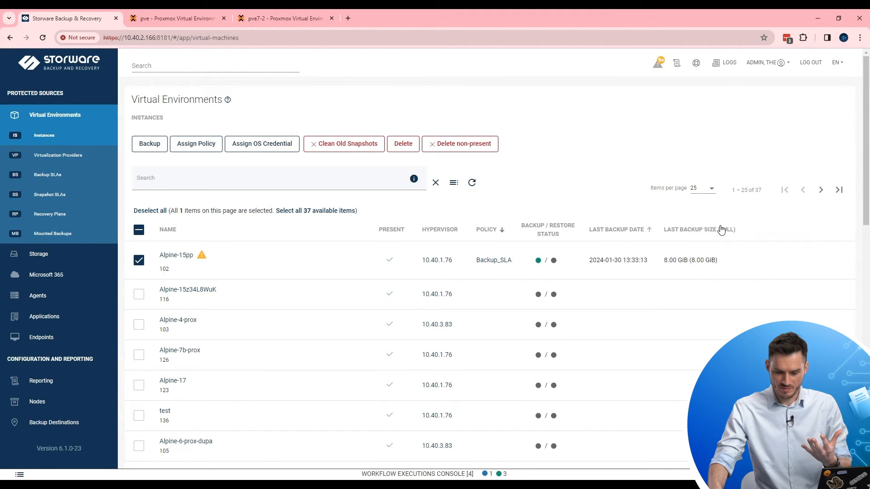
{"action": "mouse_move", "coordinate": [604, 246]}
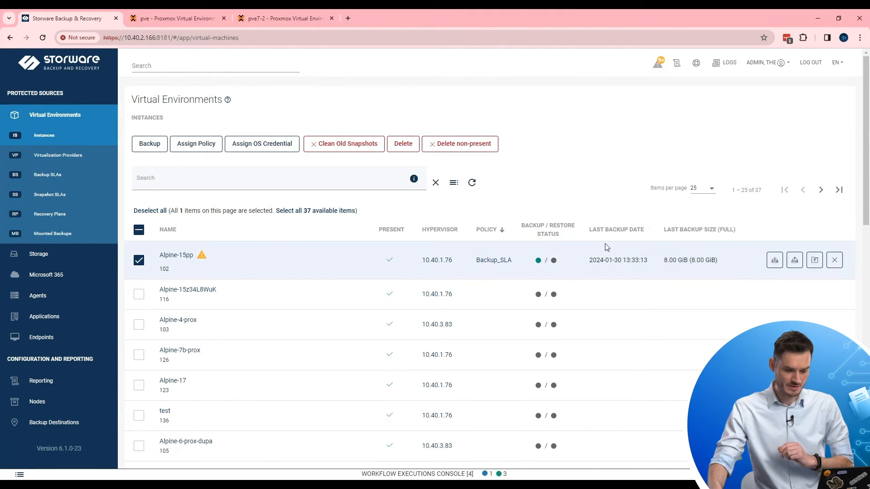
{"action": "mouse_move", "coordinate": [506, 273]}
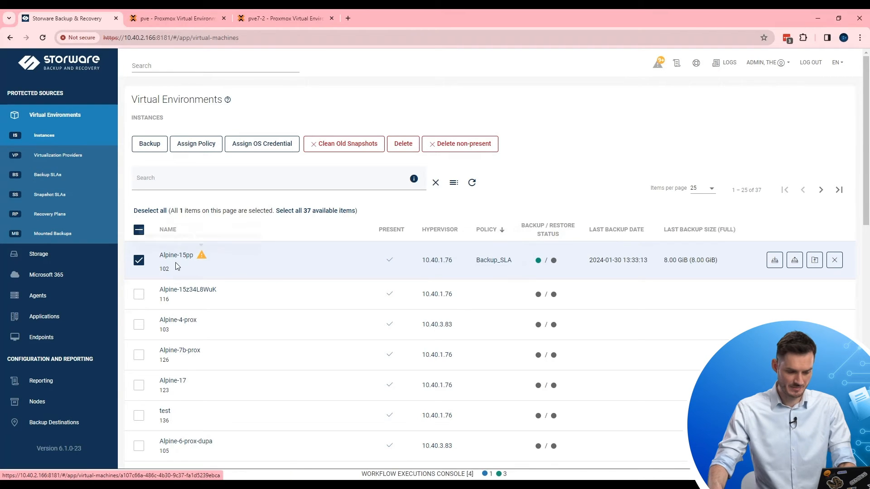
{"action": "left_click", "coordinate": [175, 254]}
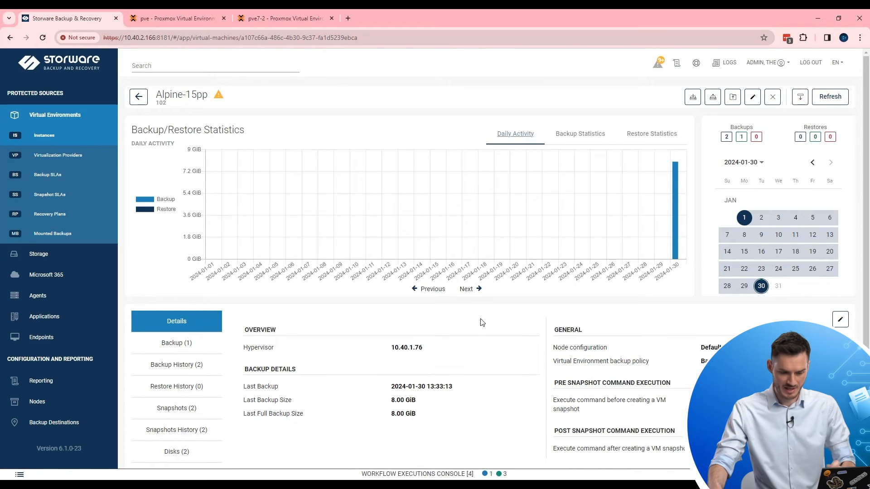
{"action": "mouse_move", "coordinate": [280, 241]}
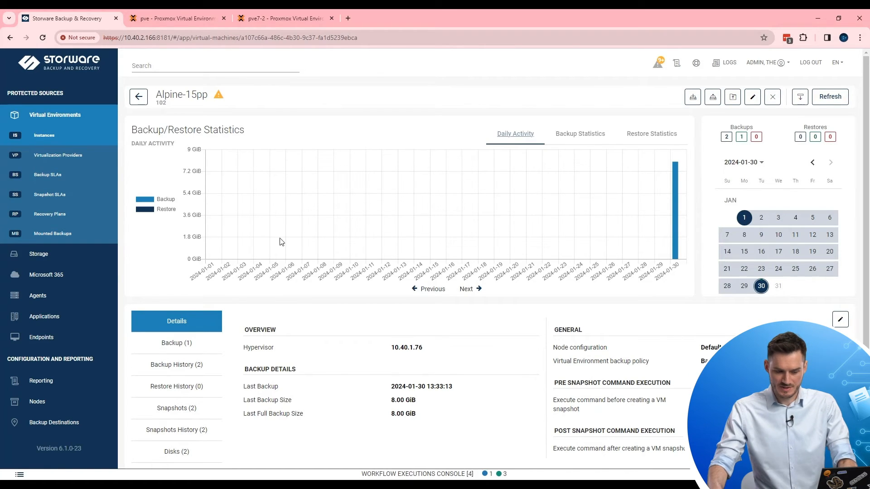
{"action": "mouse_move", "coordinate": [629, 191]}
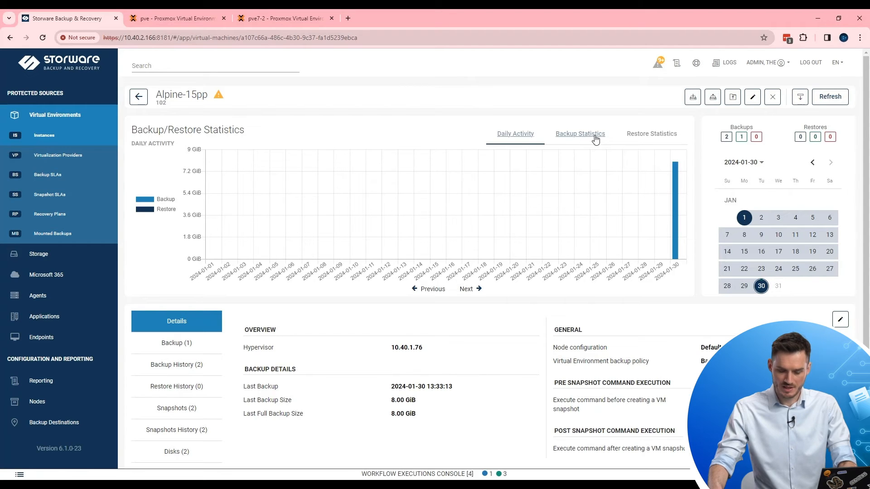
Switch Alpine-15pp's statistics chart through Backup Size and Backup Time to Transfer Rate.
{"action": "left_click", "coordinate": [579, 133]}
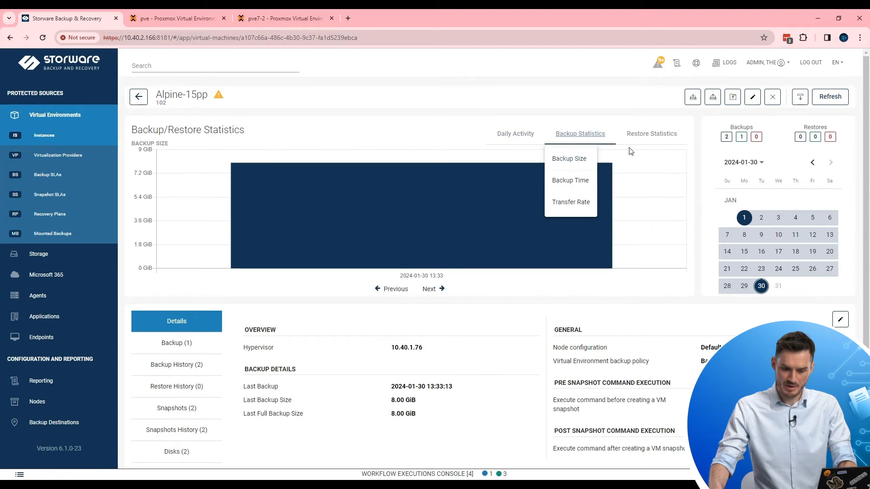
{"action": "mouse_move", "coordinate": [618, 133]}
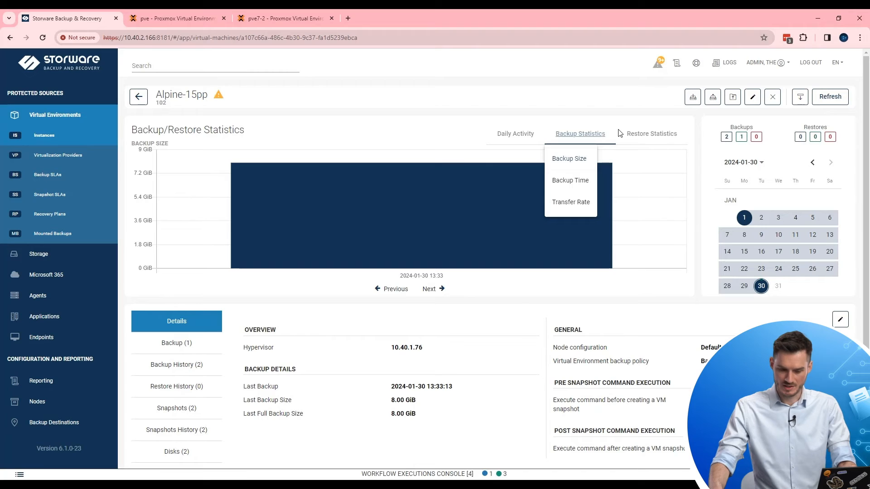
{"action": "mouse_move", "coordinate": [570, 179]}
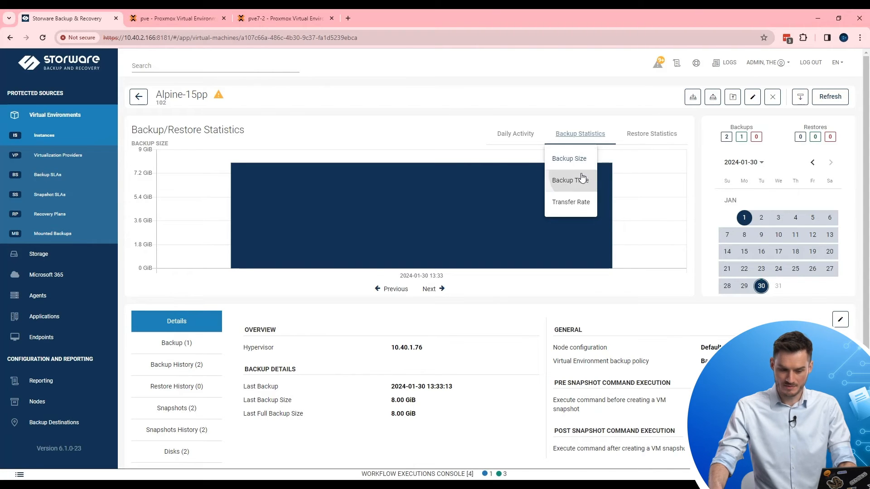
{"action": "left_click", "coordinate": [570, 180]}
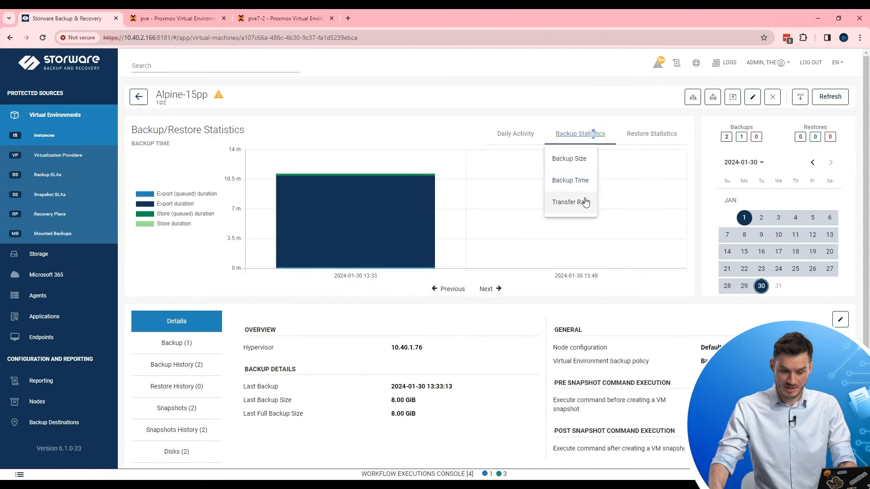
{"action": "left_click", "coordinate": [570, 201]}
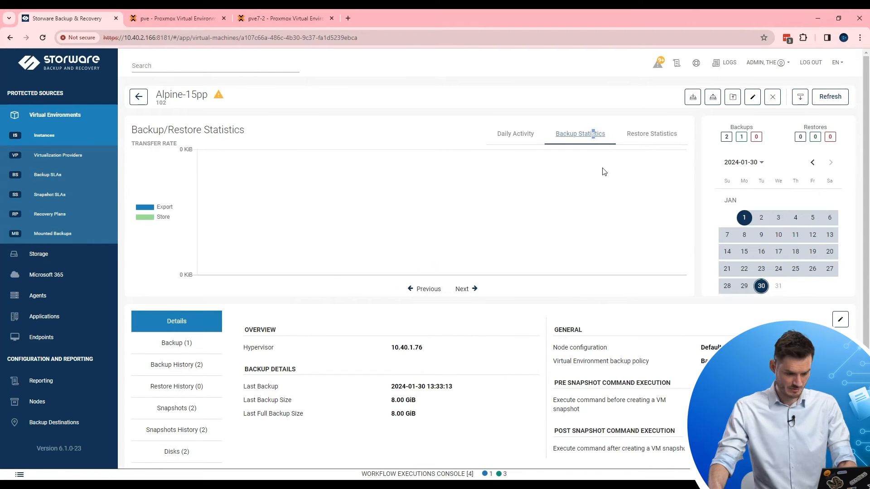
{"action": "mouse_move", "coordinate": [694, 137]}
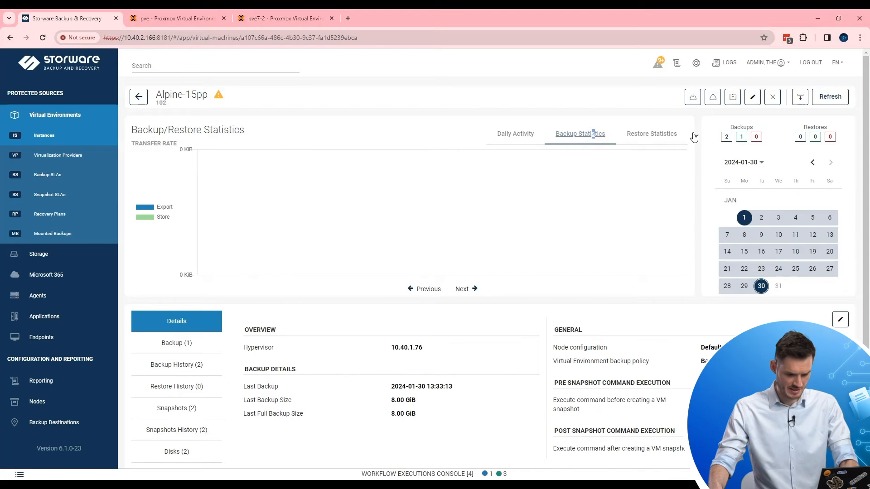
View Alpine-15pp's stored backups and its backup history: 13:49 incremental in progress, 13:33 full succeeded.
{"action": "left_click", "coordinate": [176, 343]}
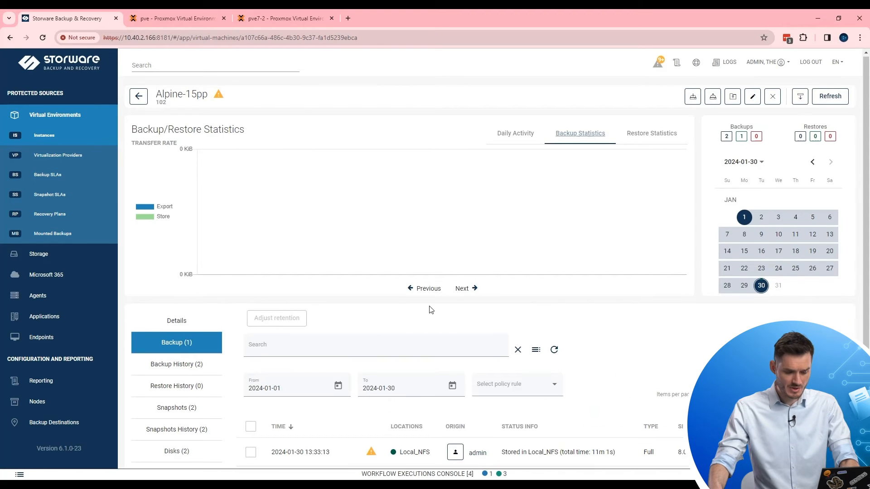
{"action": "scroll", "scroll_direction": "down", "scroll_amount": 3}
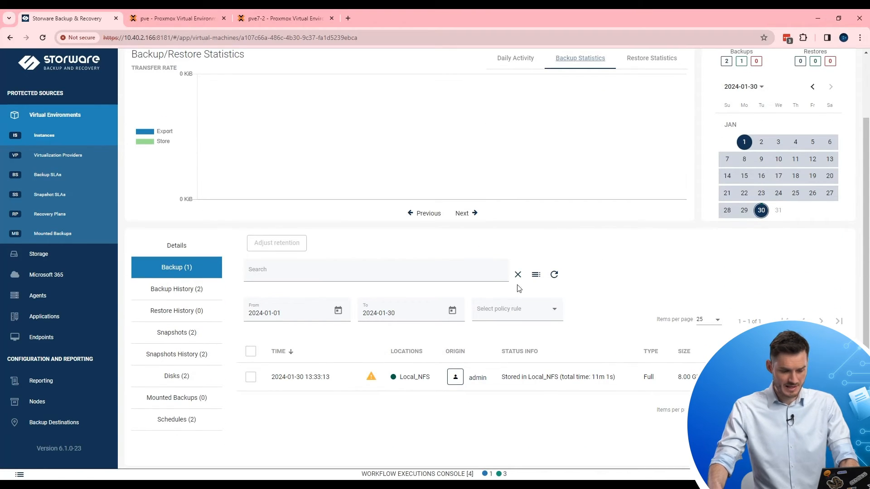
{"action": "mouse_move", "coordinate": [264, 377]}
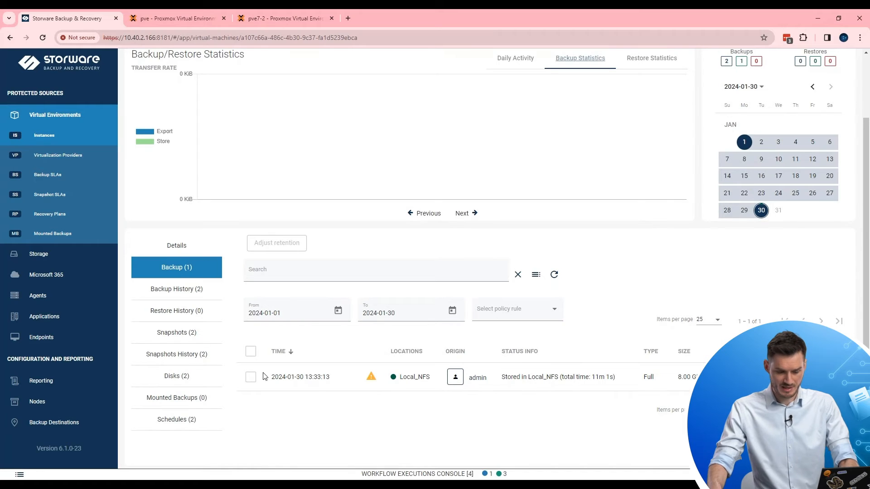
{"action": "mouse_move", "coordinate": [653, 270]}
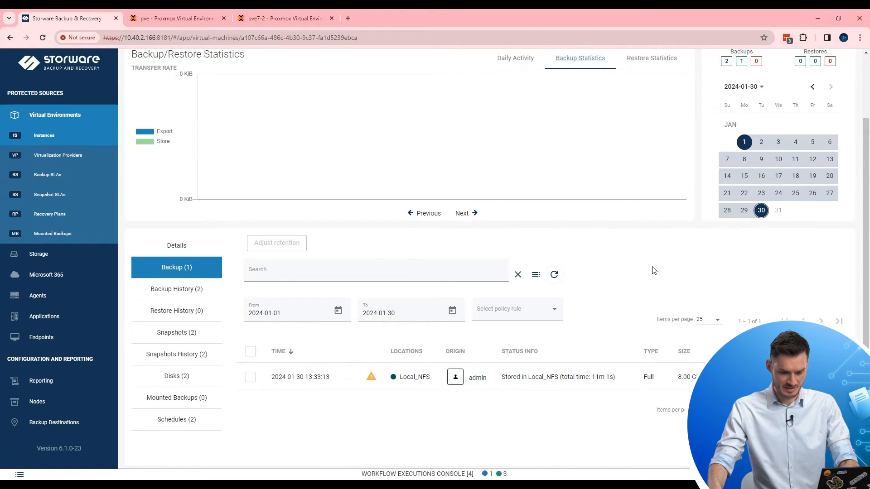
{"action": "left_click", "coordinate": [175, 289]}
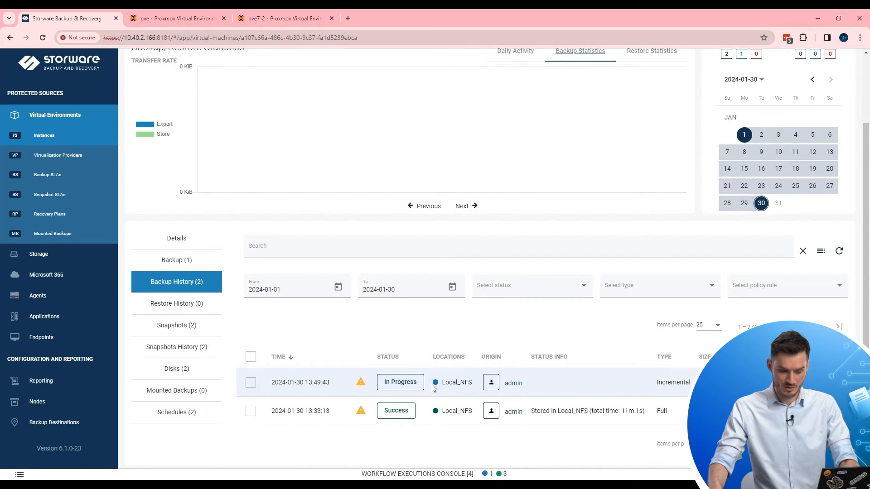
{"action": "mouse_move", "coordinate": [455, 339]}
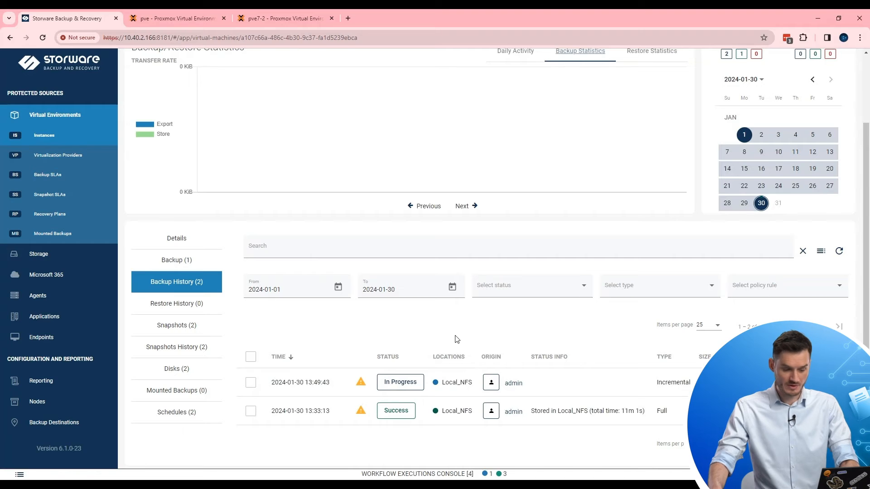
{"action": "mouse_move", "coordinate": [490, 316]}
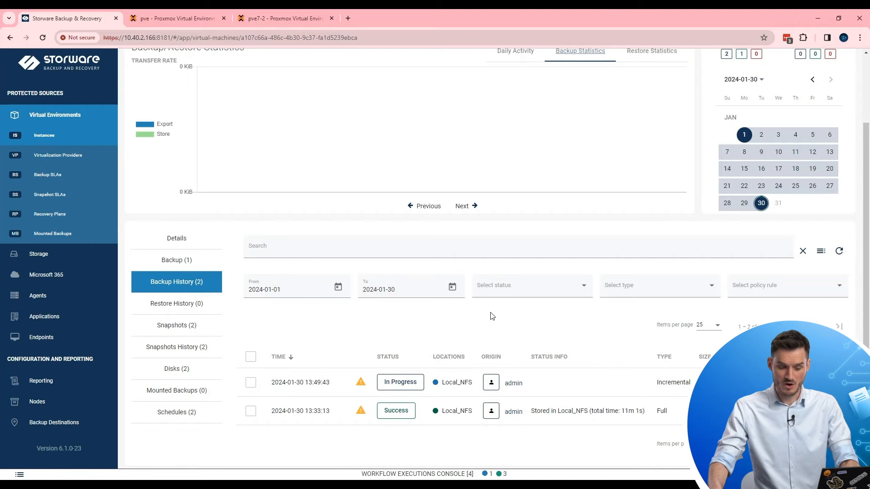
{"action": "mouse_move", "coordinate": [478, 319]}
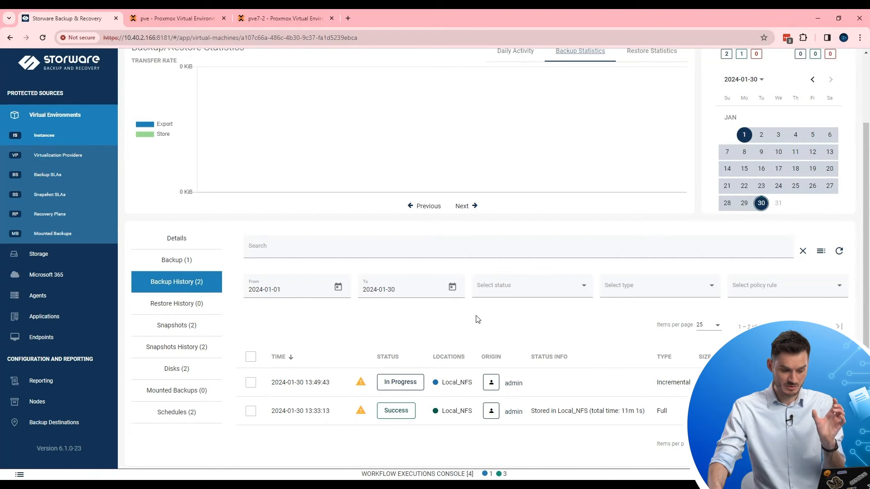
{"action": "mouse_move", "coordinate": [391, 331]}
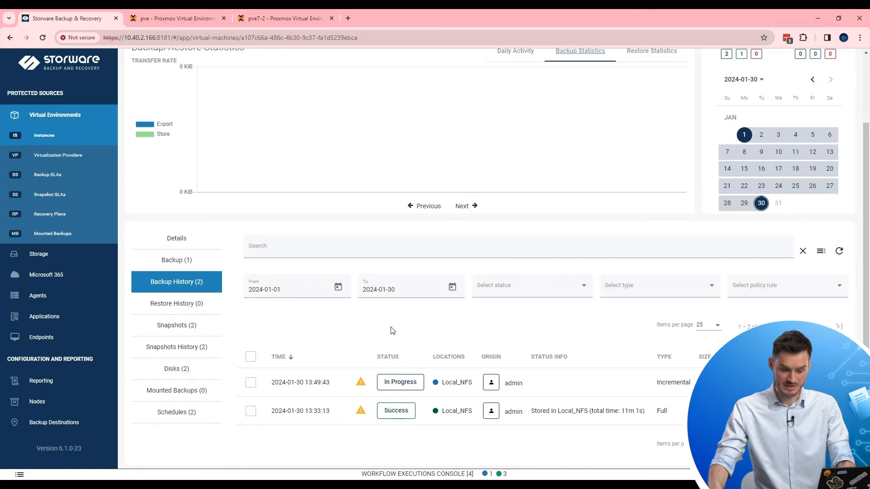
{"action": "mouse_move", "coordinate": [309, 335]}
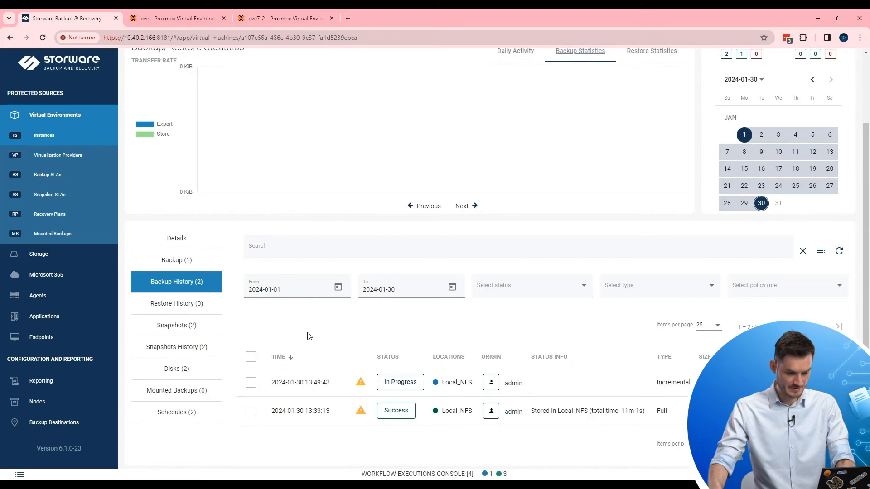
Browse Alpine-15pp's restore history, snapshots and its two nfs-local disks (3 GiB scsi0, 5 GiB scsi1).
{"action": "left_click", "coordinate": [177, 310]}
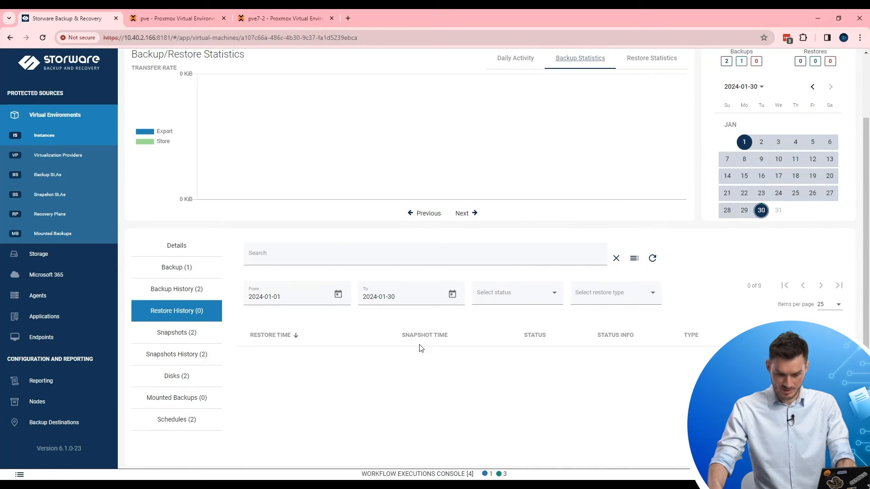
{"action": "left_click", "coordinate": [176, 333]}
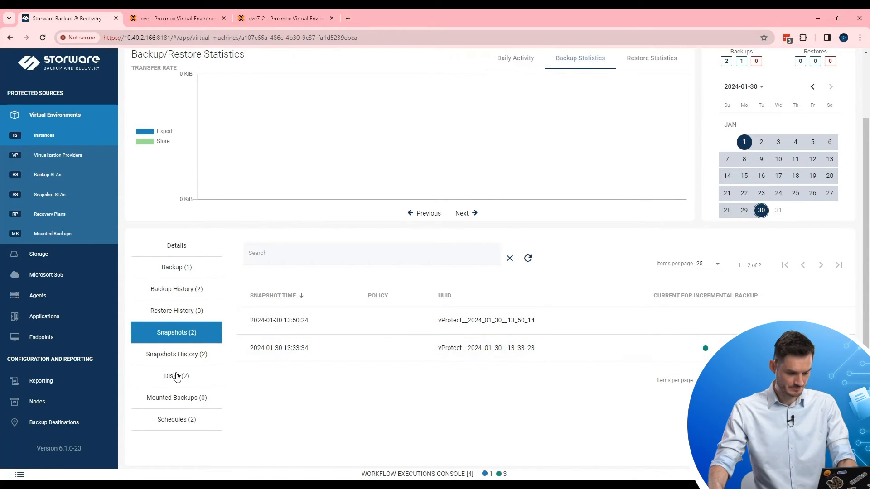
{"action": "left_click", "coordinate": [176, 377]}
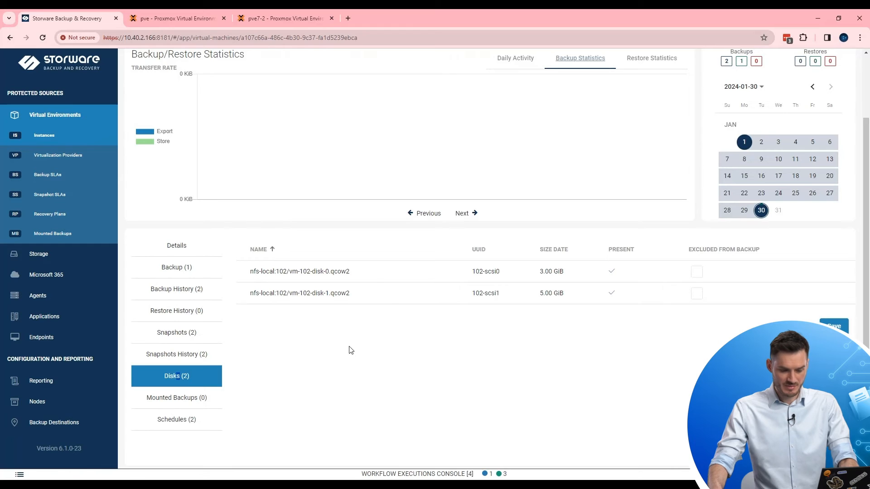
{"action": "mouse_move", "coordinate": [303, 323]}
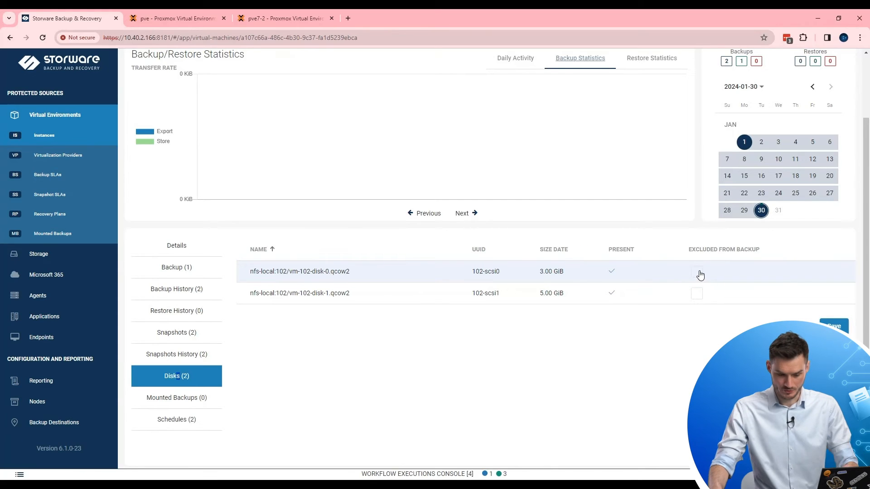
{"action": "mouse_move", "coordinate": [670, 277]}
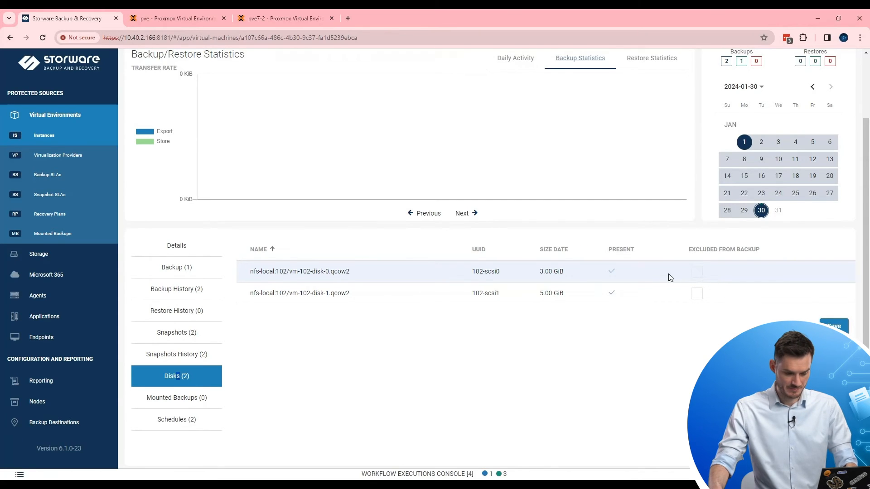
{"action": "mouse_move", "coordinate": [372, 369]}
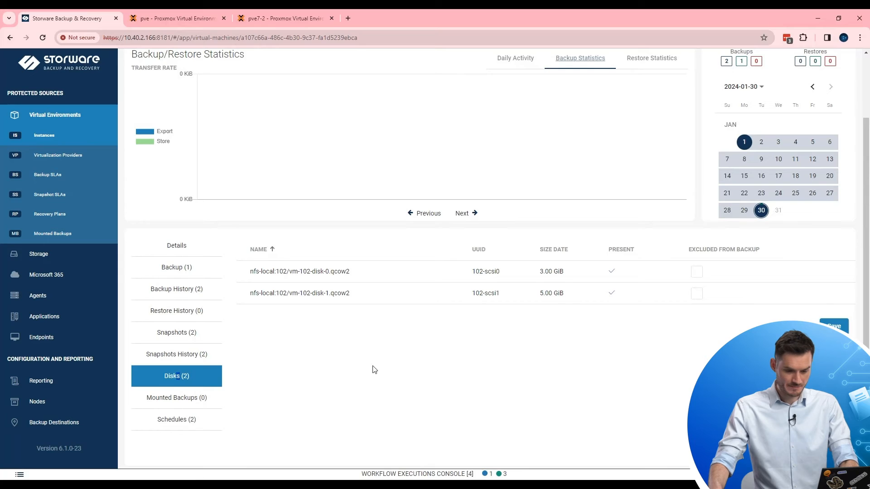
{"action": "mouse_move", "coordinate": [584, 444]}
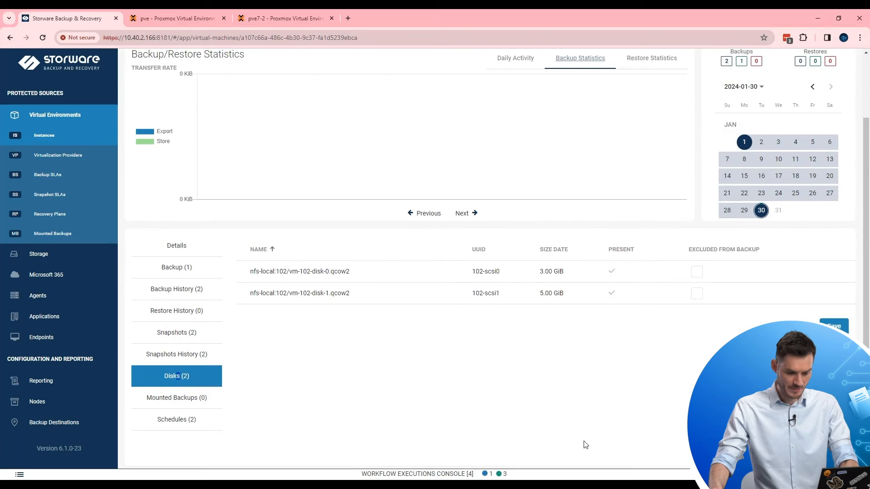
{"action": "left_click", "coordinate": [416, 473]}
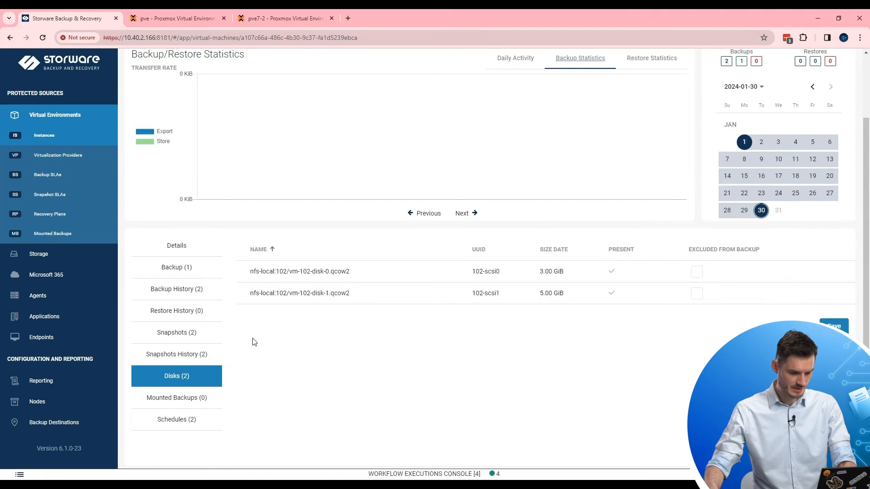
Reload Alpine-15pp's backups list to show both the 13:49 incremental and the 13:33 full backup.
{"action": "left_click", "coordinate": [175, 266]}
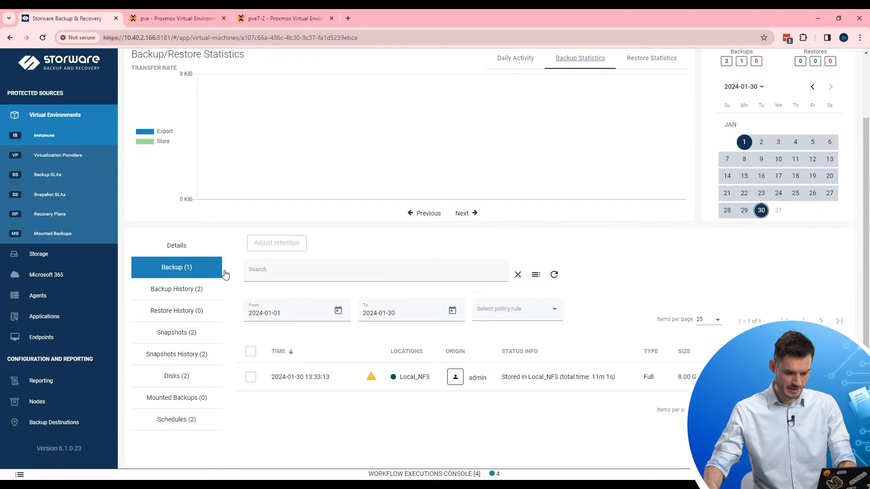
{"action": "left_click", "coordinate": [553, 274]}
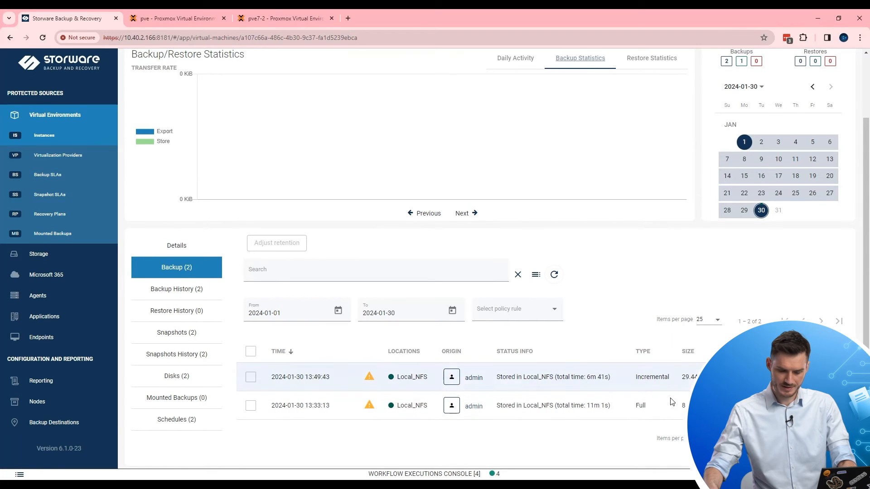
{"action": "mouse_move", "coordinate": [677, 301]}
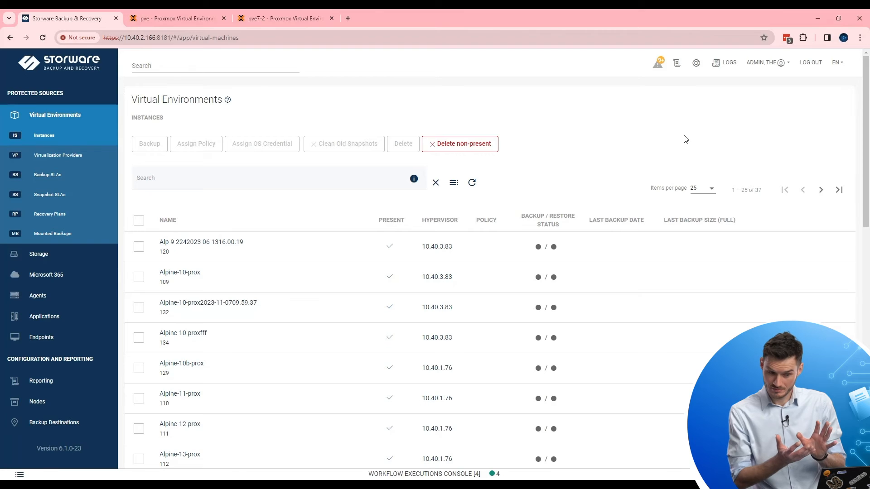
{"action": "mouse_move", "coordinate": [552, 214]}
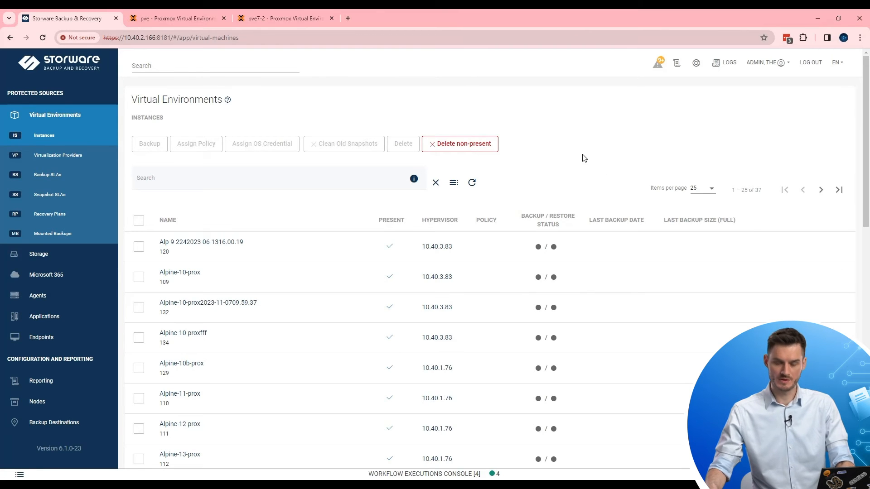
{"action": "mouse_move", "coordinate": [654, 172]}
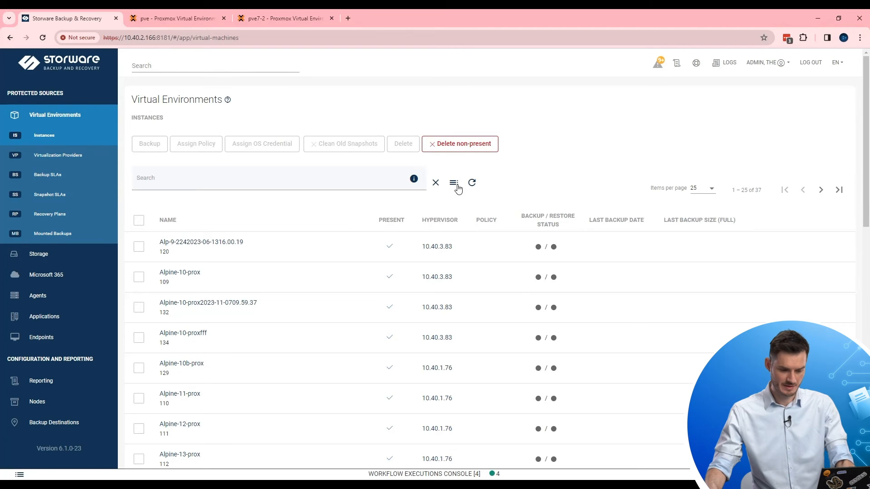
Filter the instances list by the Backup_SLA policy so only Alpine-15pp remains.
{"action": "left_click", "coordinate": [453, 182]}
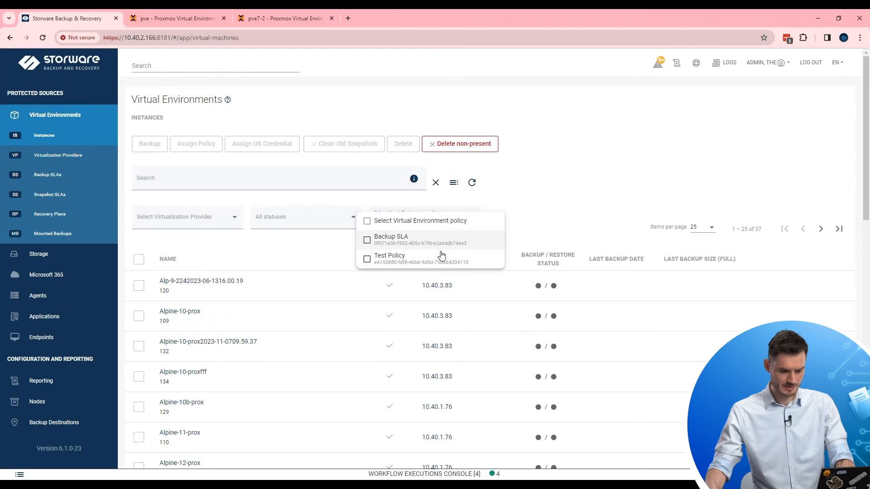
{"action": "left_click", "coordinate": [367, 239]}
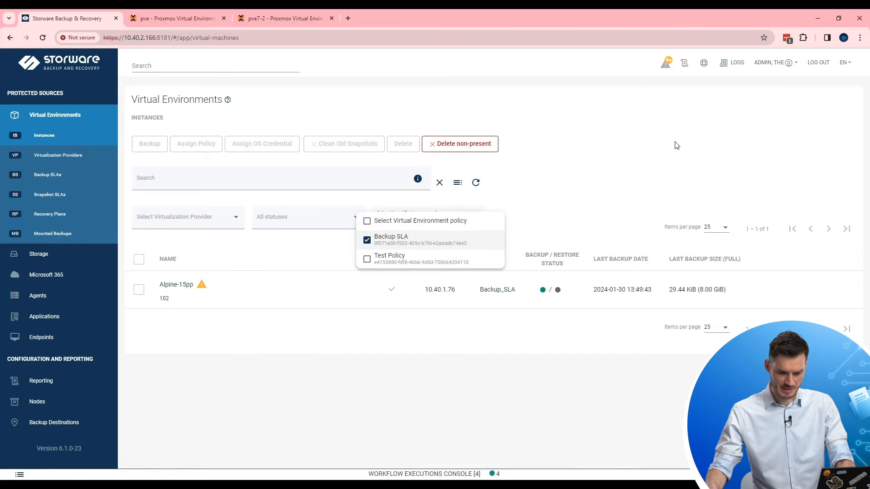
{"action": "left_click", "coordinate": [390, 239]}
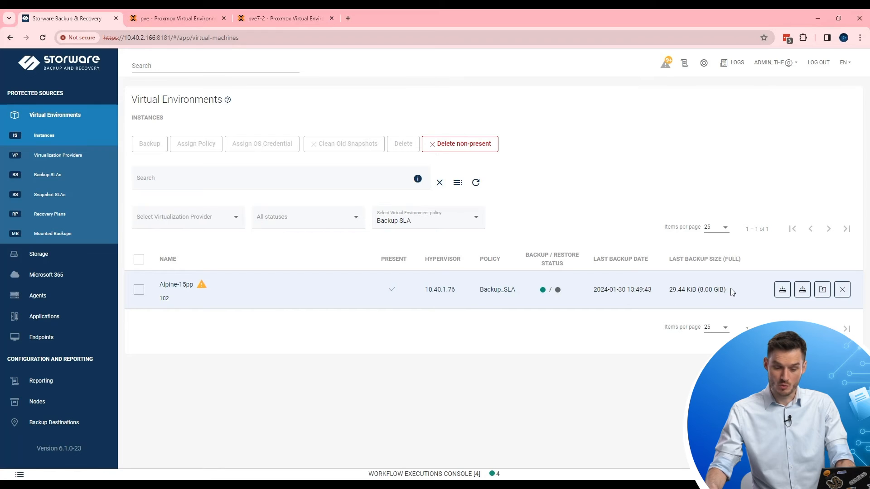
{"action": "mouse_move", "coordinate": [750, 294]}
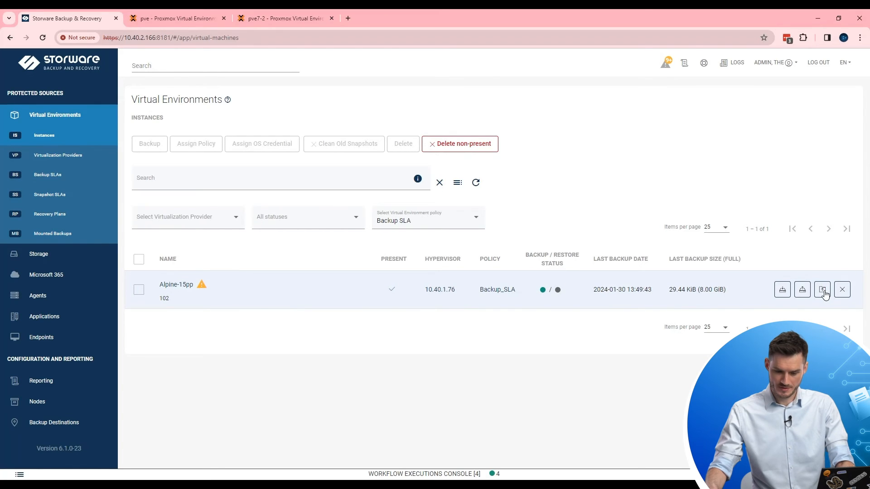
Start a Mount for Alpine-15pp and list its 13:49:43 and 13:33:13 Local_NFS backups to choose from.
{"action": "left_click", "coordinate": [822, 290]}
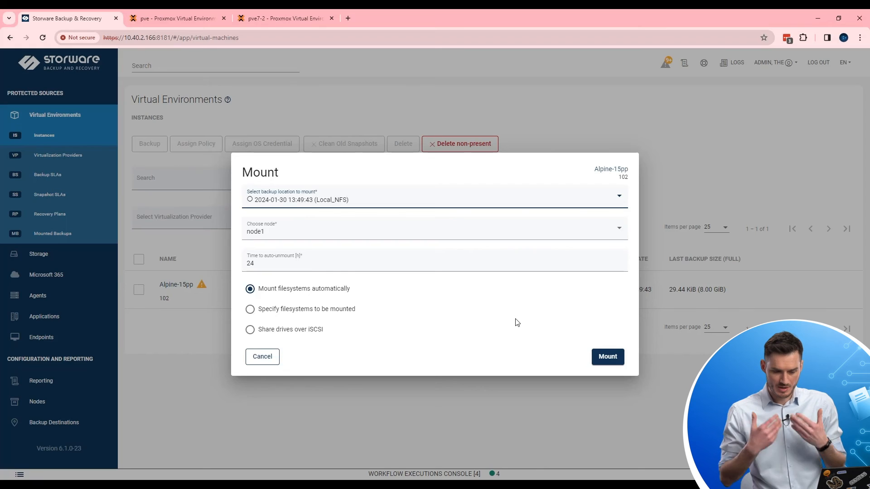
{"action": "left_click", "coordinate": [618, 195]}
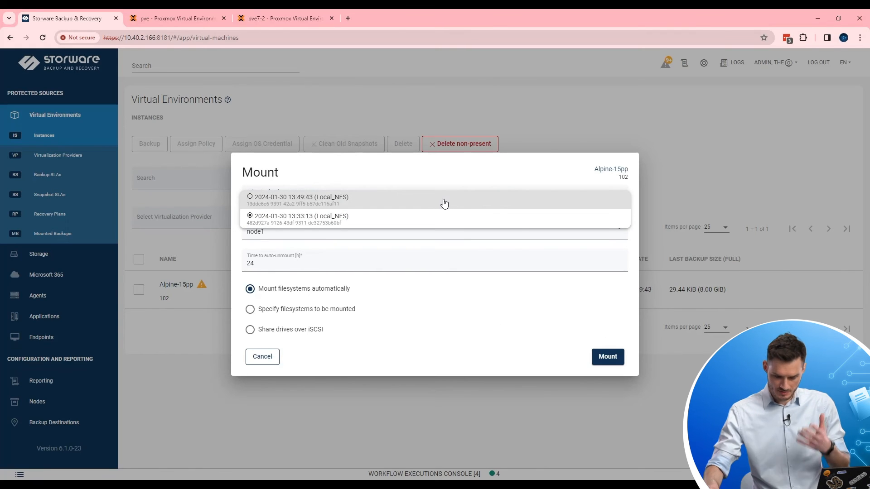
{"action": "mouse_move", "coordinate": [261, 202]}
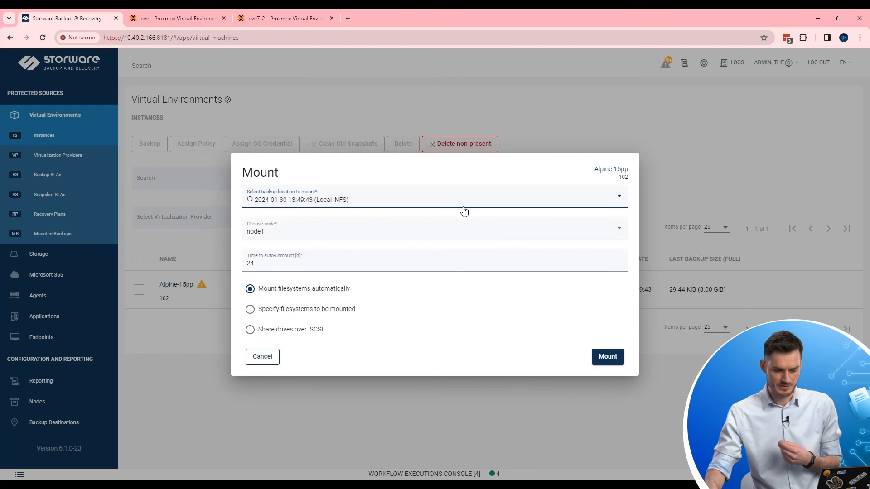
{"action": "mouse_move", "coordinate": [509, 309]}
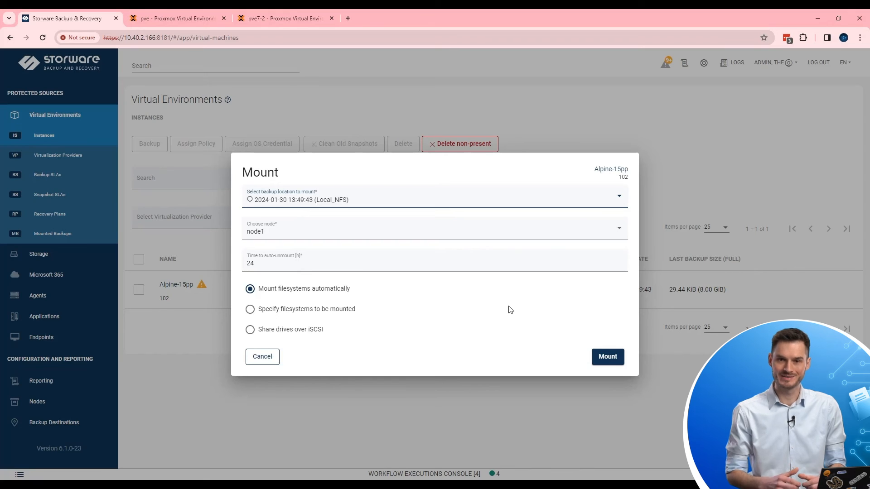
{"action": "mouse_move", "coordinate": [353, 354]}
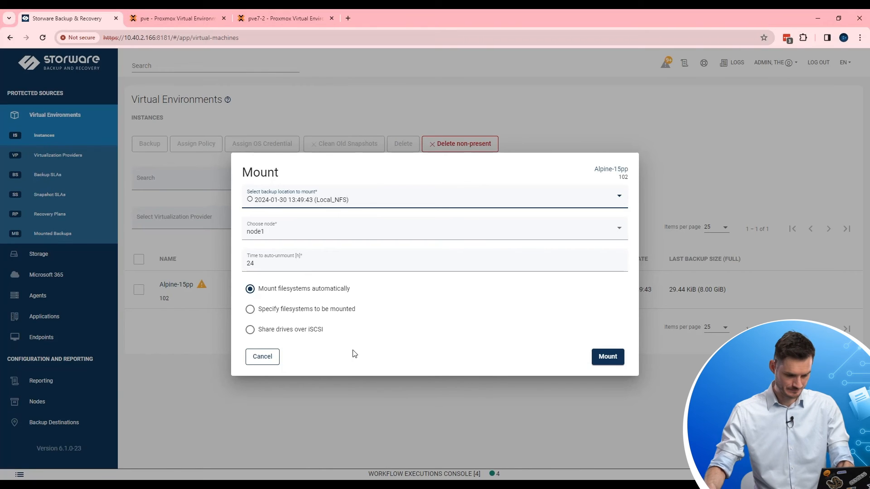
Cancel the mount and begin a Restore to hypervisor using the 13:49:43 Local_NFS backup.
{"action": "left_click", "coordinate": [262, 356]}
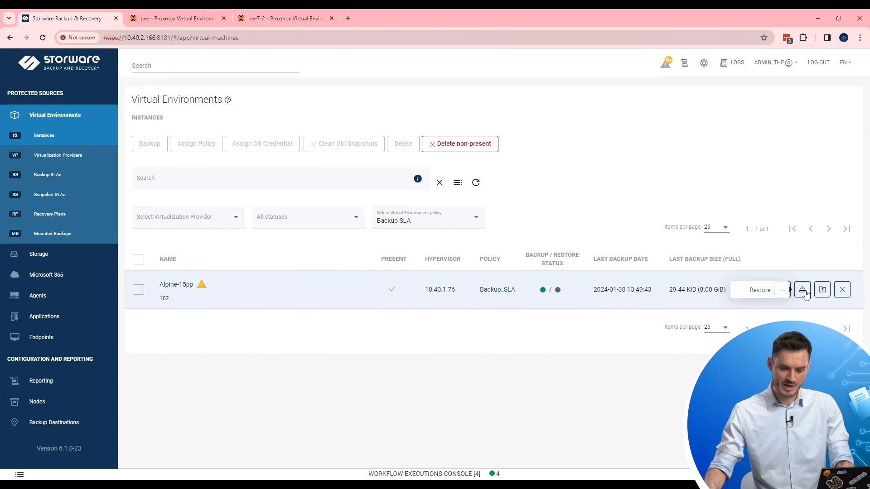
{"action": "mouse_move", "coordinate": [802, 290]}
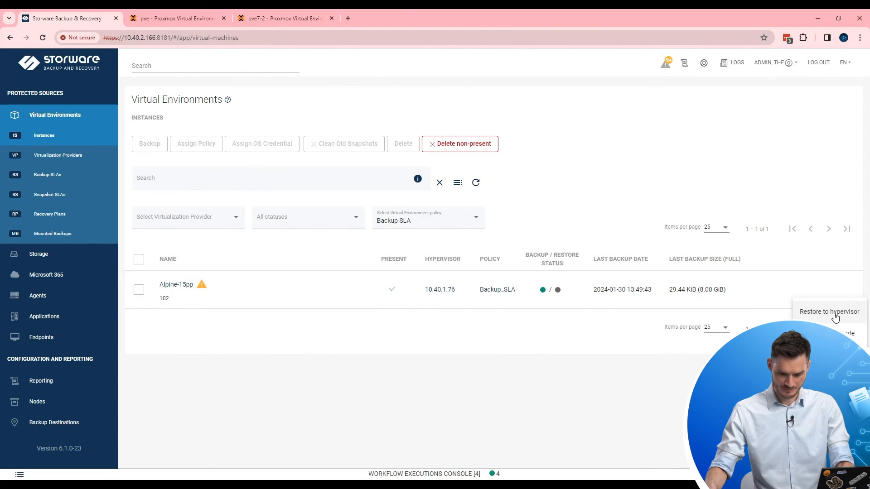
{"action": "left_click", "coordinate": [828, 311]}
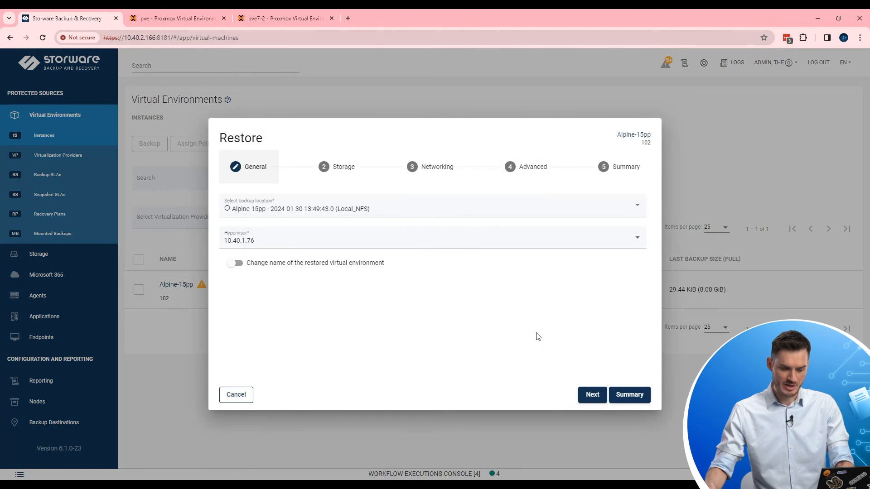
{"action": "mouse_move", "coordinate": [372, 196]}
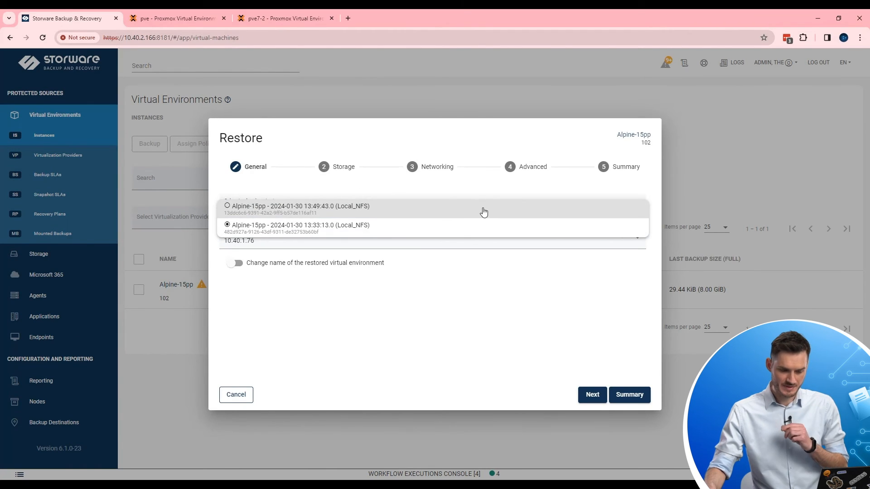
{"action": "mouse_move", "coordinate": [439, 213]}
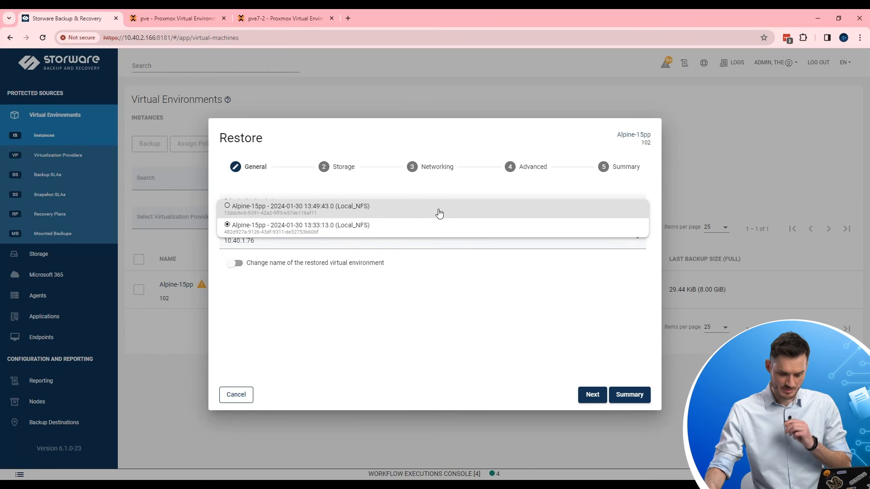
{"action": "mouse_move", "coordinate": [442, 212]}
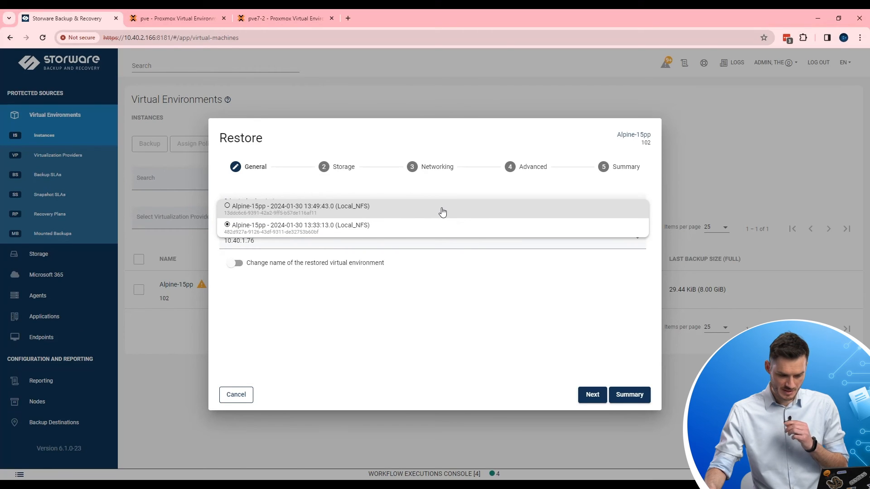
{"action": "mouse_move", "coordinate": [360, 212]}
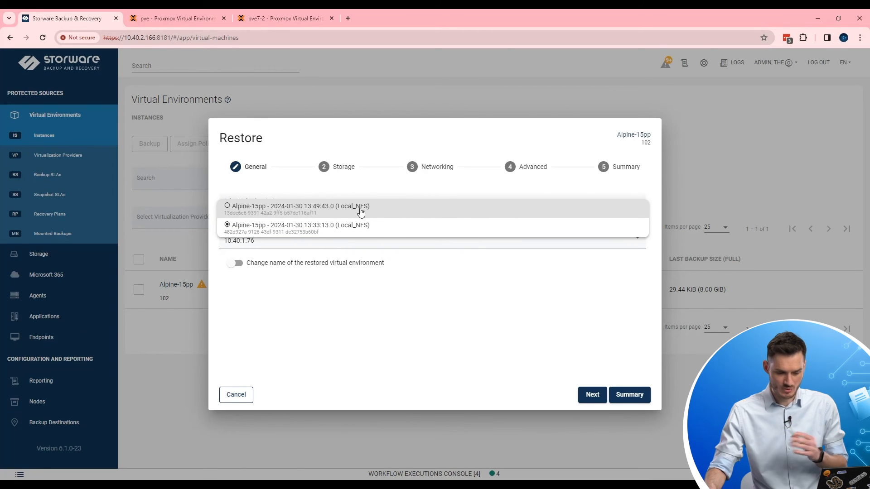
{"action": "mouse_move", "coordinate": [402, 222]}
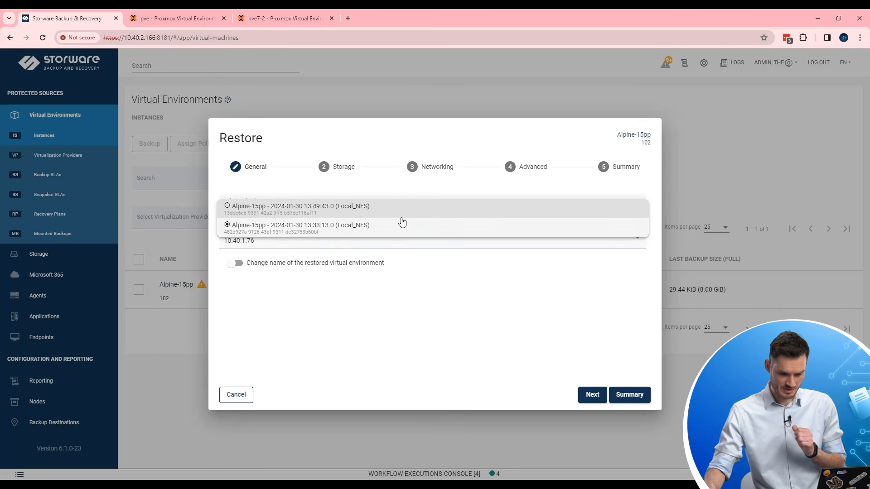
{"action": "left_click", "coordinate": [297, 205]}
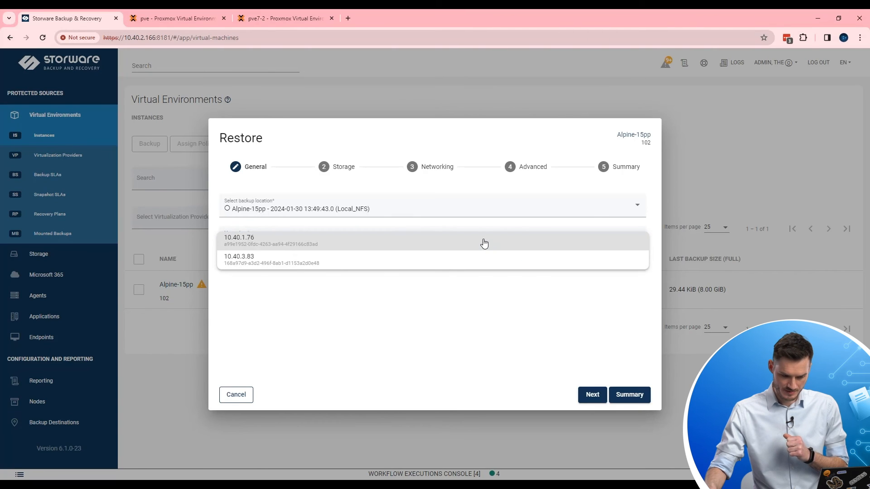
{"action": "mouse_move", "coordinate": [473, 243]}
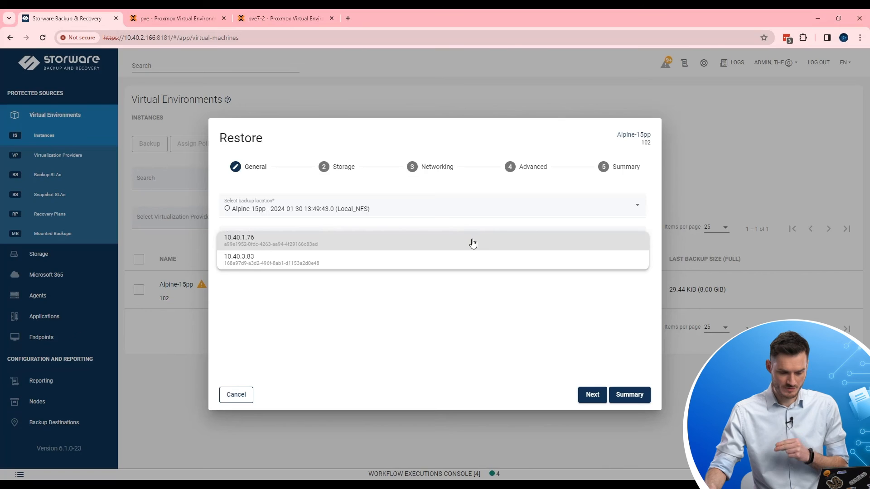
{"action": "mouse_move", "coordinate": [355, 236]}
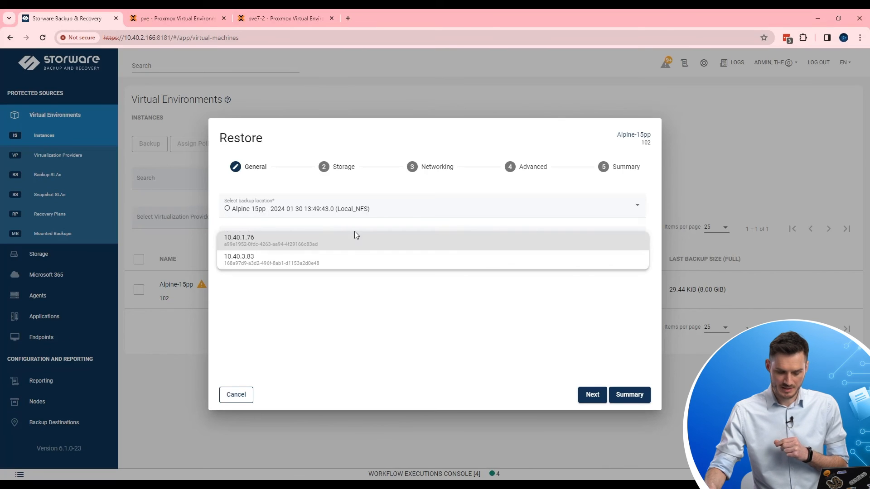
{"action": "mouse_move", "coordinate": [502, 264]}
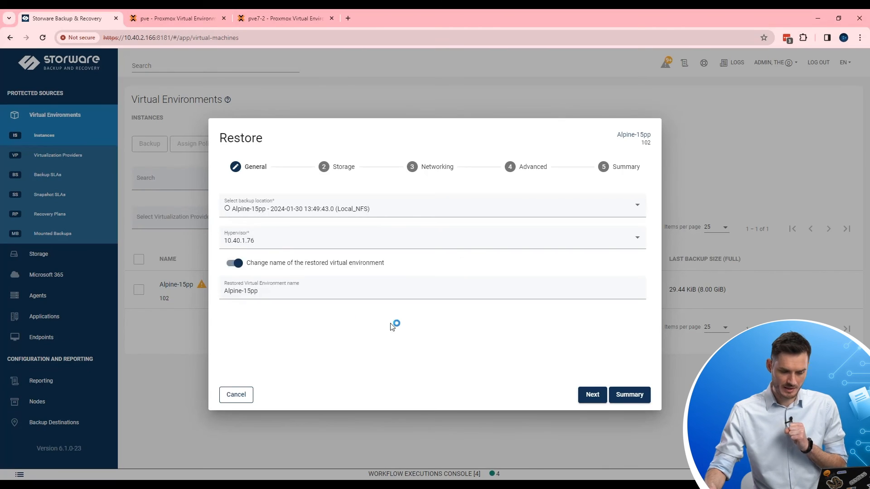
Rename the restored machine to Alpine-15pp_demo and continue to the storage step.
{"action": "left_click", "coordinate": [308, 291]}
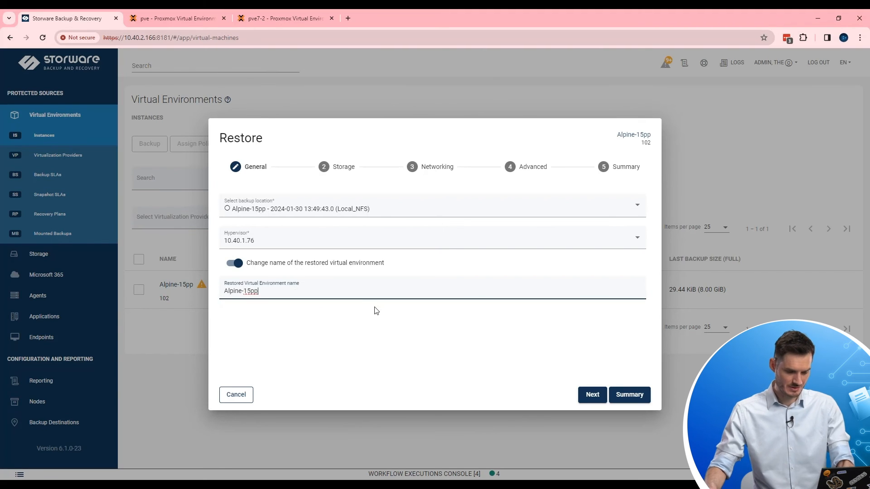
{"action": "type", "text": "_"}
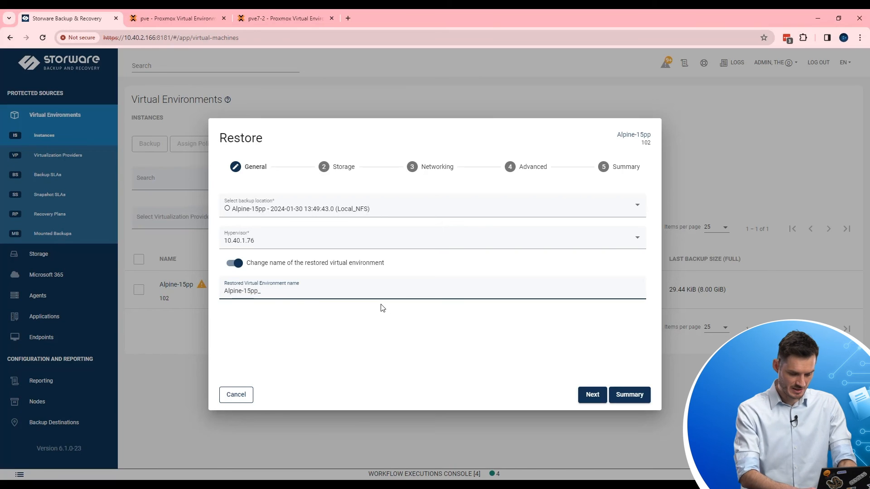
{"action": "type", "text": "_demo"}
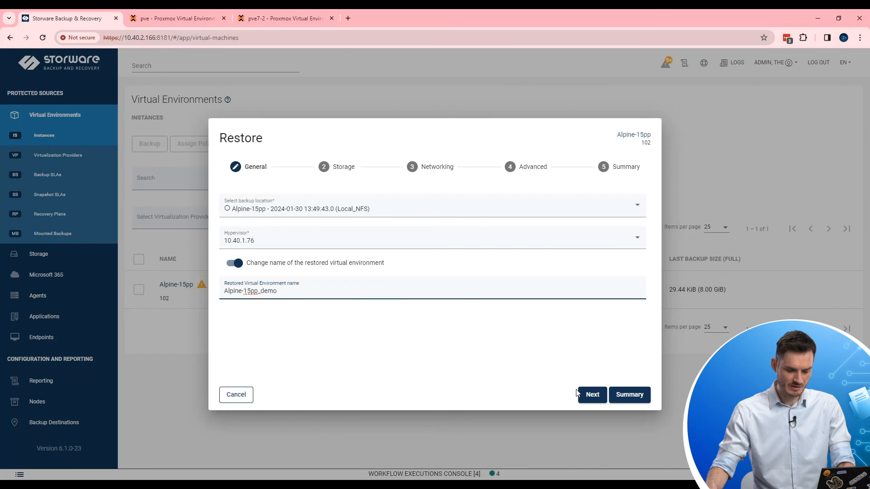
{"action": "left_click", "coordinate": [592, 394]}
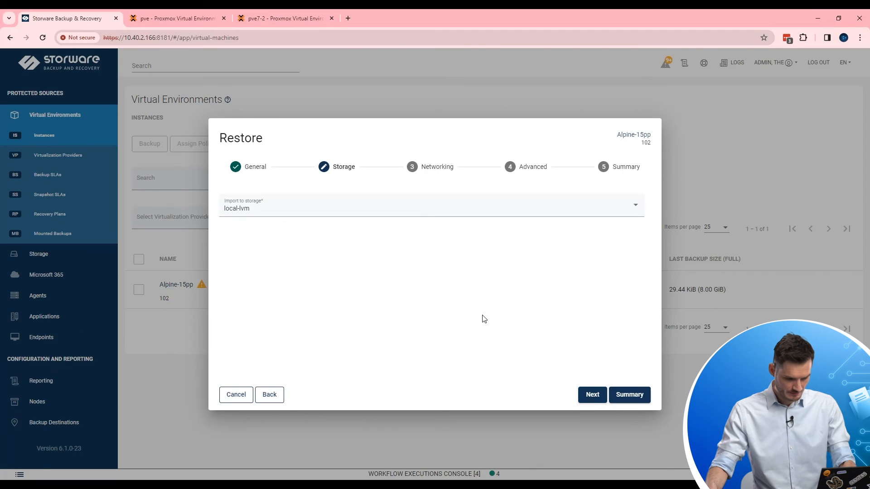
{"action": "mouse_move", "coordinate": [403, 223]}
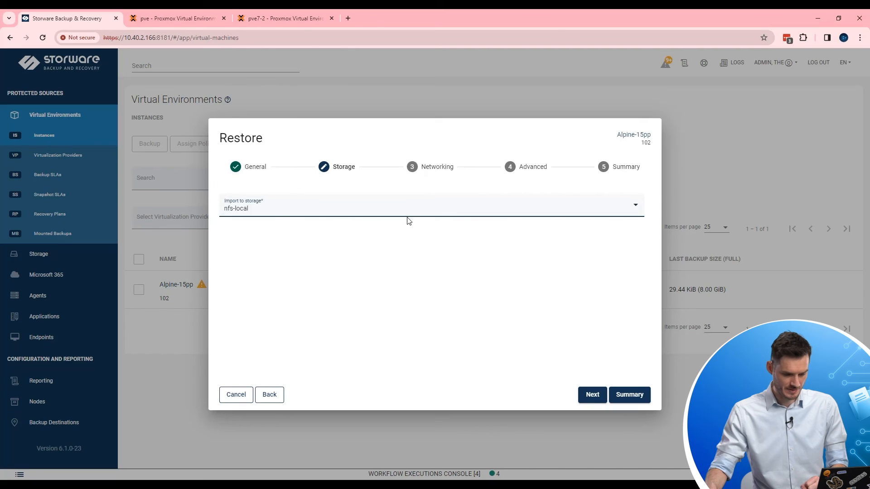
Accept nfs-local storage and the vmbr0 network, reaching the Advanced step.
{"action": "left_click", "coordinate": [592, 395]}
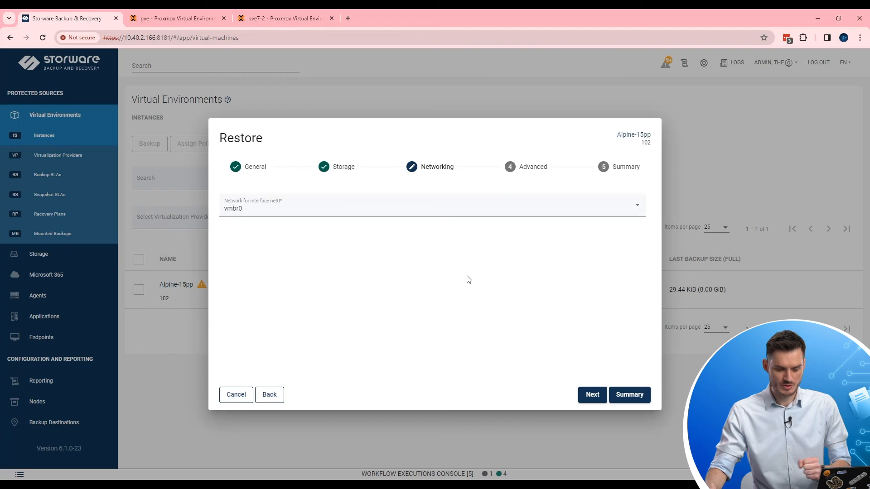
{"action": "mouse_move", "coordinate": [418, 280]}
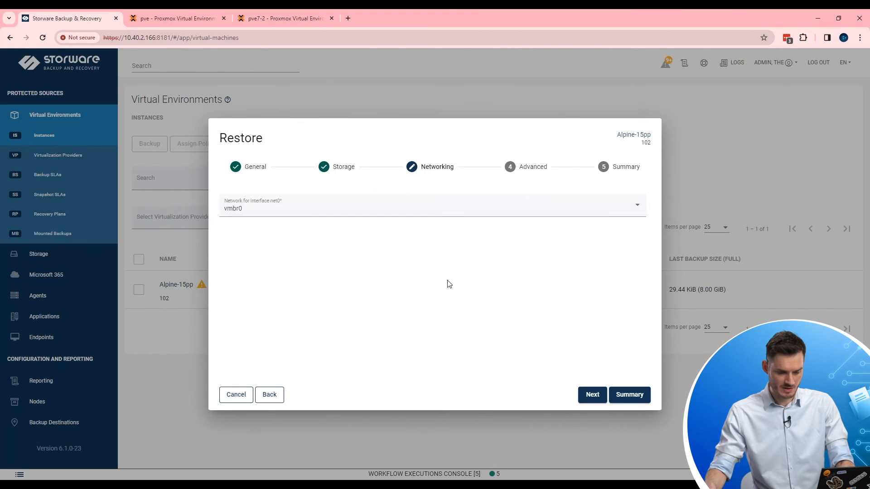
{"action": "mouse_move", "coordinate": [496, 312]}
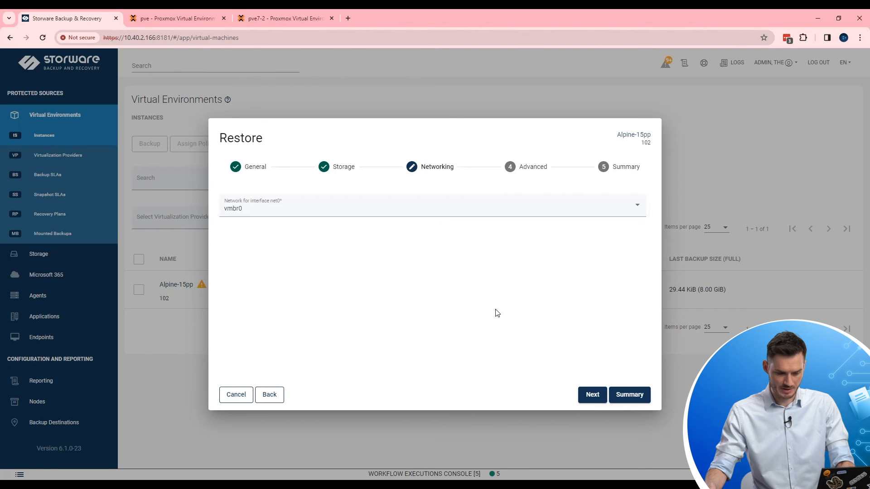
{"action": "mouse_move", "coordinate": [533, 356]}
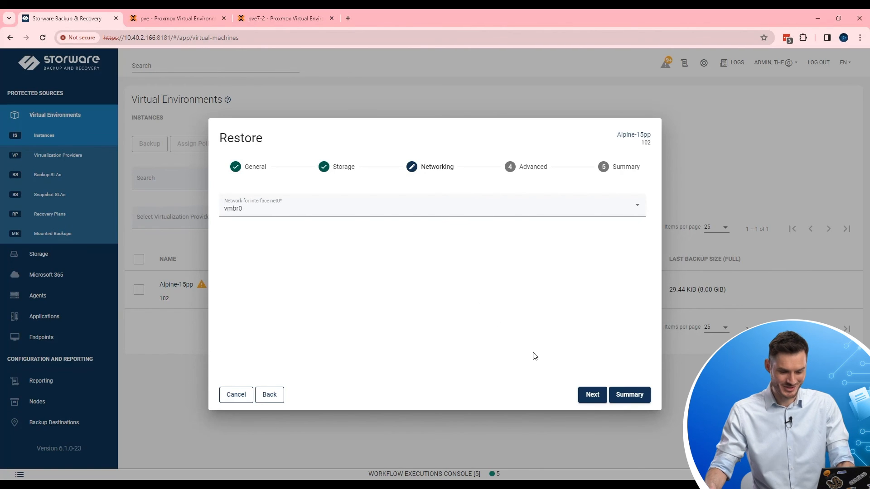
{"action": "left_click", "coordinate": [592, 394]}
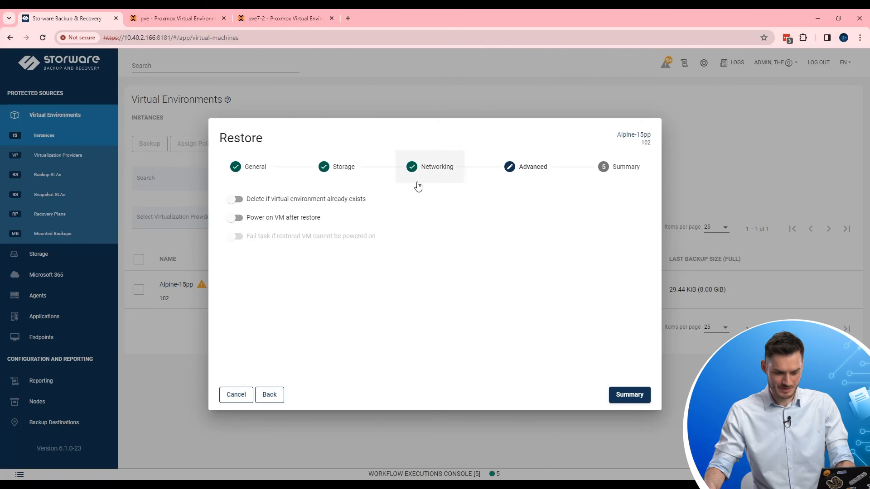
{"action": "mouse_move", "coordinate": [480, 218]}
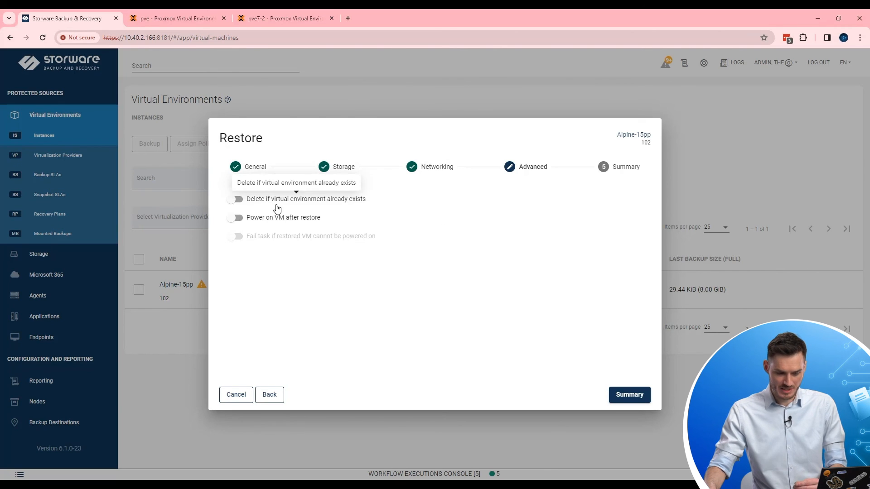
{"action": "mouse_move", "coordinate": [397, 206]}
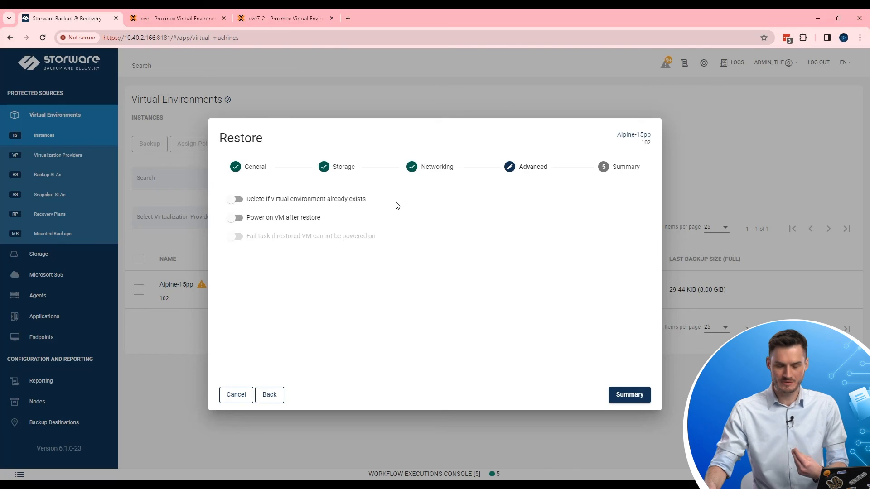
{"action": "mouse_move", "coordinate": [259, 206]}
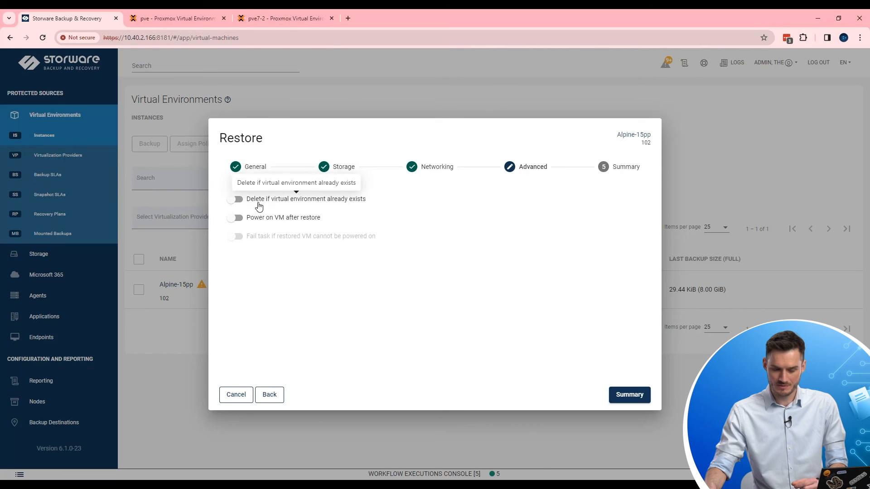
{"action": "mouse_move", "coordinate": [368, 201]}
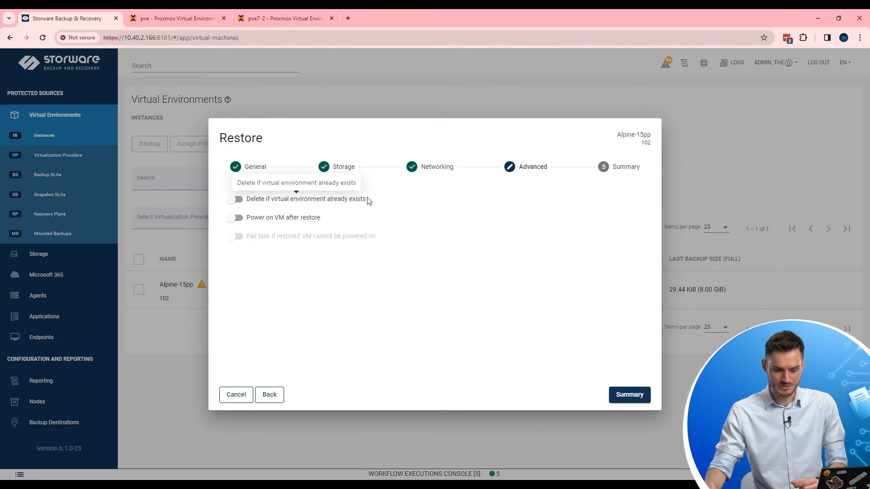
{"action": "mouse_move", "coordinate": [271, 229]}
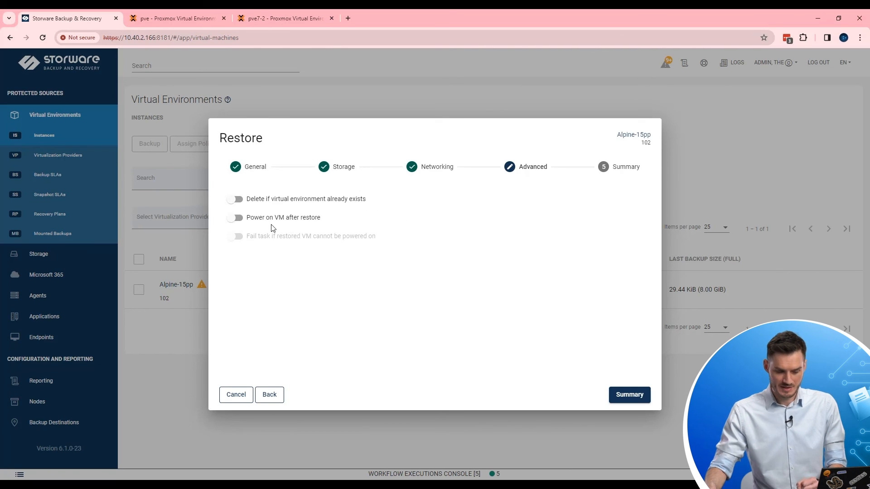
{"action": "mouse_move", "coordinate": [463, 257]}
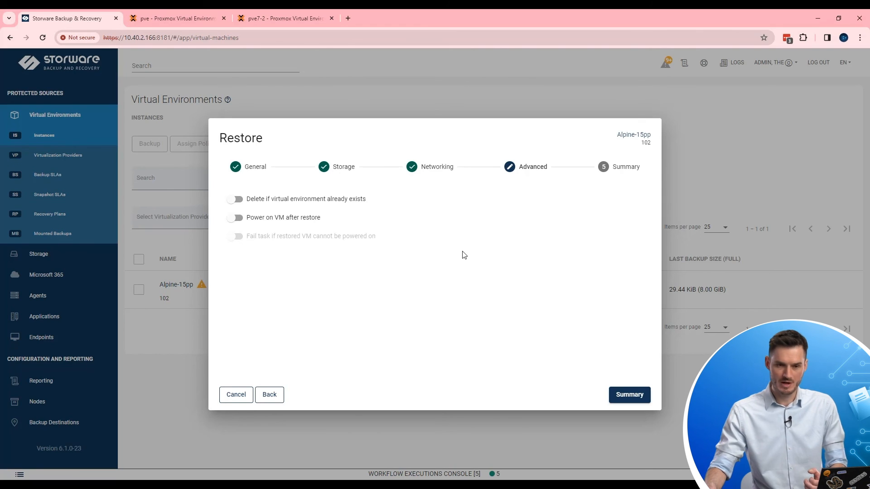
{"action": "mouse_move", "coordinate": [447, 260]}
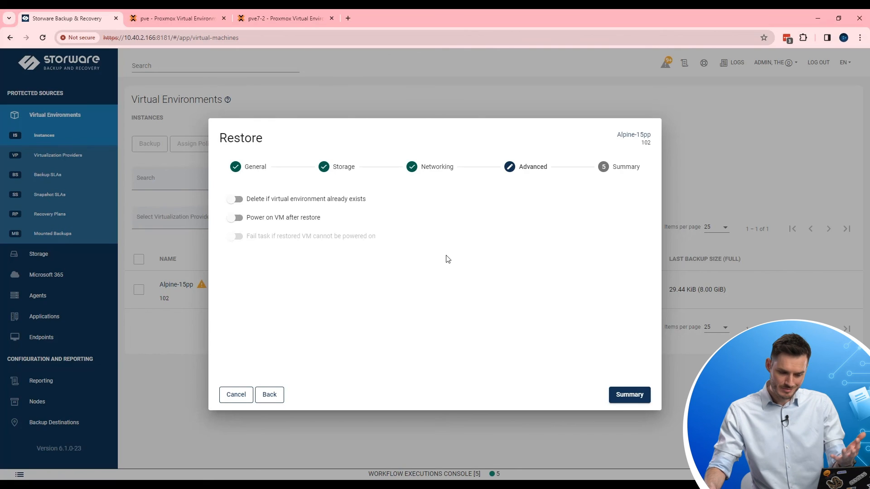
{"action": "mouse_move", "coordinate": [288, 215]}
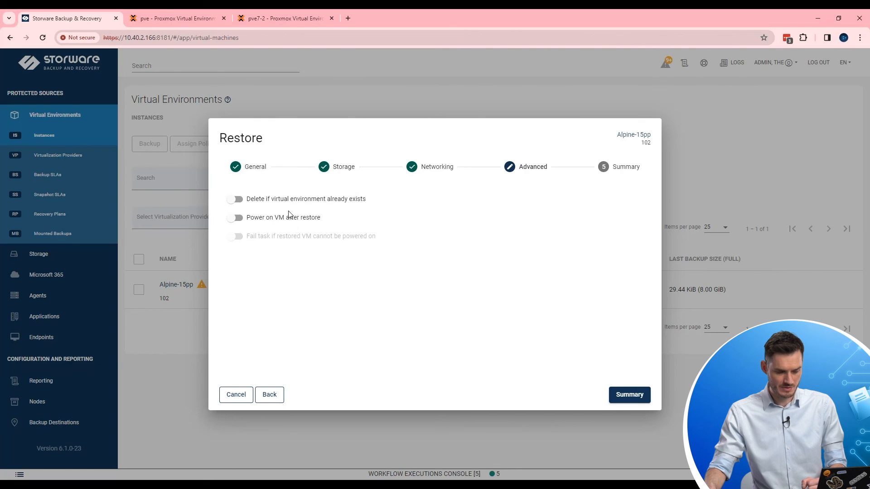
{"action": "mouse_move", "coordinate": [458, 216]}
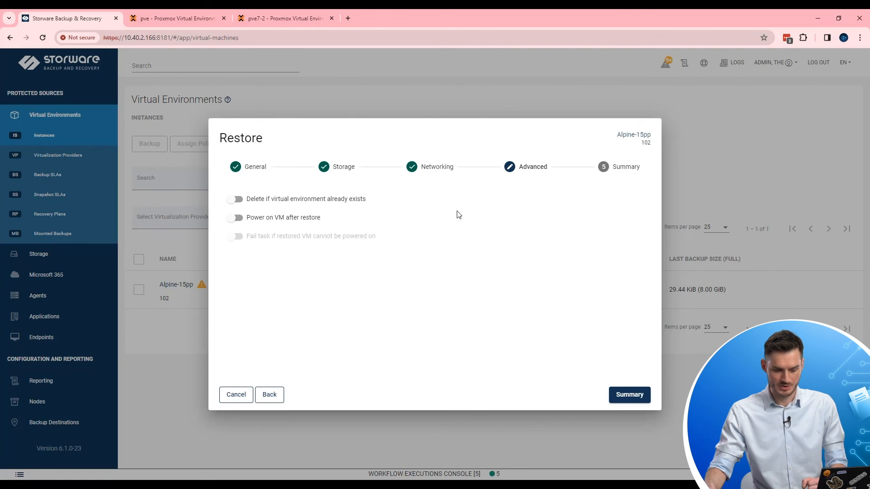
{"action": "mouse_move", "coordinate": [604, 369]}
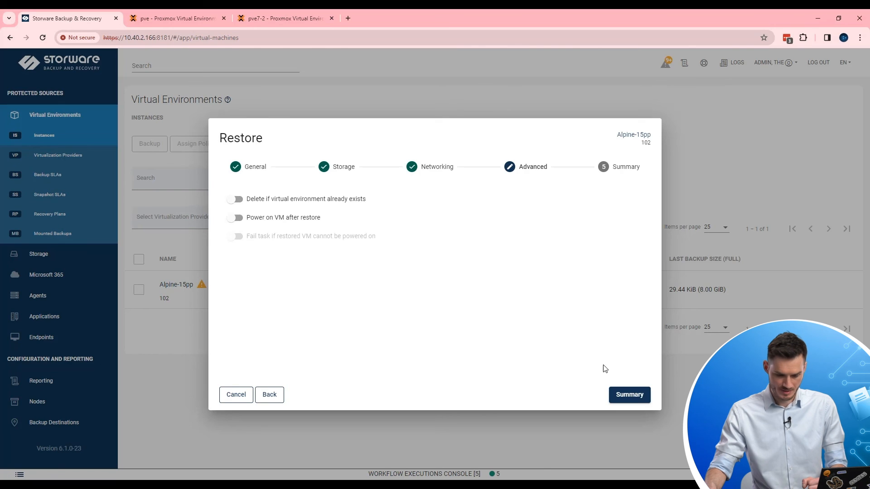
Keep 'Delete if exists' and 'Power on VM after restore' off and proceed to Summary.
{"action": "left_click", "coordinate": [629, 394]}
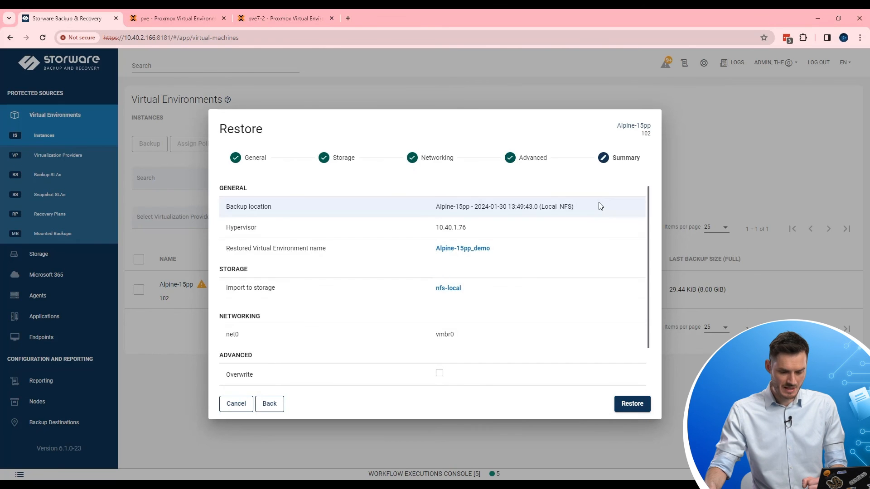
Review the summary and submit the Alpine-15pp_demo restore job.
{"action": "scroll", "scroll_direction": "down", "scroll_amount": 3}
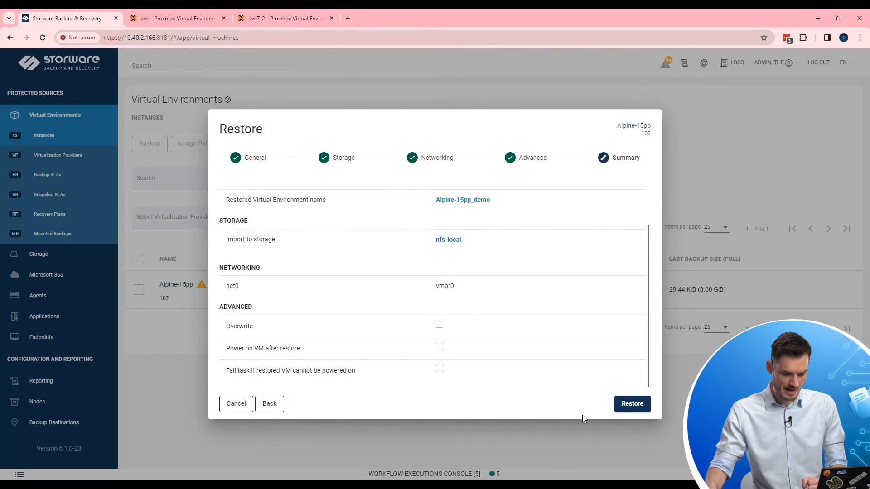
{"action": "left_click", "coordinate": [631, 403]}
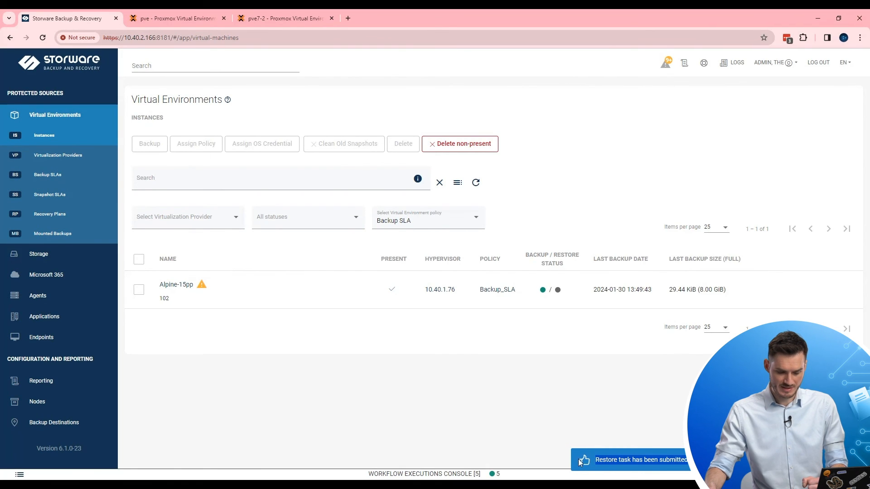
Show the Workflow Executions Console and expand the queued Alpine-15pp restore job on node1.
{"action": "left_click", "coordinate": [423, 473]}
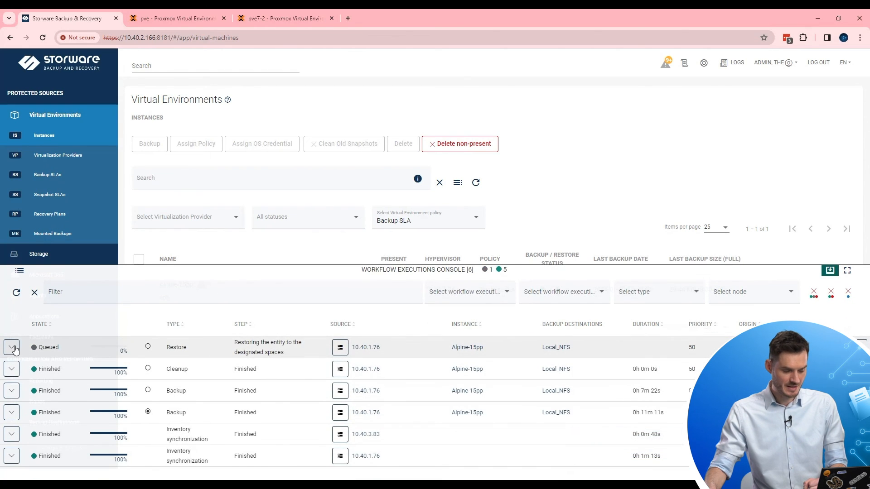
{"action": "left_click", "coordinate": [10, 347]}
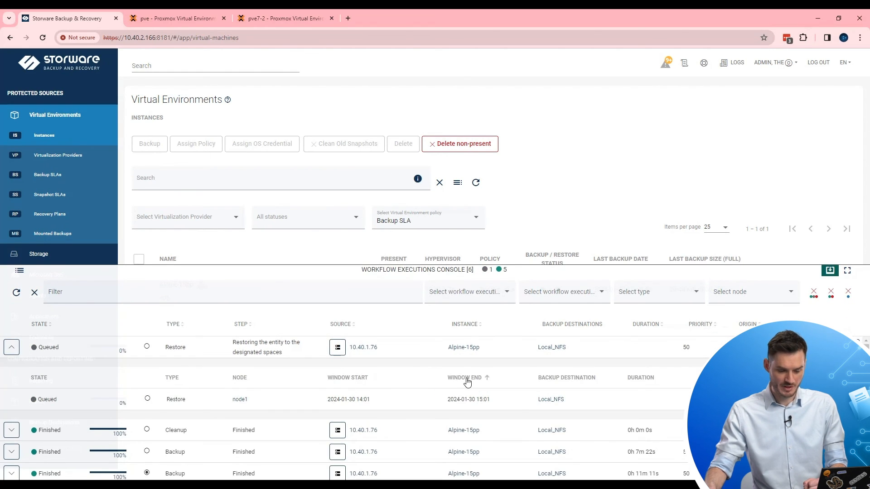
{"action": "mouse_move", "coordinate": [560, 334]}
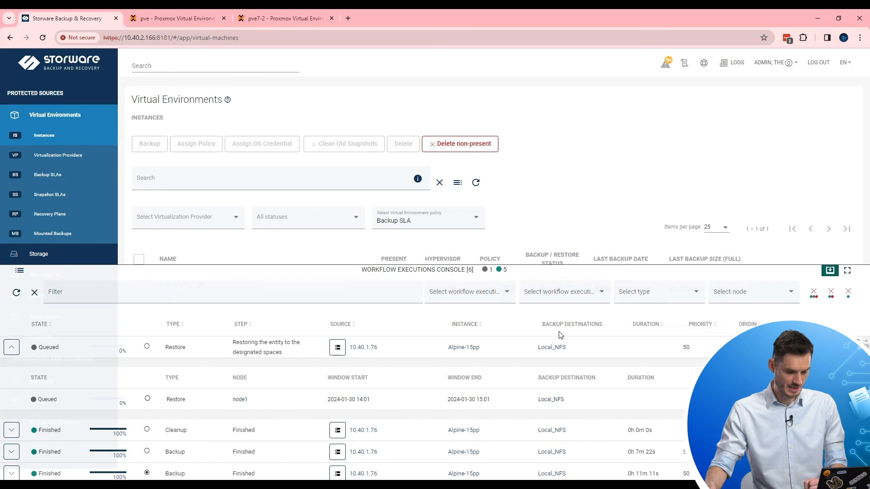
{"action": "left_click", "coordinate": [465, 377]}
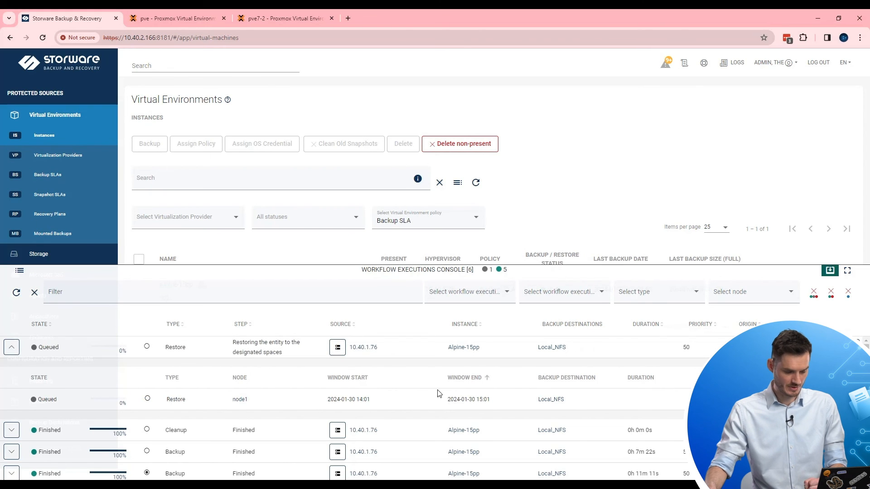
{"action": "mouse_move", "coordinate": [307, 404]}
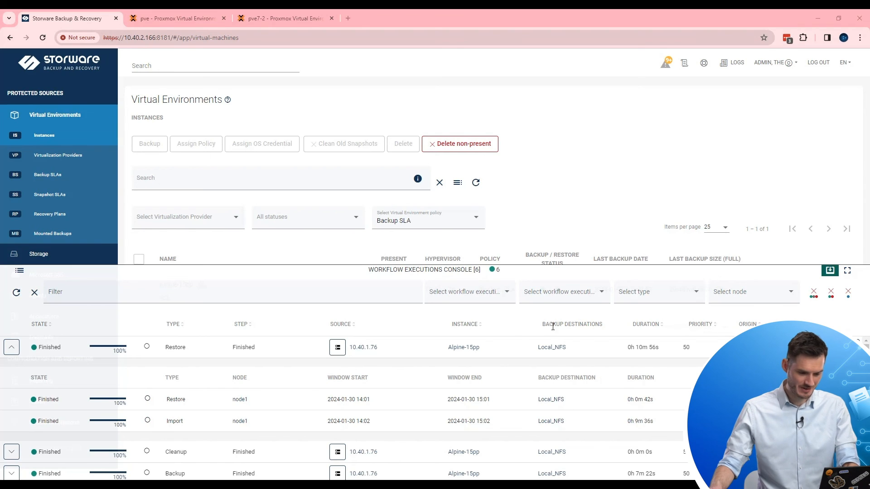
Switch to the pve Proxmox host and view the summary of VM 137 Alpine-15ppdemo.
{"action": "left_click", "coordinate": [177, 18]}
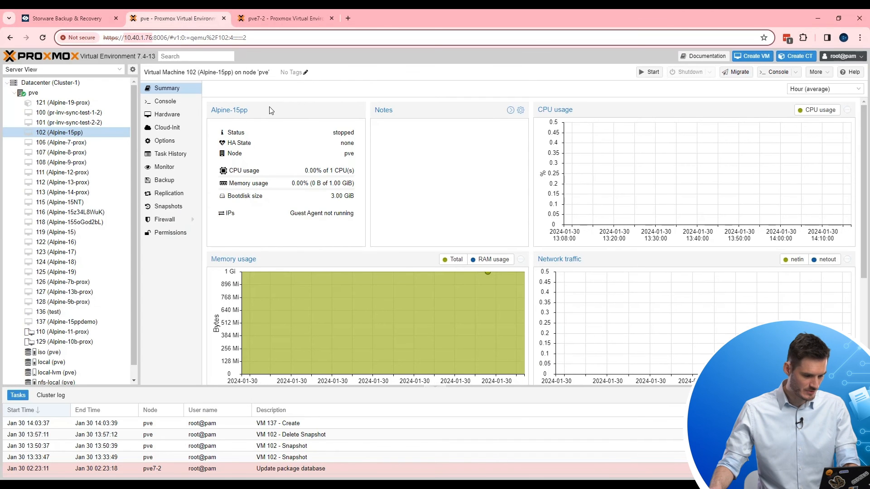
{"action": "mouse_move", "coordinate": [94, 132]}
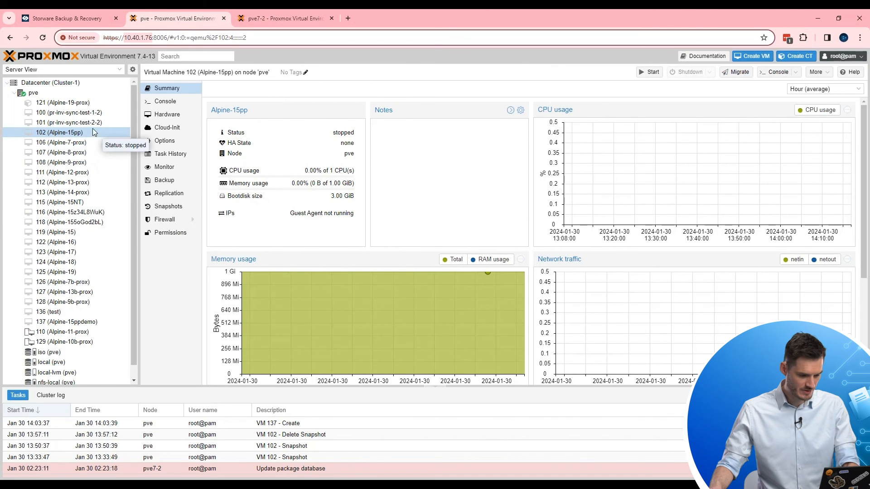
{"action": "mouse_move", "coordinate": [82, 142]}
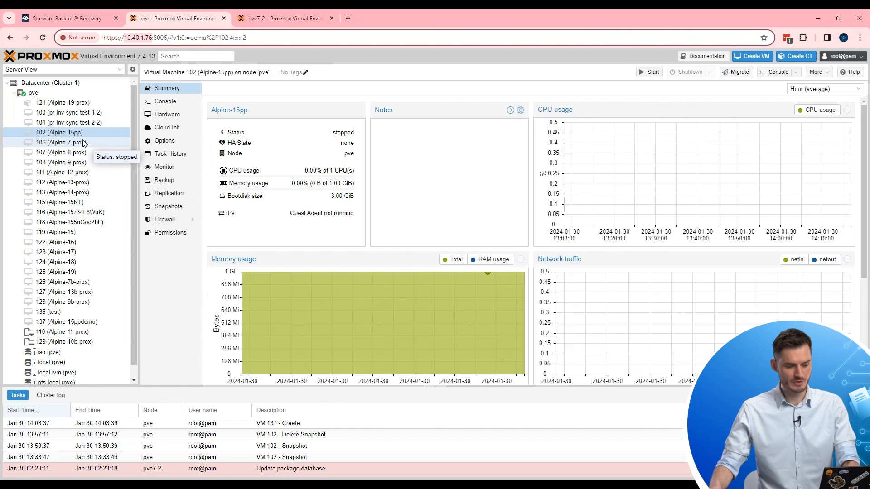
{"action": "mouse_move", "coordinate": [77, 167]}
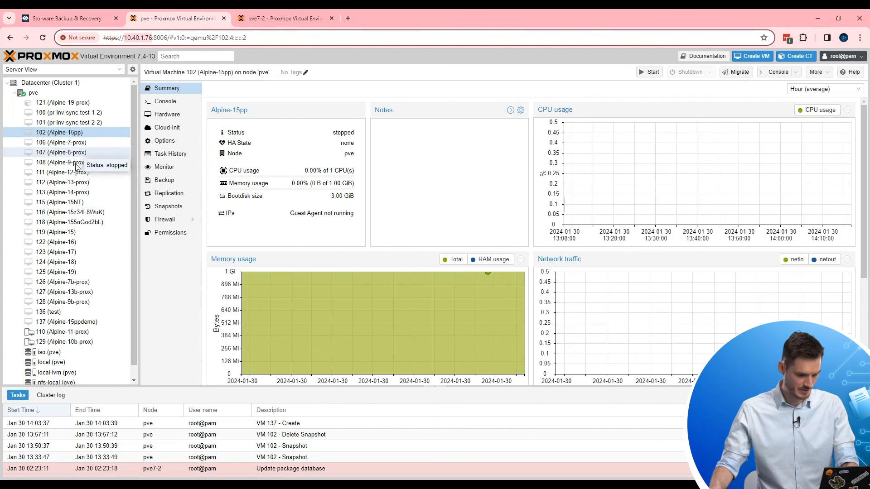
{"action": "left_click", "coordinate": [66, 322]}
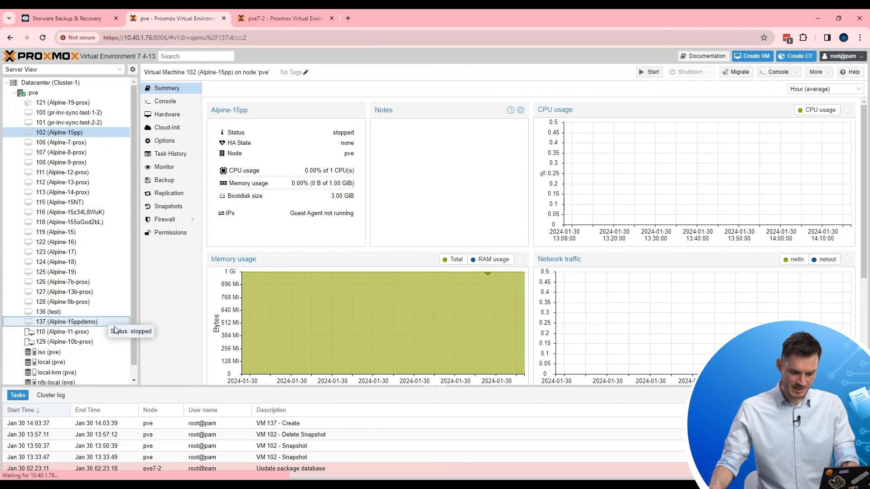
{"action": "left_click", "coordinate": [66, 322]}
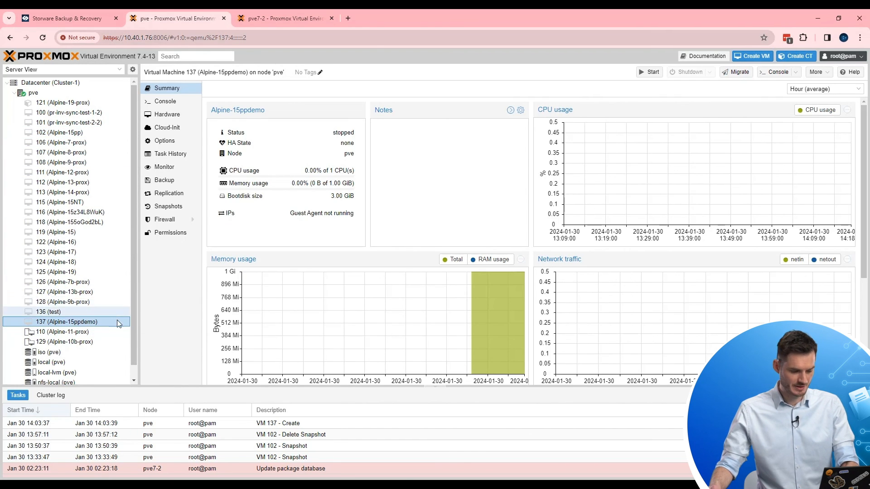
{"action": "mouse_move", "coordinate": [101, 322]}
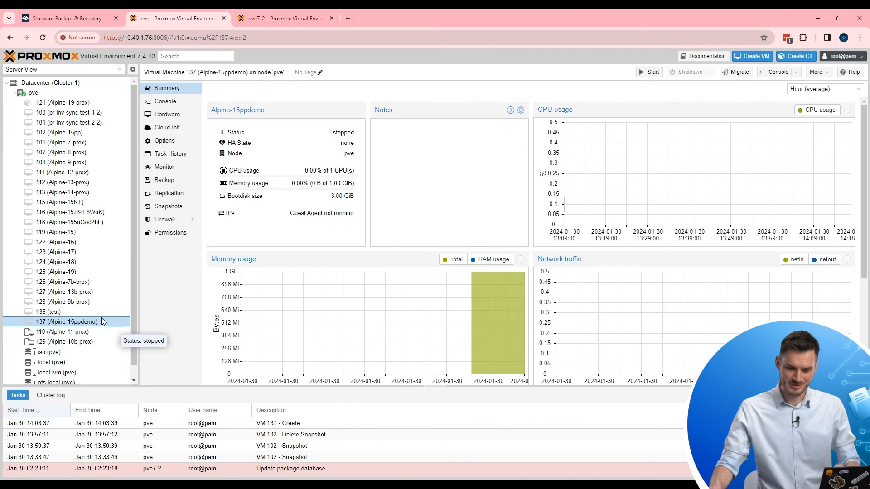
{"action": "mouse_move", "coordinate": [76, 308]}
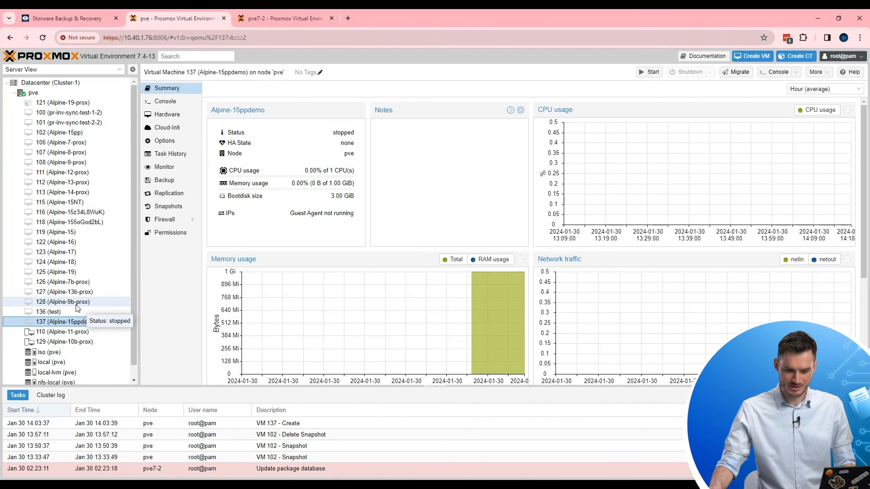
{"action": "mouse_move", "coordinate": [102, 300]}
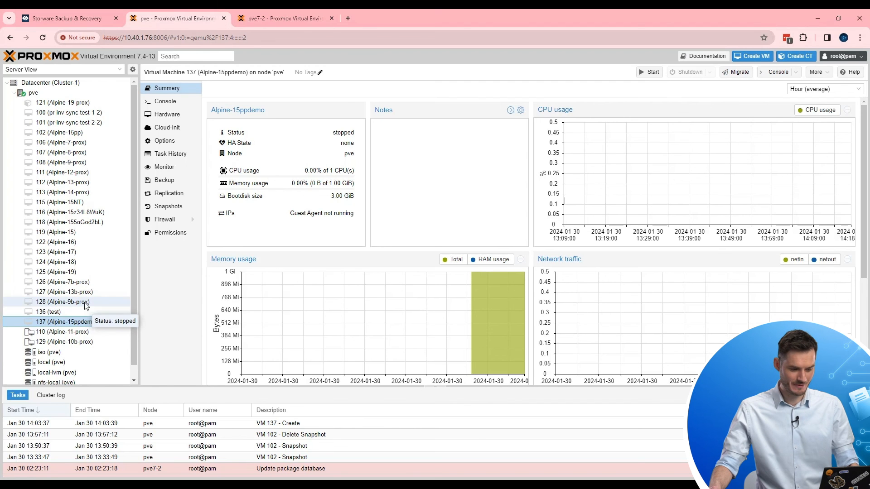
{"action": "mouse_move", "coordinate": [63, 272]}
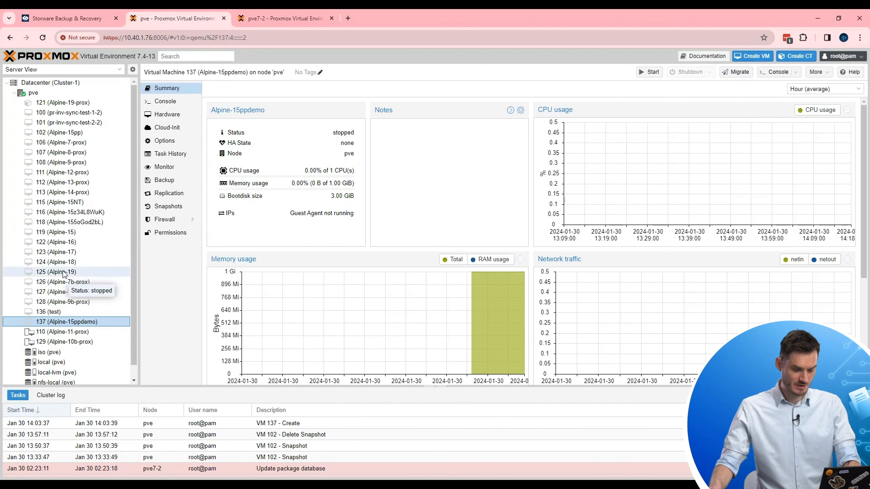